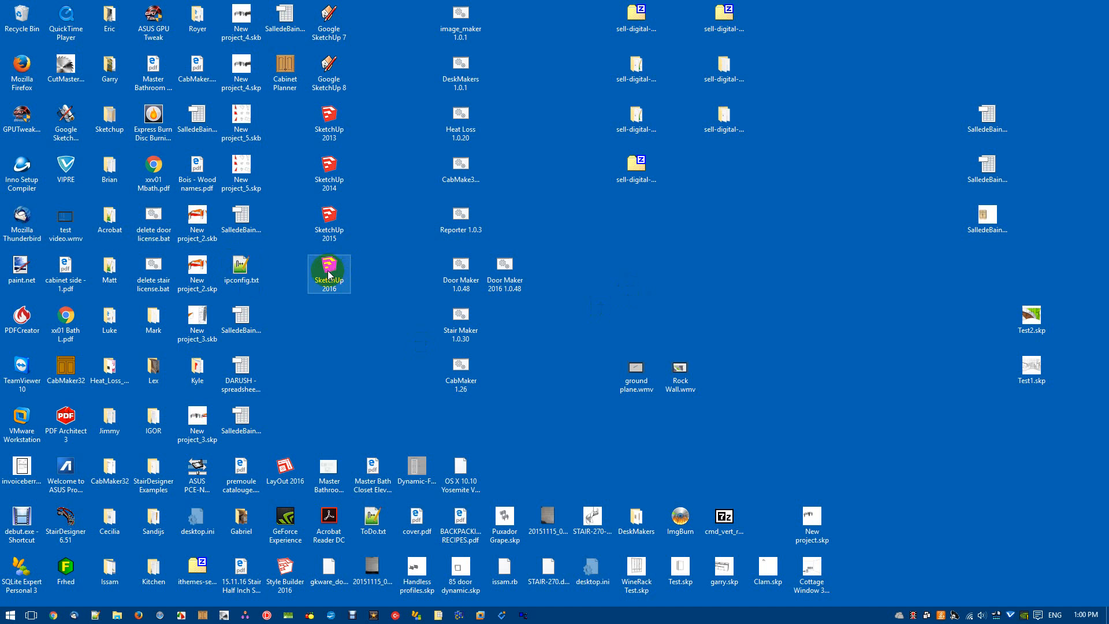
Launch SketchUp Pro 2016 from the desktop shortcut into a new untitled model
{"action": "double_click", "coordinate": [328, 272]}
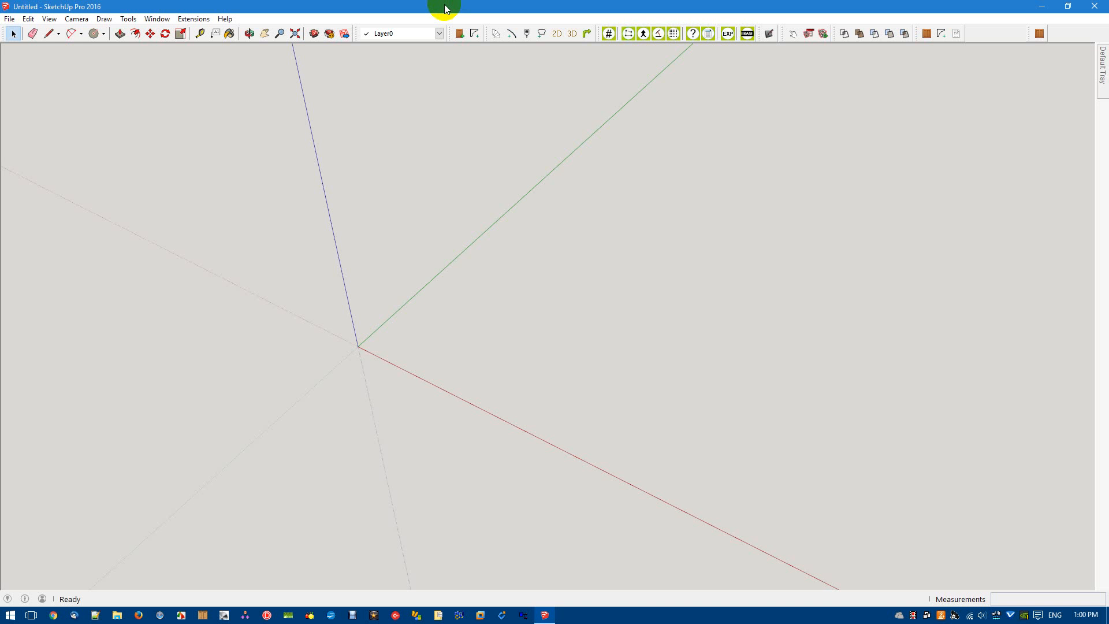
{"action": "mouse_move", "coordinate": [92, 5]}
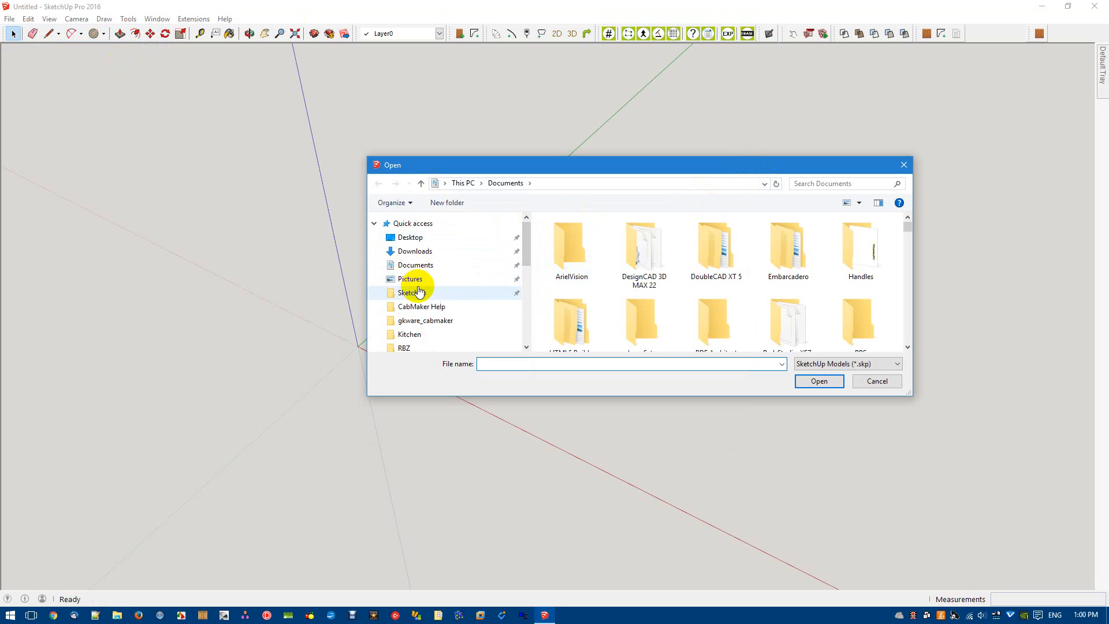
Open Door Profiles.skp from the Sketchup > gkware_cabmaker folder
{"action": "left_click", "coordinate": [411, 292]}
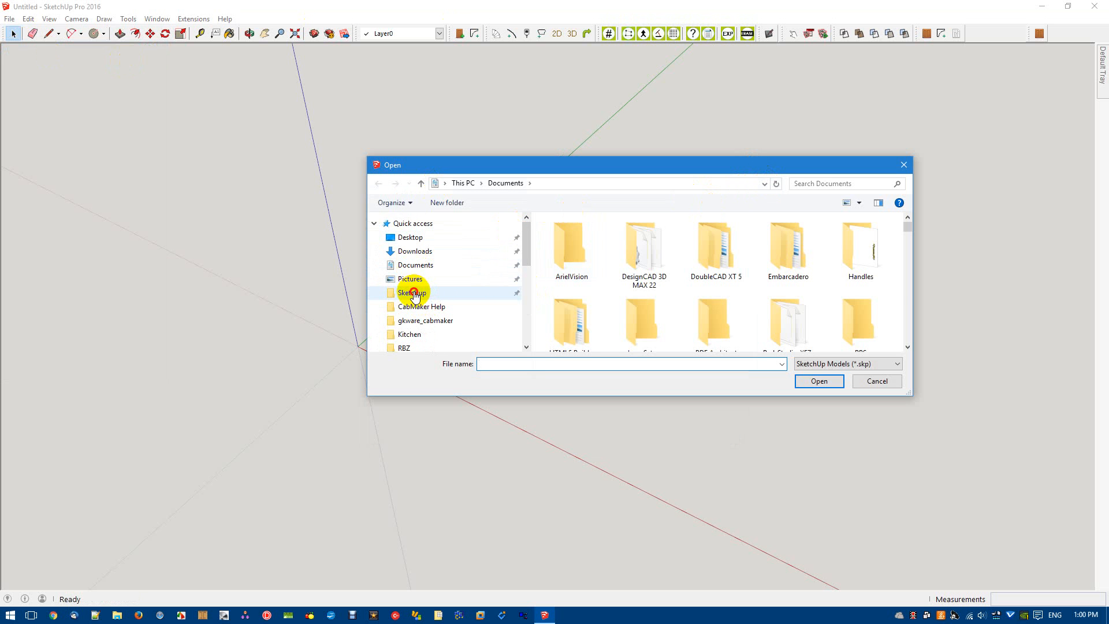
{"action": "double_click", "coordinate": [411, 292]}
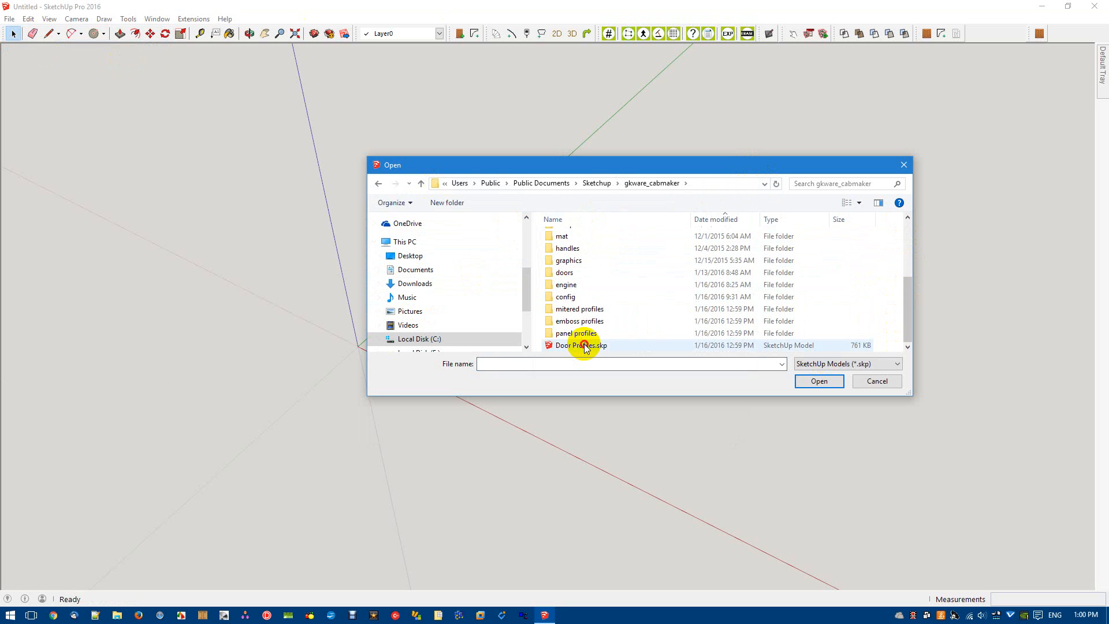
{"action": "left_click", "coordinate": [580, 345]}
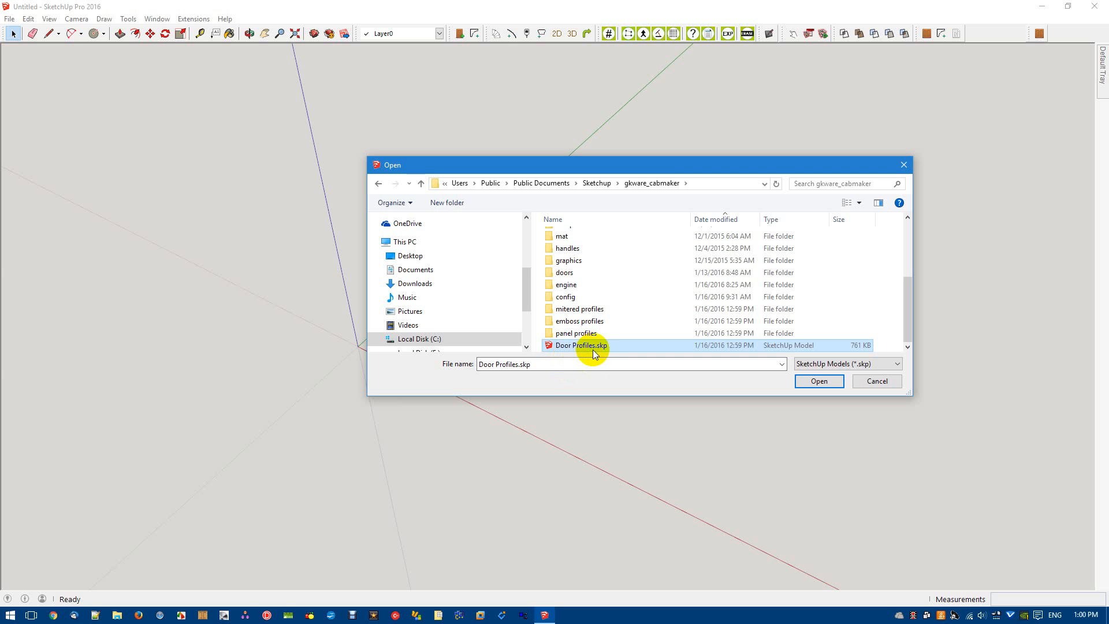
{"action": "left_click", "coordinate": [818, 381]}
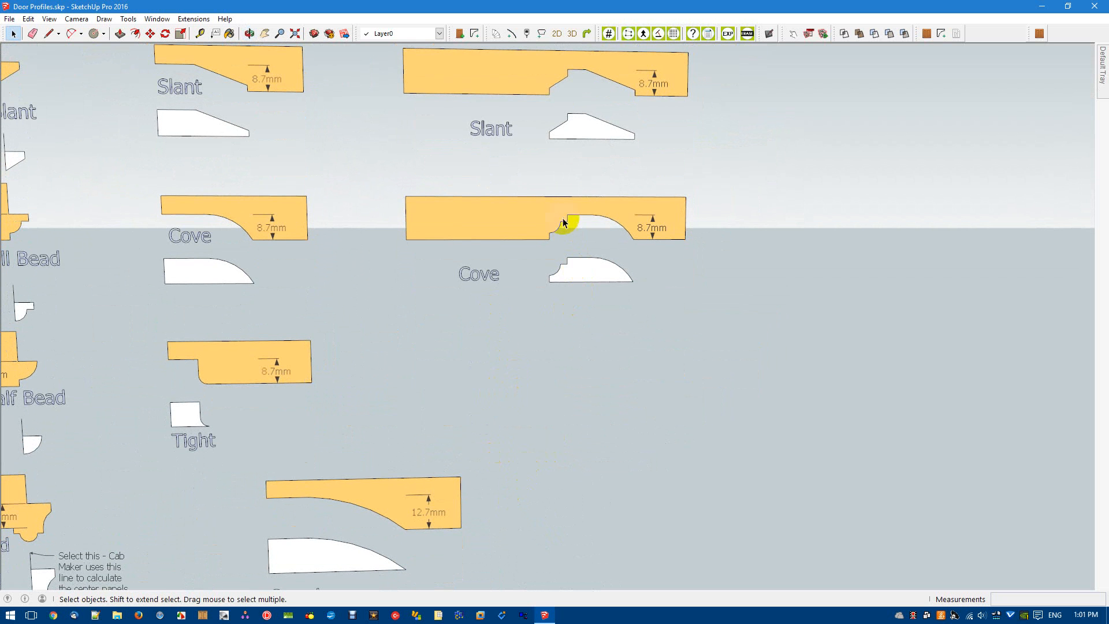
Copy the Cove profile, pull a 50mm guide down, and move the copy onto it
{"action": "left_click", "coordinate": [566, 223]}
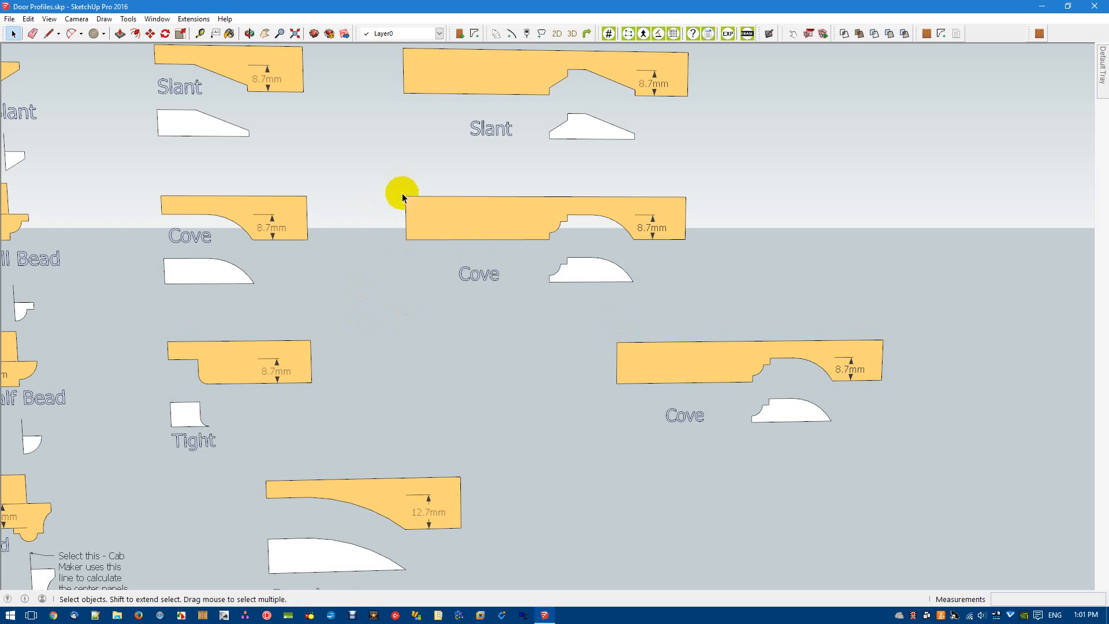
{"action": "left_click", "coordinate": [199, 33]}
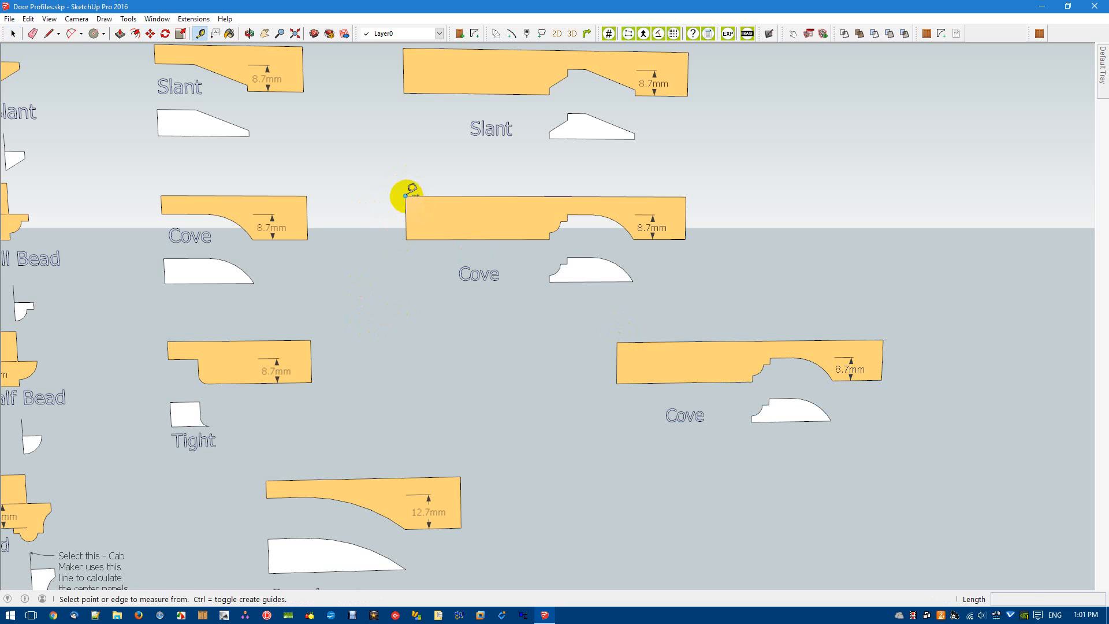
{"action": "left_click_drag", "start_coordinate": [406, 197], "coordinate": [411, 349]}
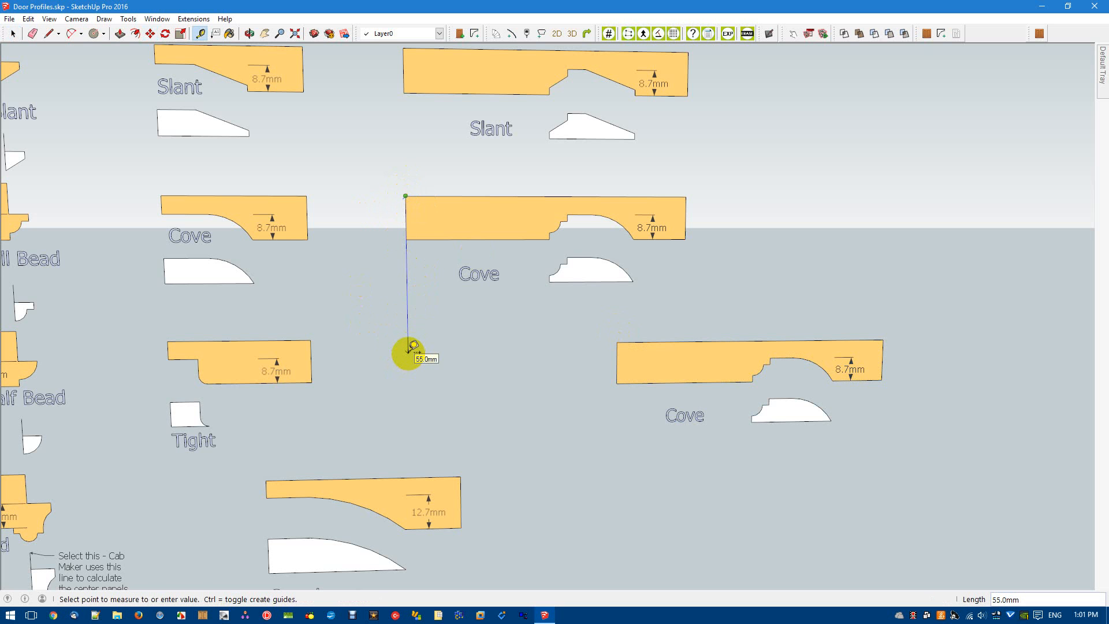
{"action": "type", "text": "50"}
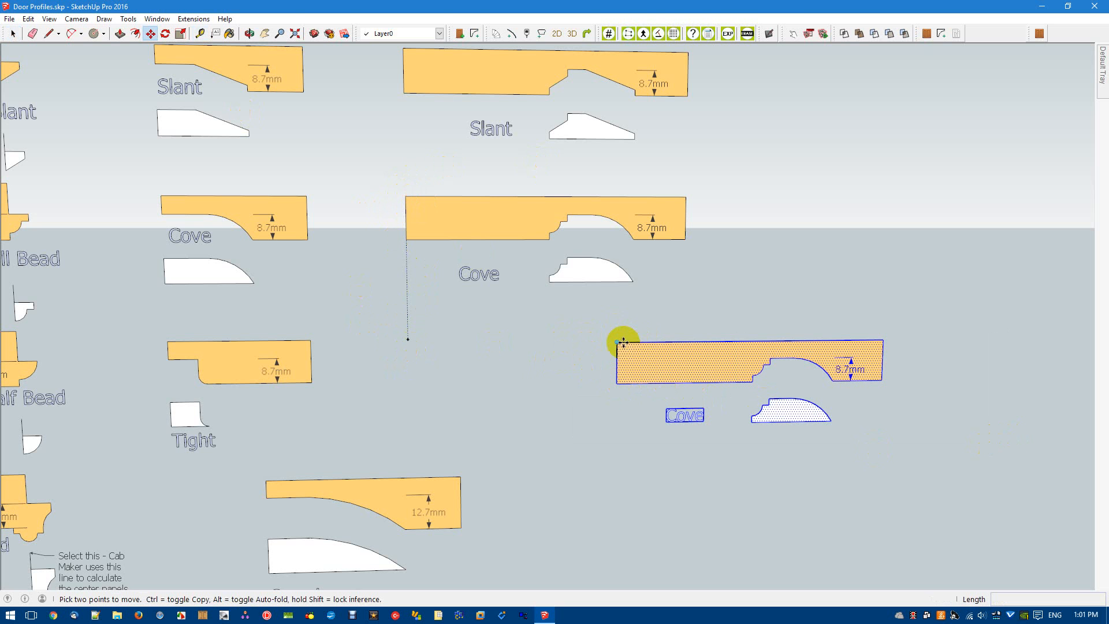
{"action": "left_click_drag", "start_coordinate": [623, 342], "coordinate": [403, 338]}
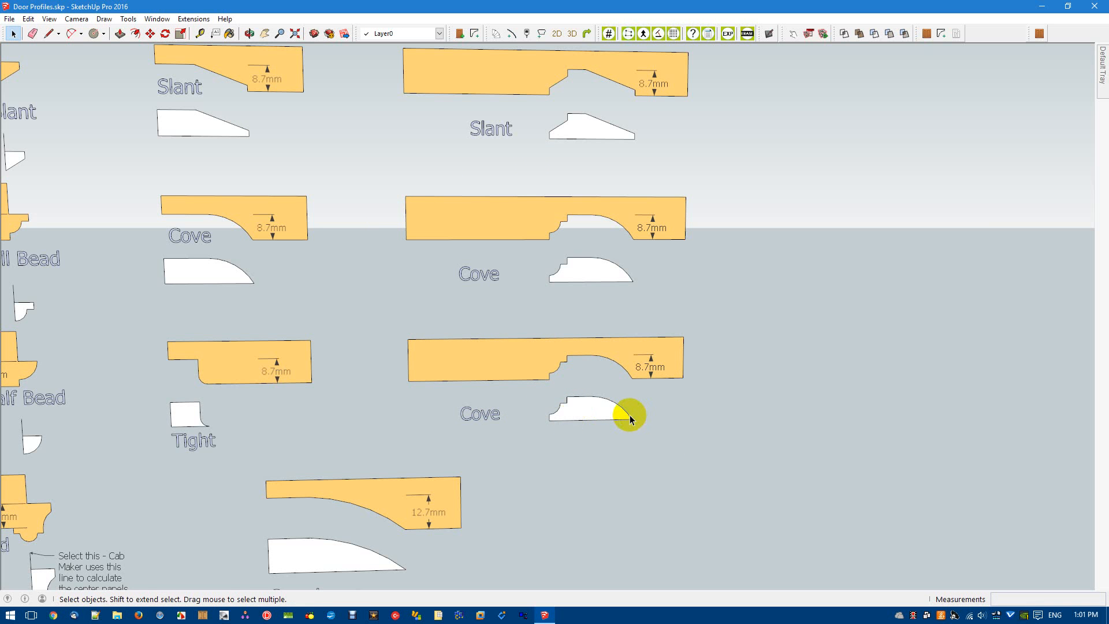
{"action": "mouse_move", "coordinate": [638, 413]}
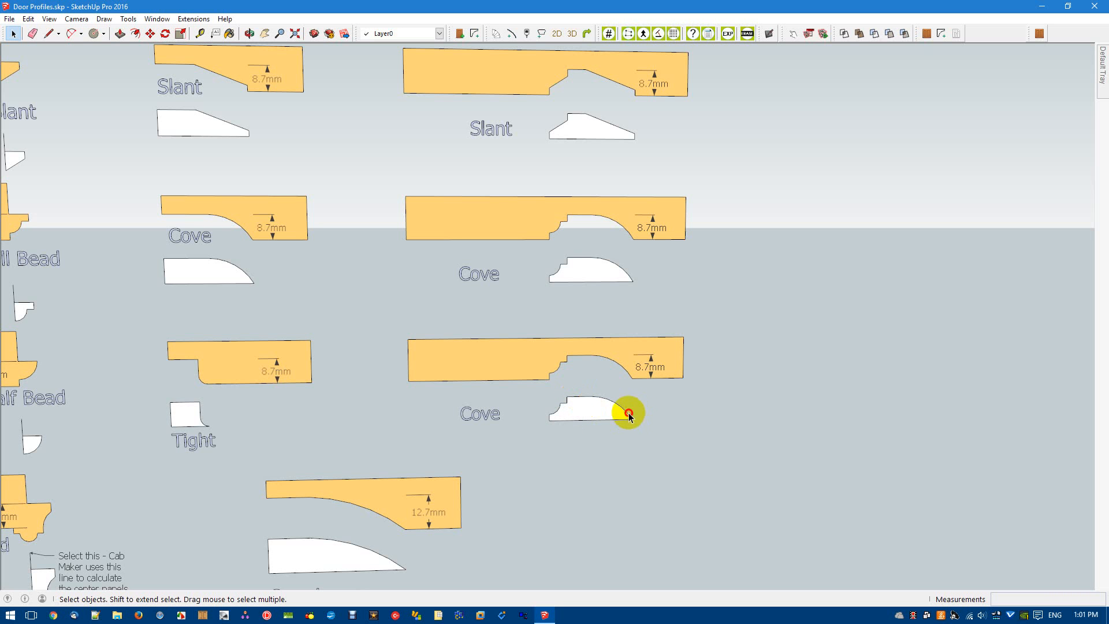
Erase the curved cove edges from the copied profile and its insert
{"action": "left_click", "coordinate": [628, 414]}
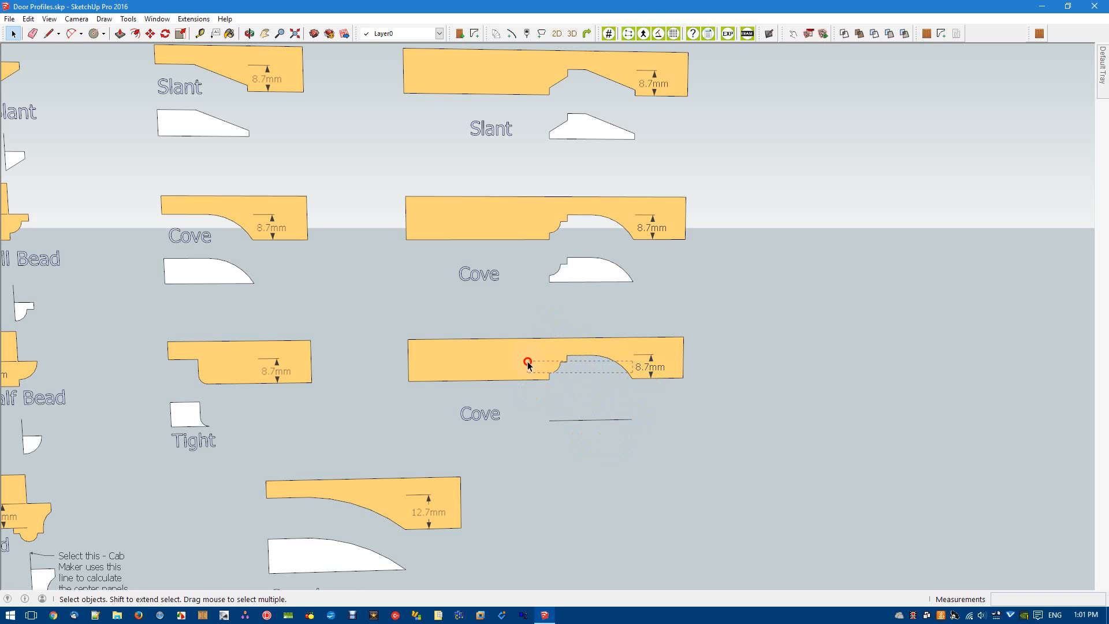
{"action": "left_click", "coordinate": [527, 360]}
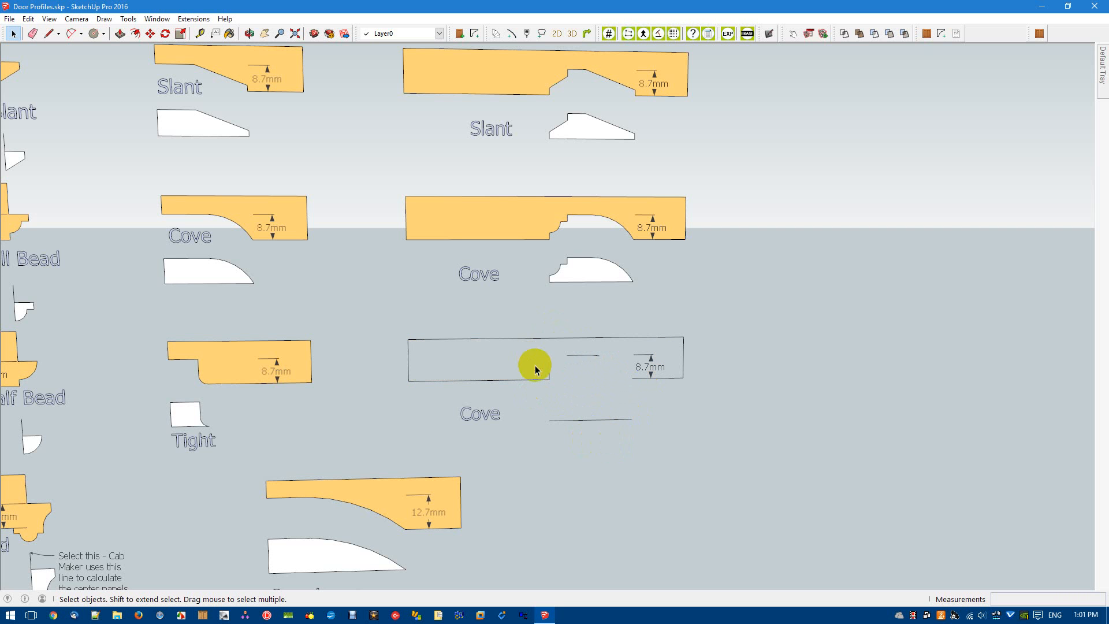
{"action": "mouse_move", "coordinate": [551, 376]}
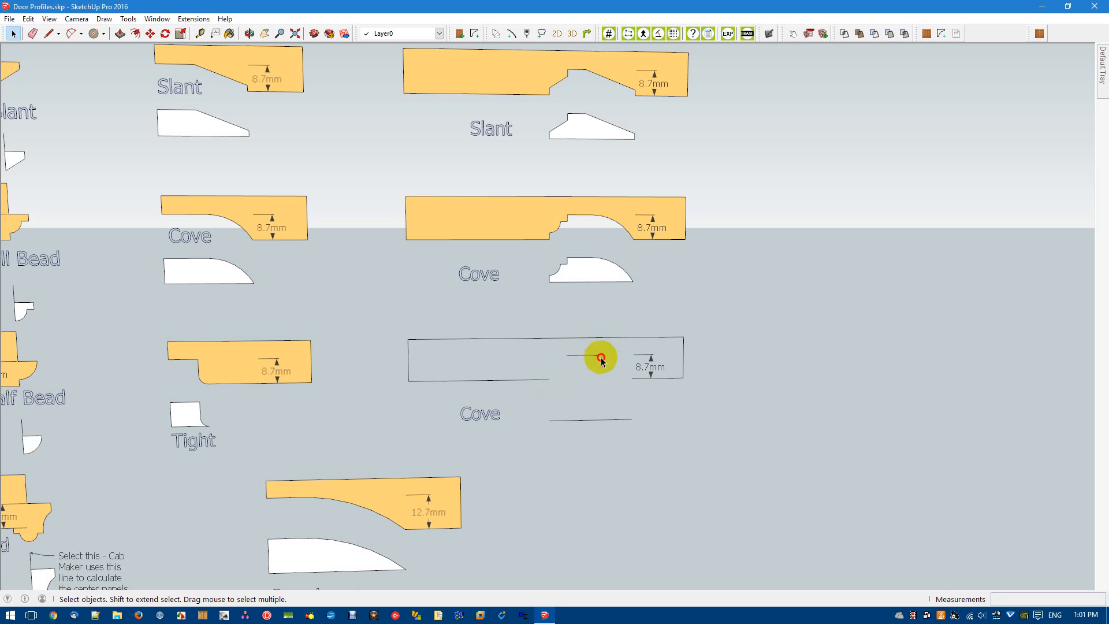
{"action": "mouse_move", "coordinate": [559, 354]}
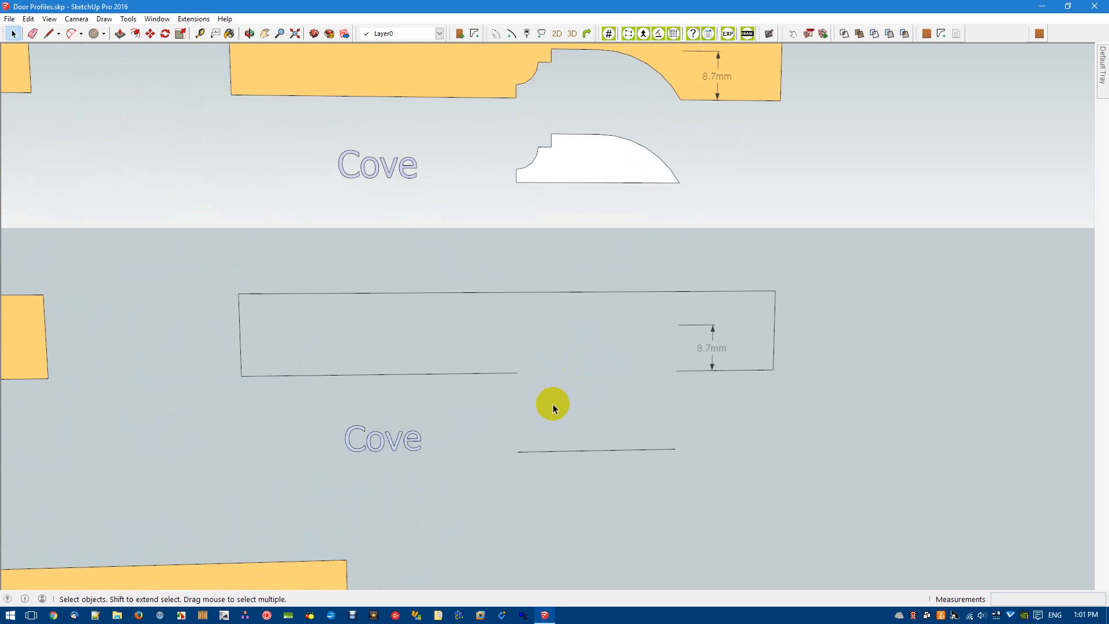
Draw the step and angled slant edges, closing the profile and insert outlines into faces
{"action": "left_click", "coordinate": [48, 33]}
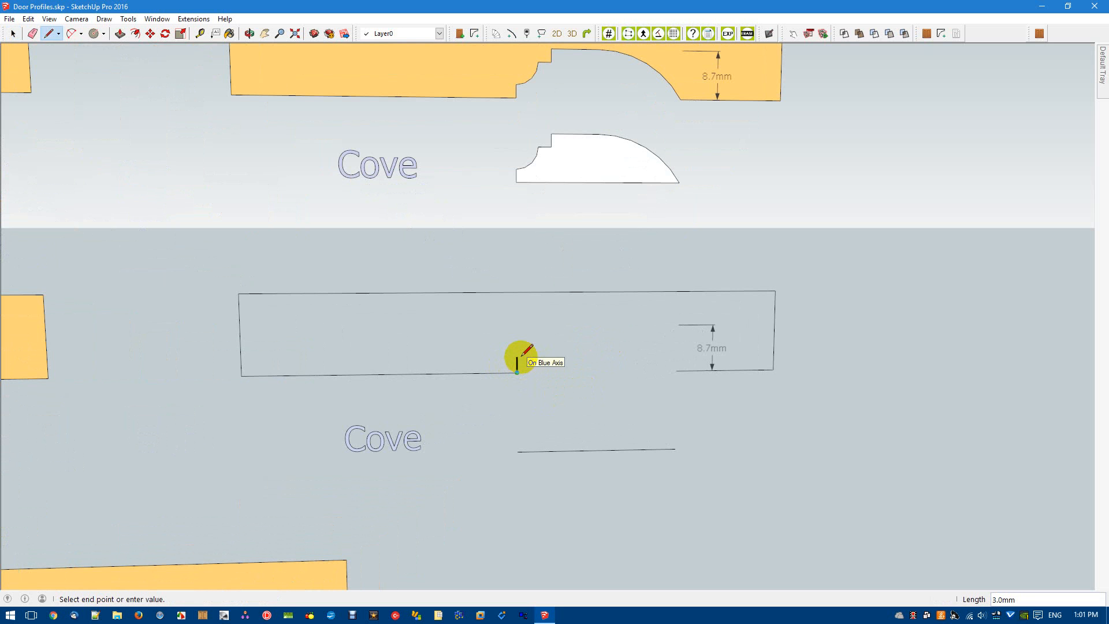
{"action": "mouse_move", "coordinate": [525, 336]}
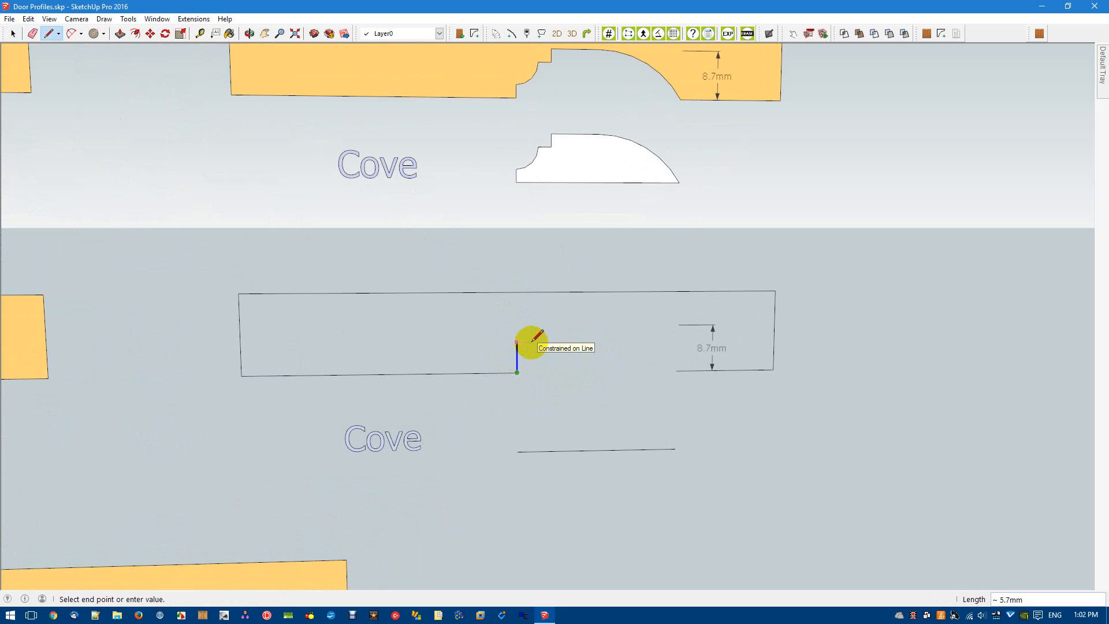
{"action": "type", "text": "2"}
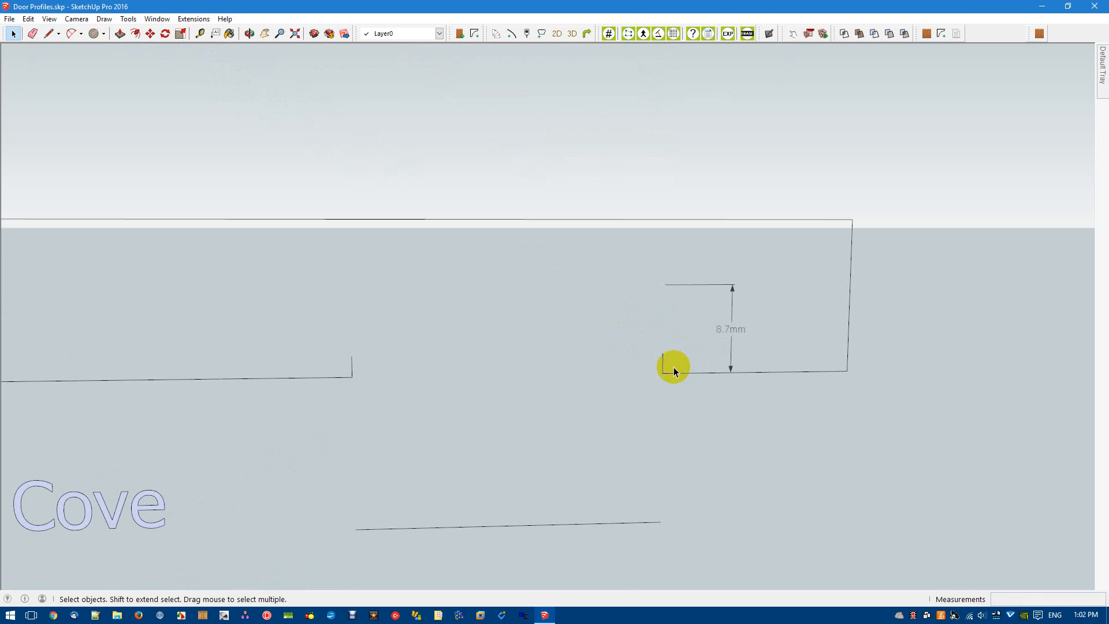
{"action": "mouse_move", "coordinate": [663, 373]}
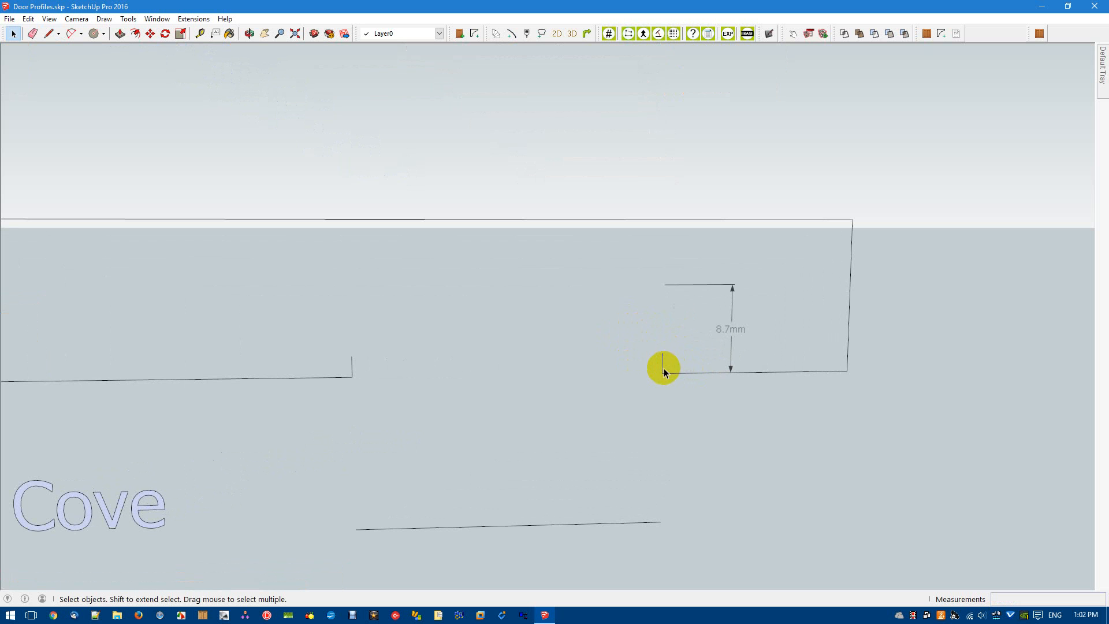
{"action": "left_click", "coordinate": [50, 34]}
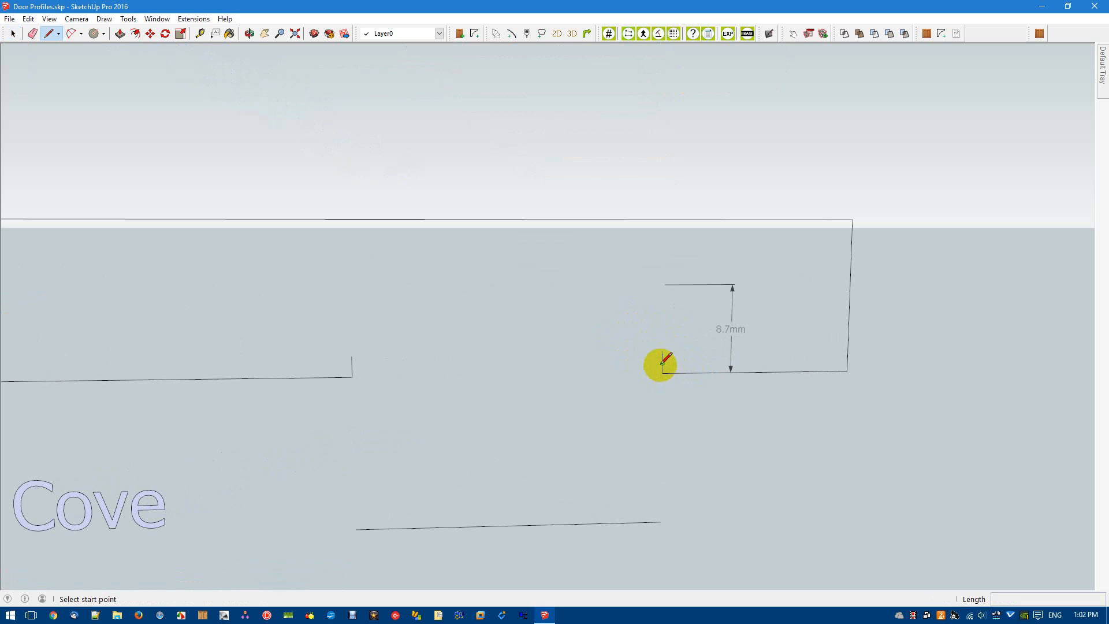
{"action": "left_click", "coordinate": [661, 353]}
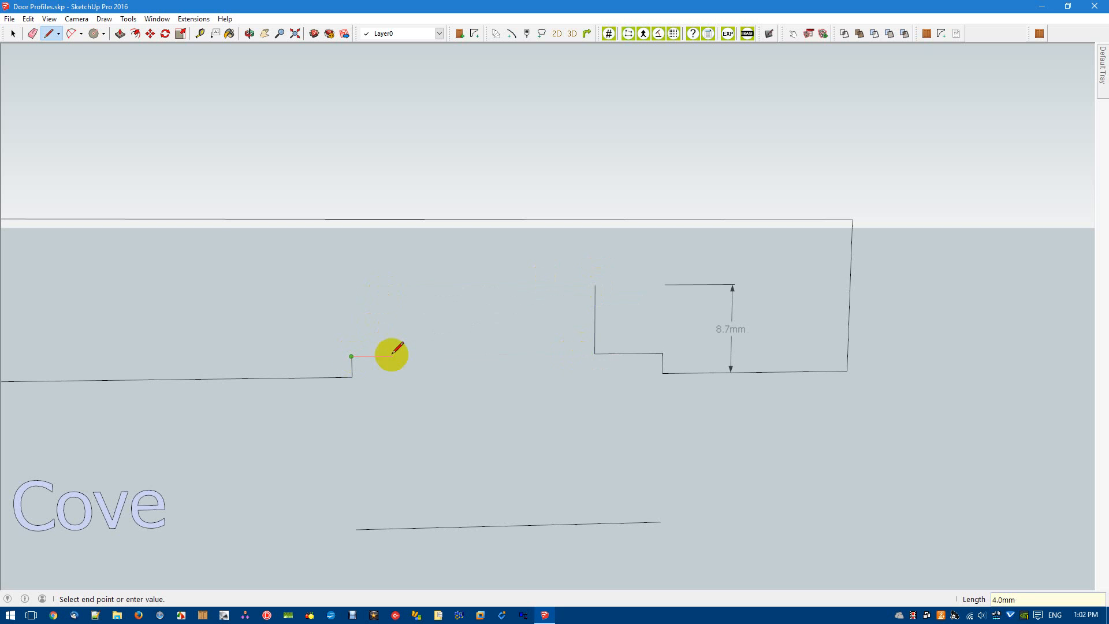
{"action": "mouse_move", "coordinate": [415, 355]}
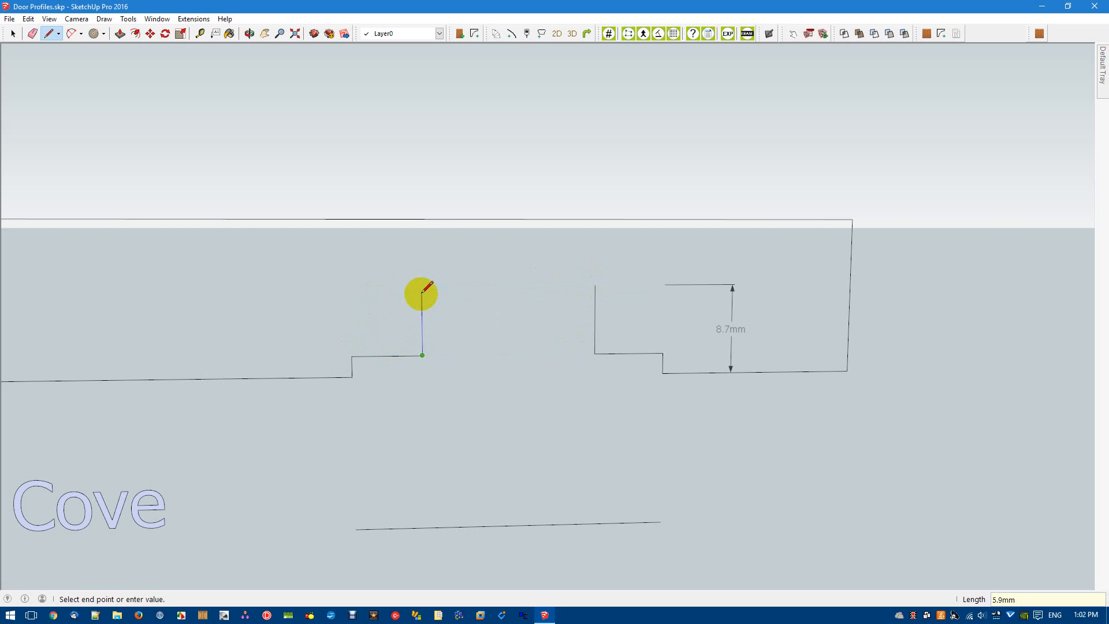
{"action": "mouse_move", "coordinate": [424, 293]}
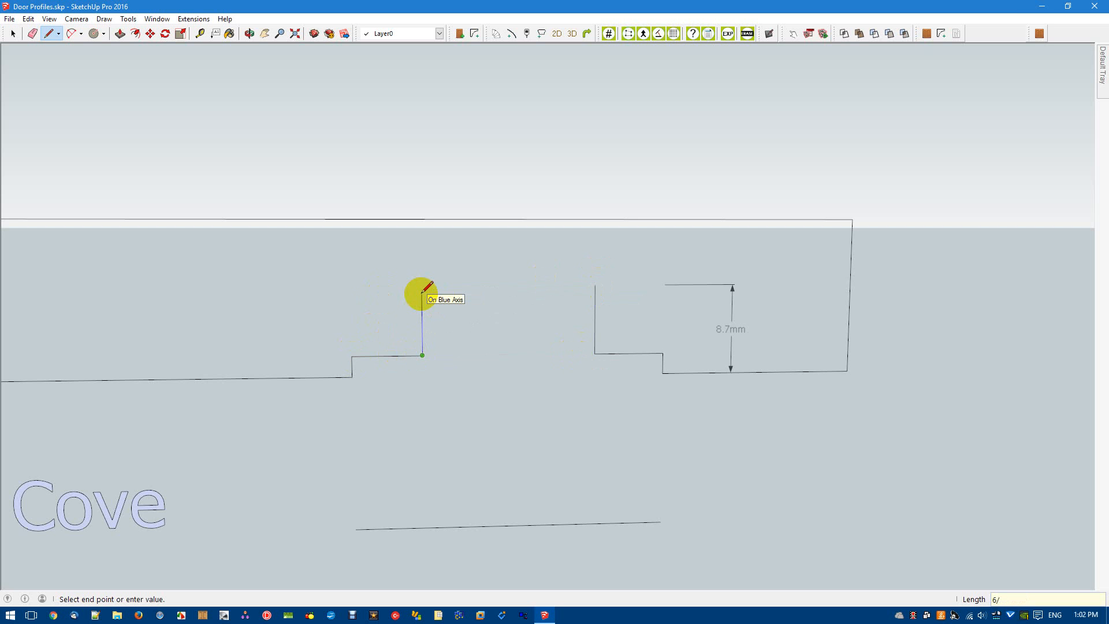
{"action": "mouse_move", "coordinate": [541, 332]}
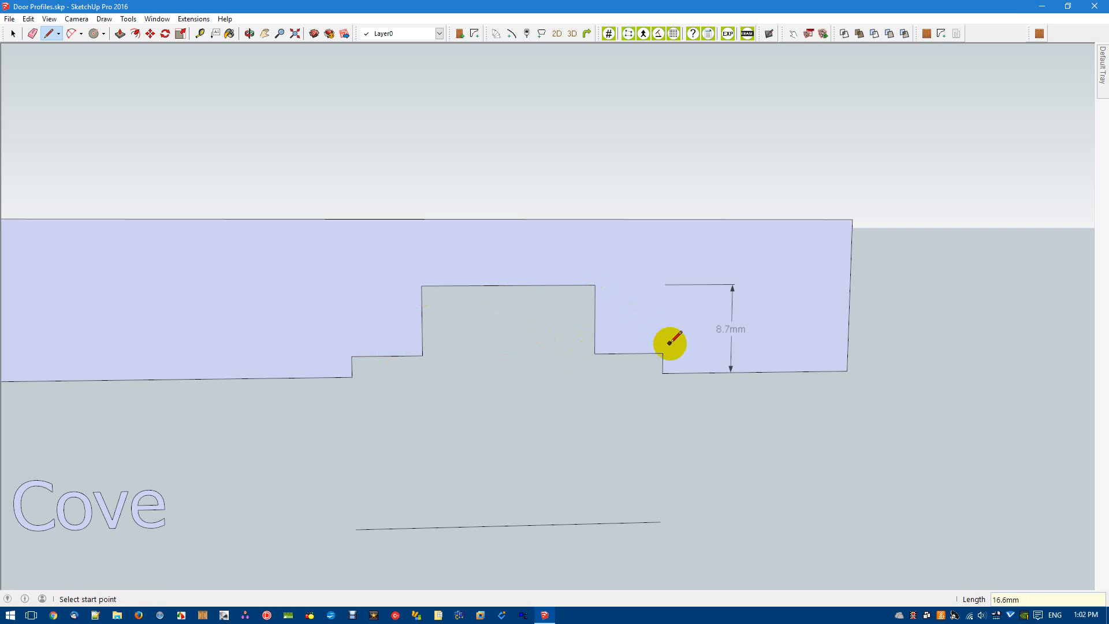
{"action": "left_click", "coordinate": [669, 343]}
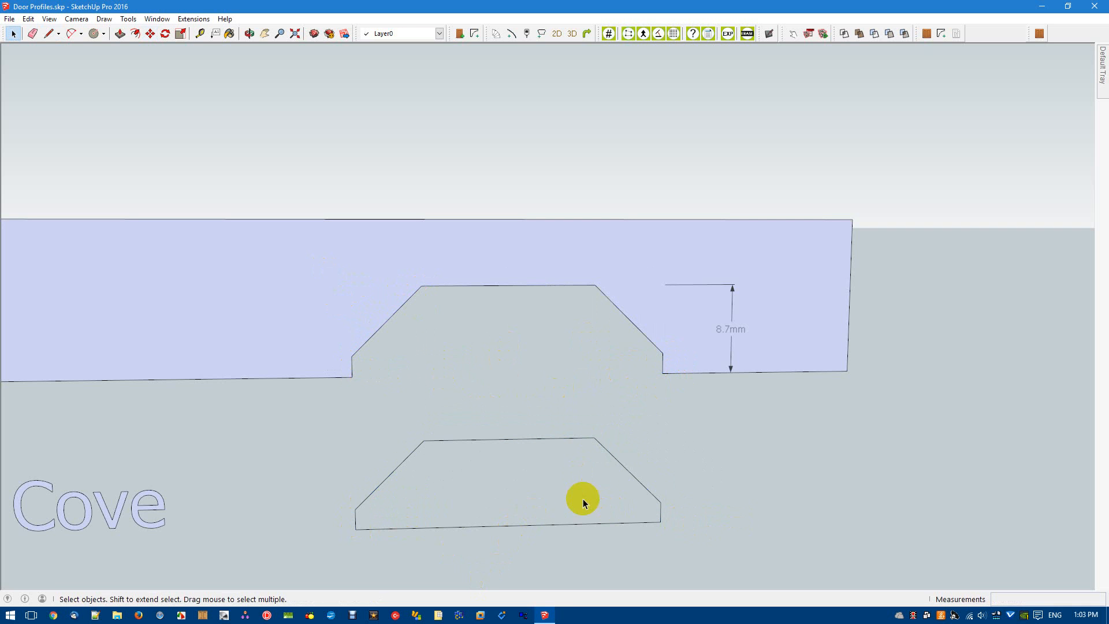
Reverse the new slant profile's face and paint it with the orange material
{"action": "left_click", "coordinate": [49, 34]}
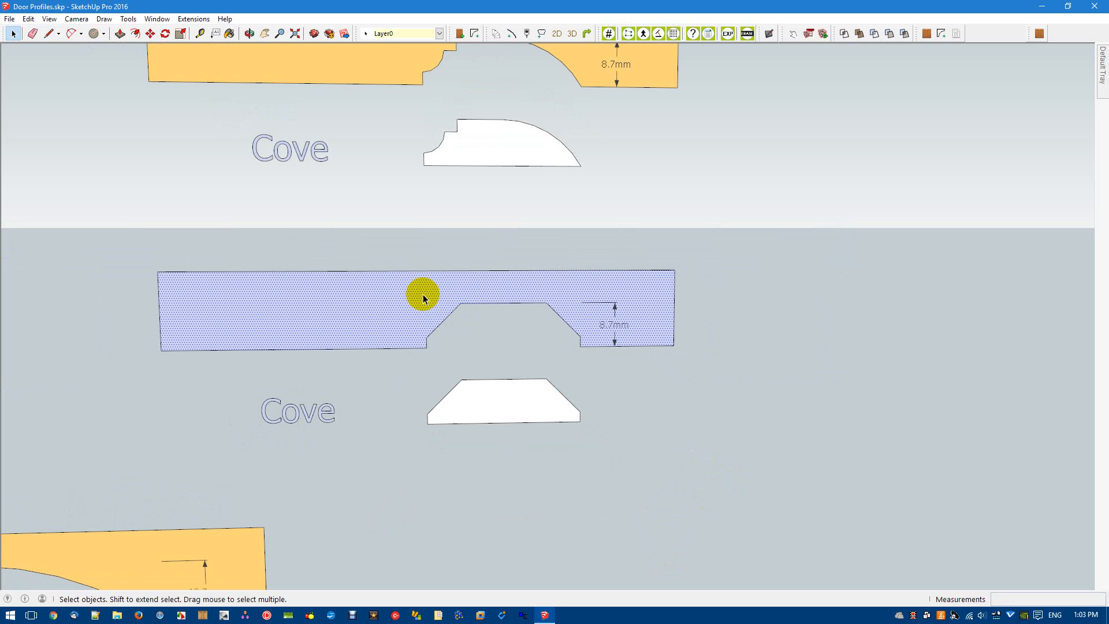
{"action": "right_click", "coordinate": [422, 293]}
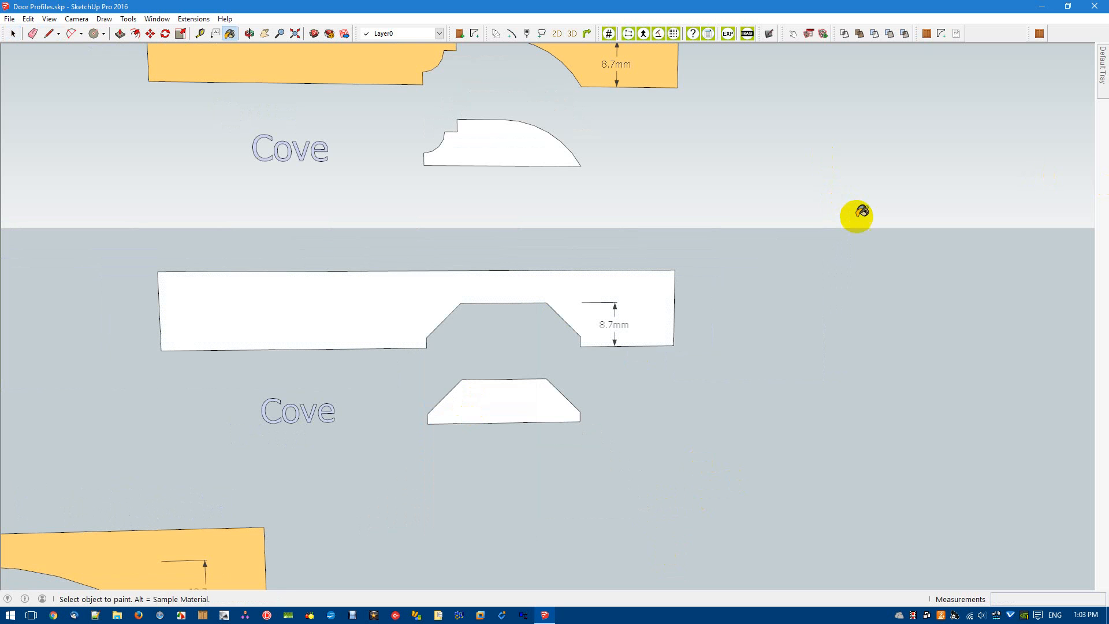
{"action": "left_click", "coordinate": [415, 309]}
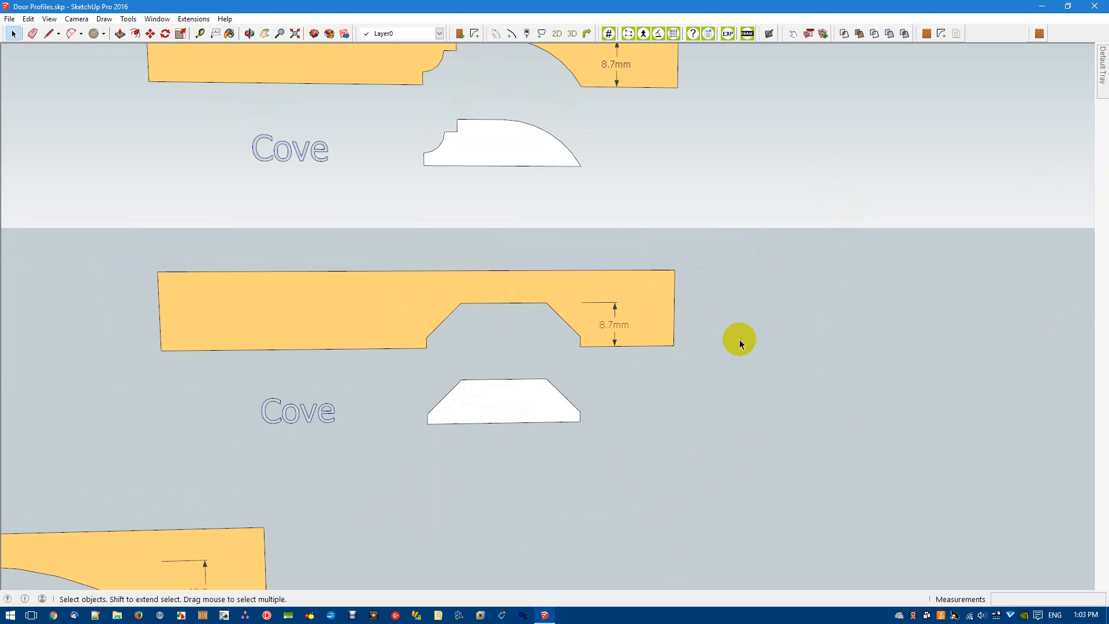
{"action": "left_click", "coordinate": [296, 409]}
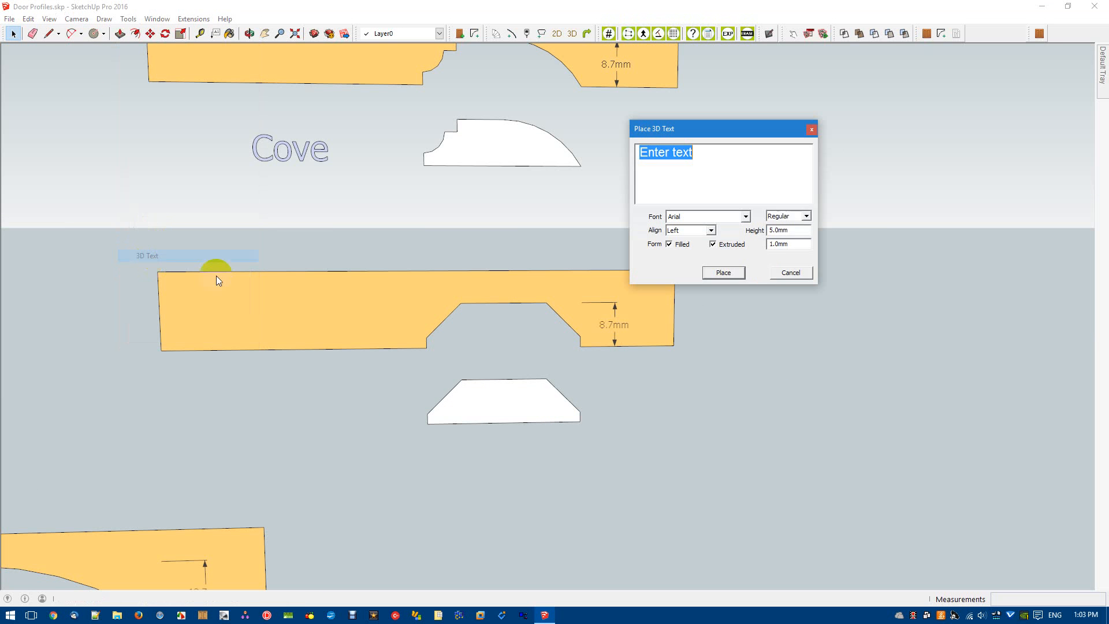
{"action": "mouse_move", "coordinate": [713, 154]}
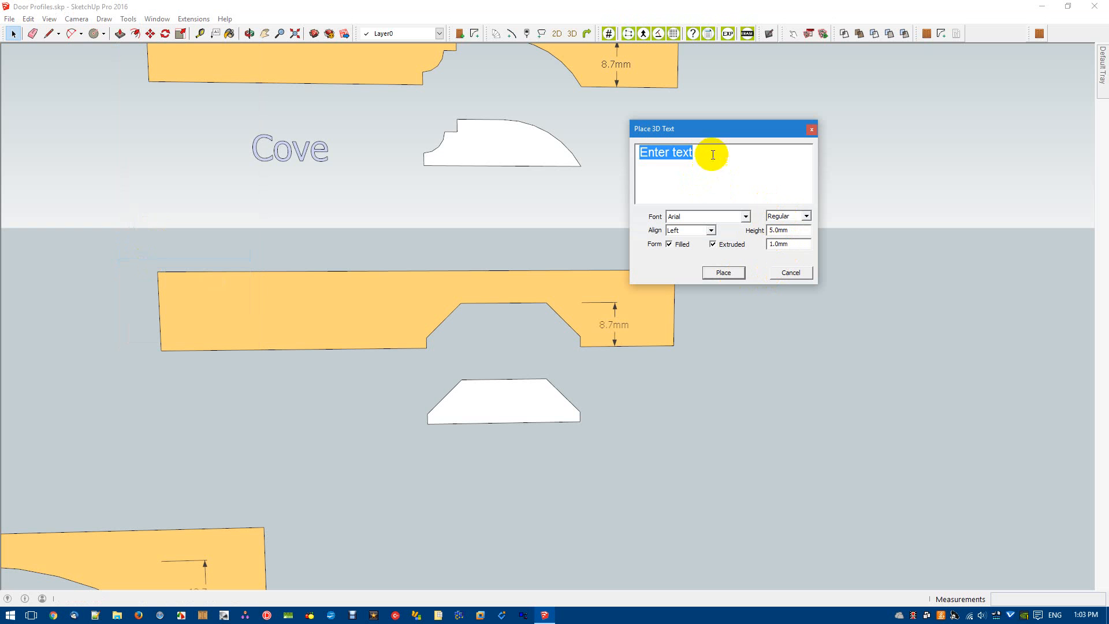
Place the 3D text '45 Miter' left of the trapezoid profile and select the profile
{"action": "type", "text": "45 Miter"}
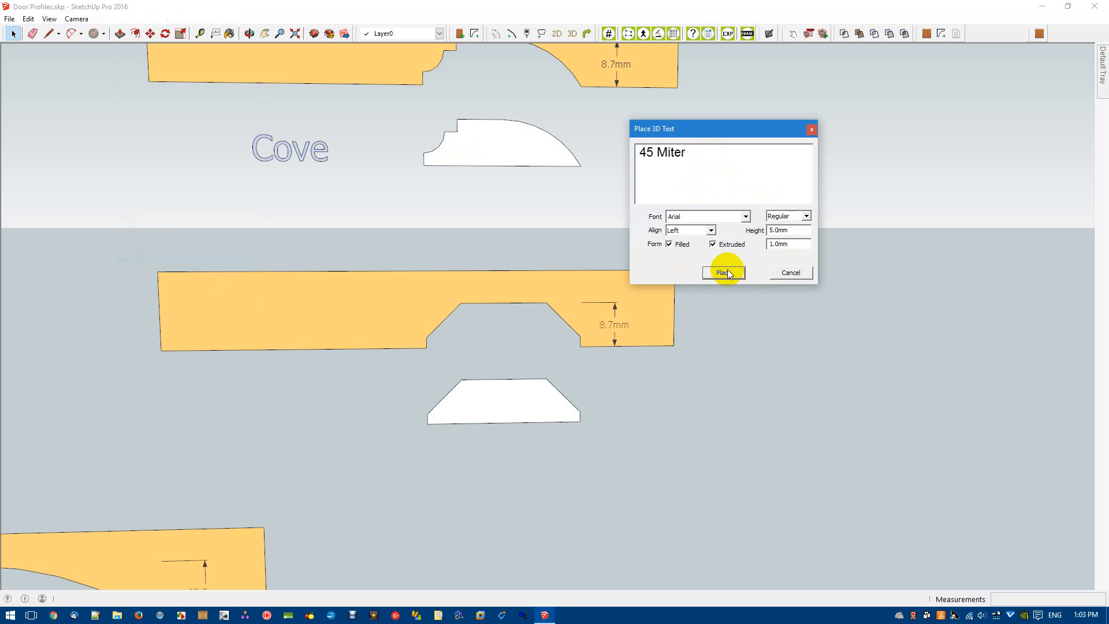
{"action": "left_click", "coordinate": [721, 273]}
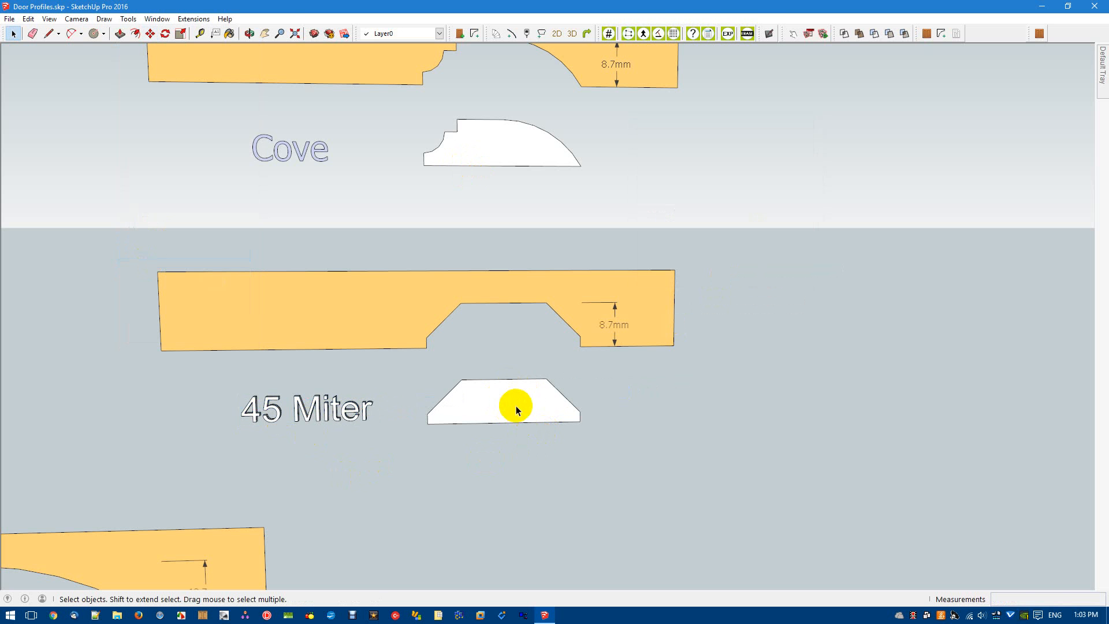
{"action": "left_click", "coordinate": [503, 403]}
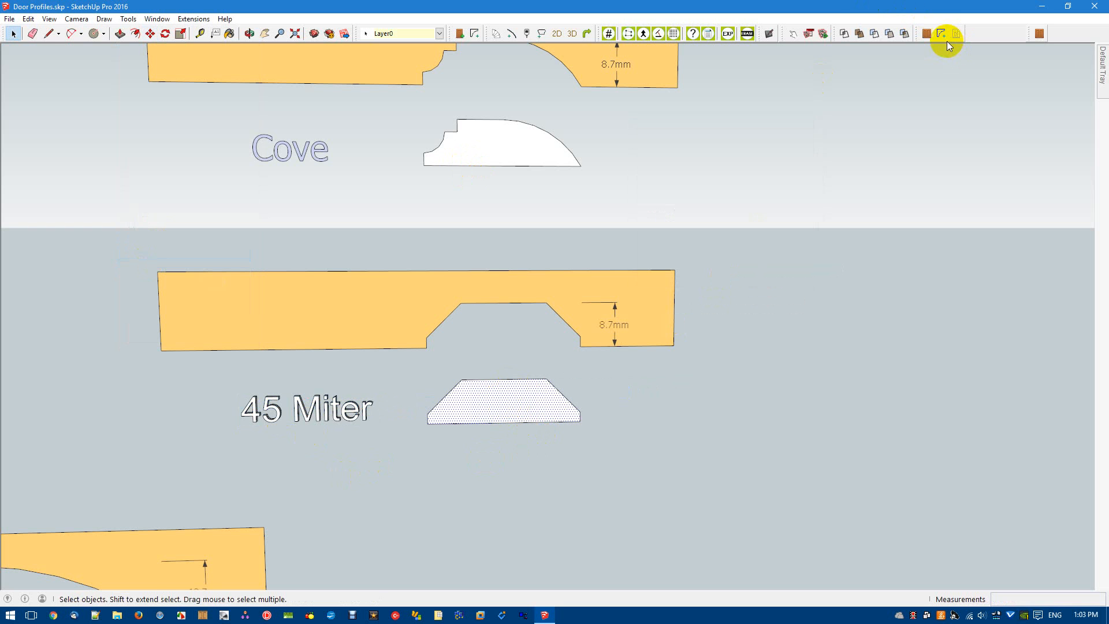
{"action": "mouse_move", "coordinate": [940, 34]}
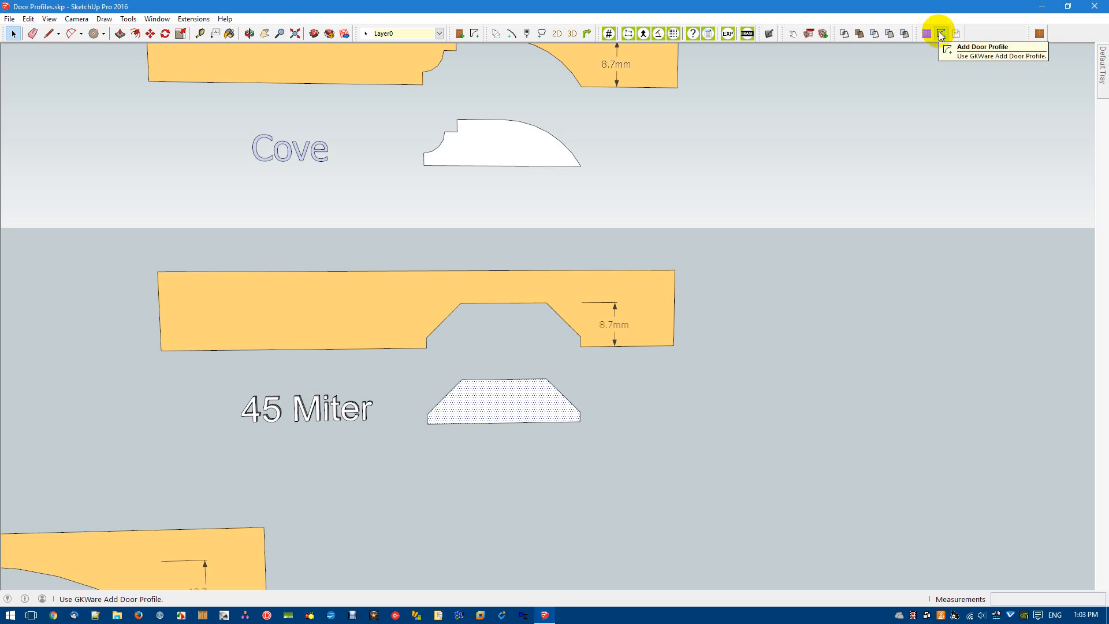
Save the selected profile to CabMaker's Emboss Profiles folder as '45 Miter' and confirm
{"action": "left_click", "coordinate": [939, 34]}
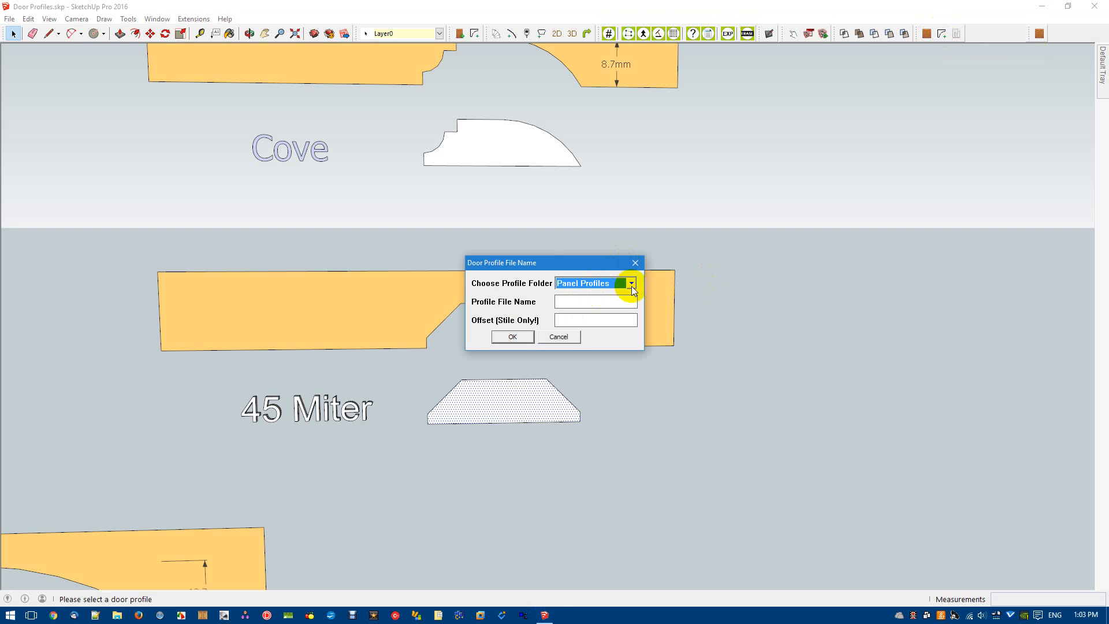
{"action": "left_click", "coordinate": [628, 283]}
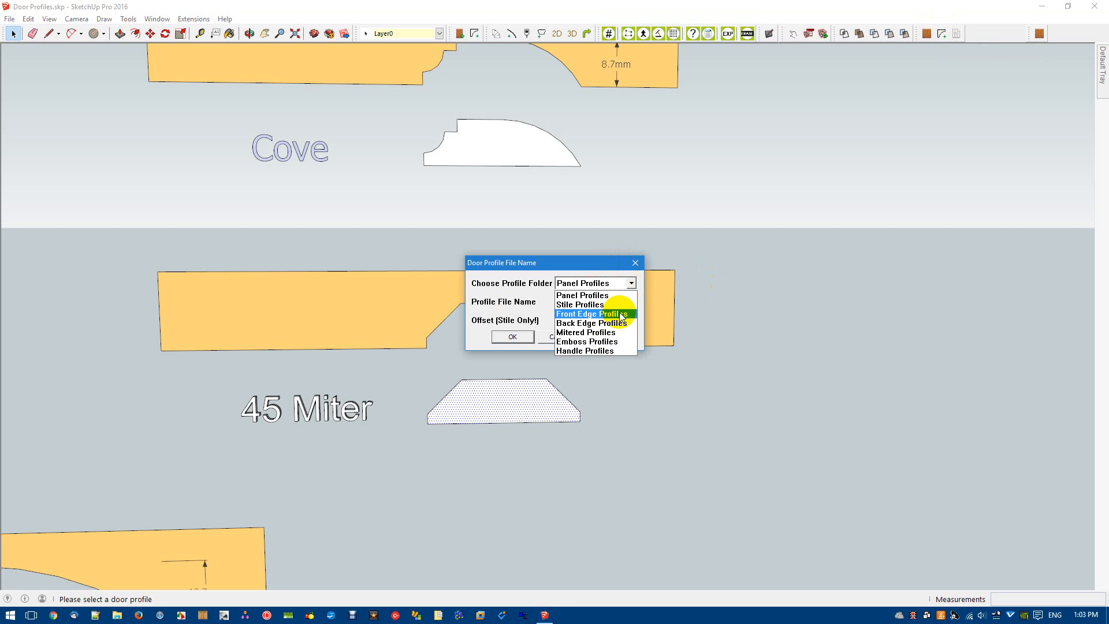
{"action": "left_click", "coordinate": [586, 342]}
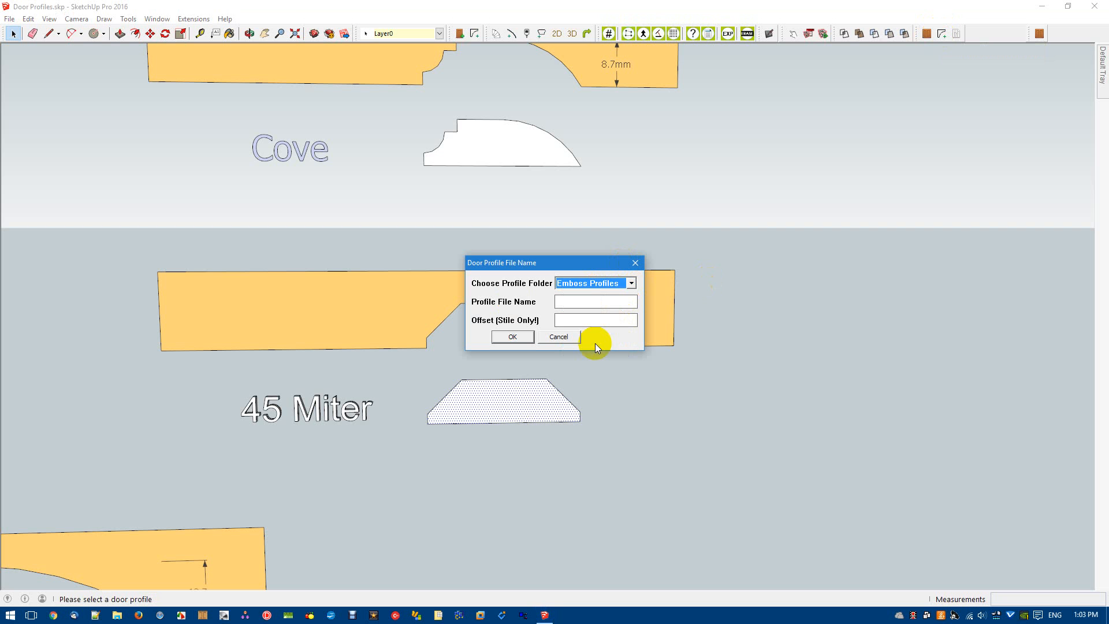
{"action": "type", "text": "4"}
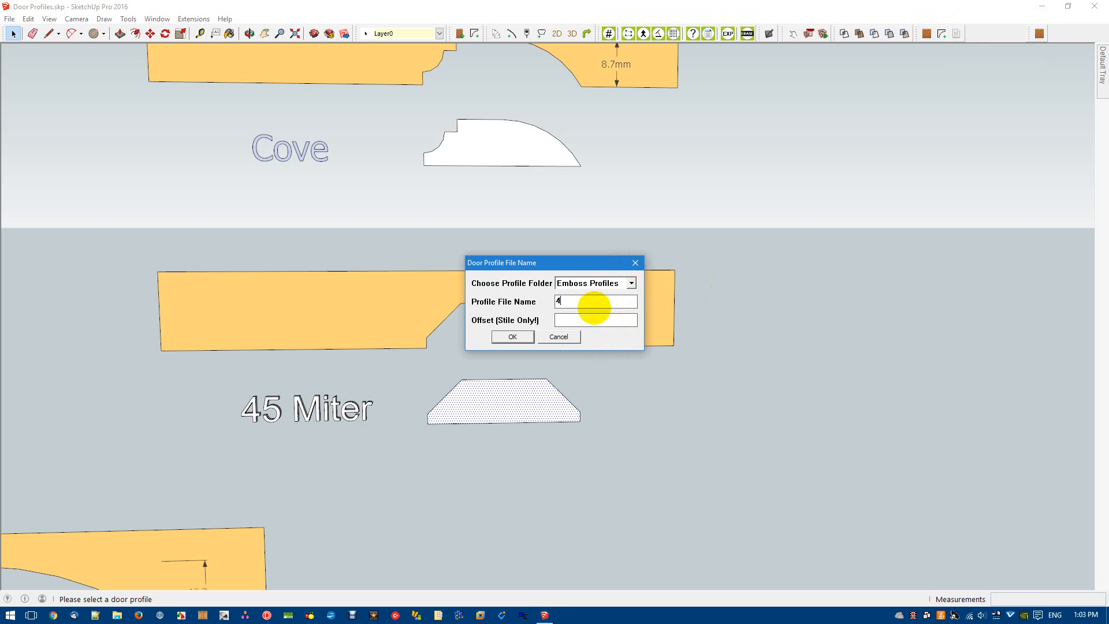
{"action": "type", "text": "5 Miter"}
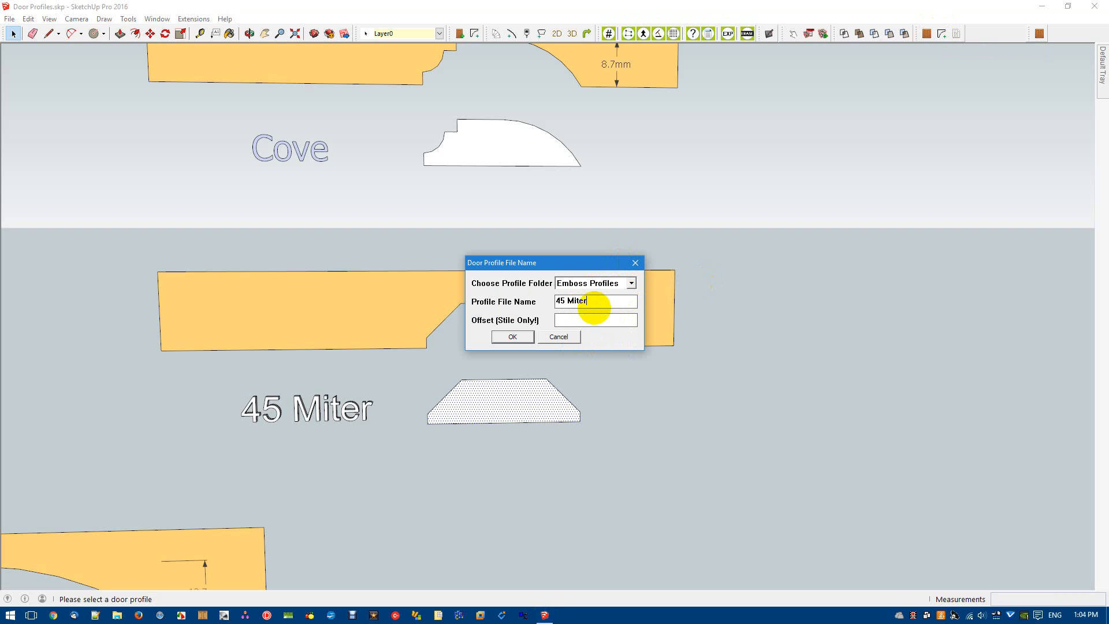
{"action": "left_click", "coordinate": [512, 336]}
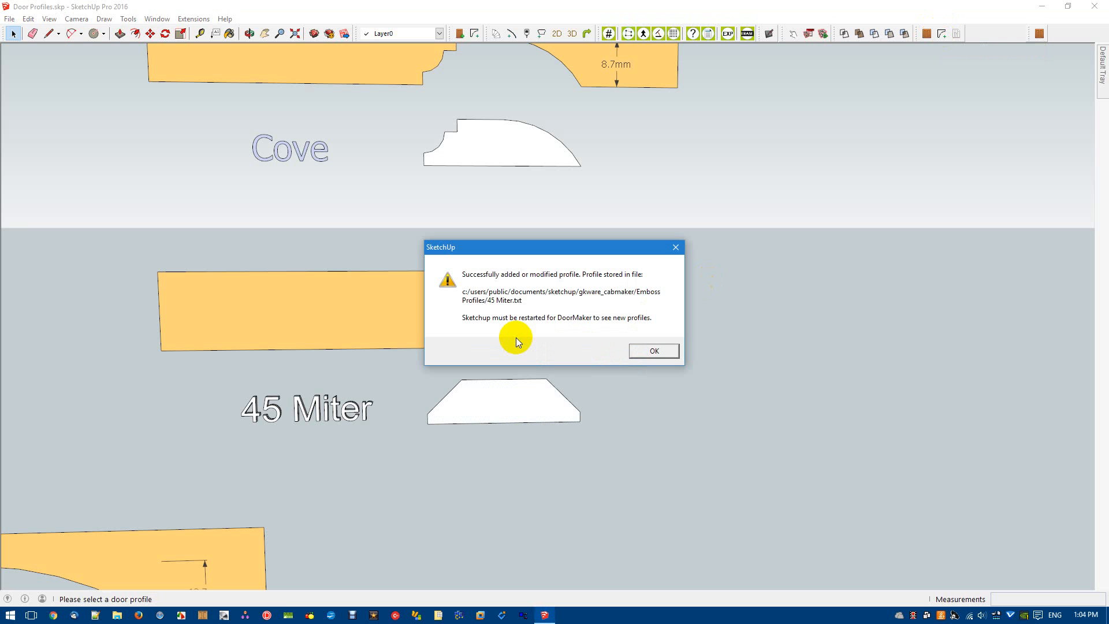
{"action": "left_click", "coordinate": [651, 351]}
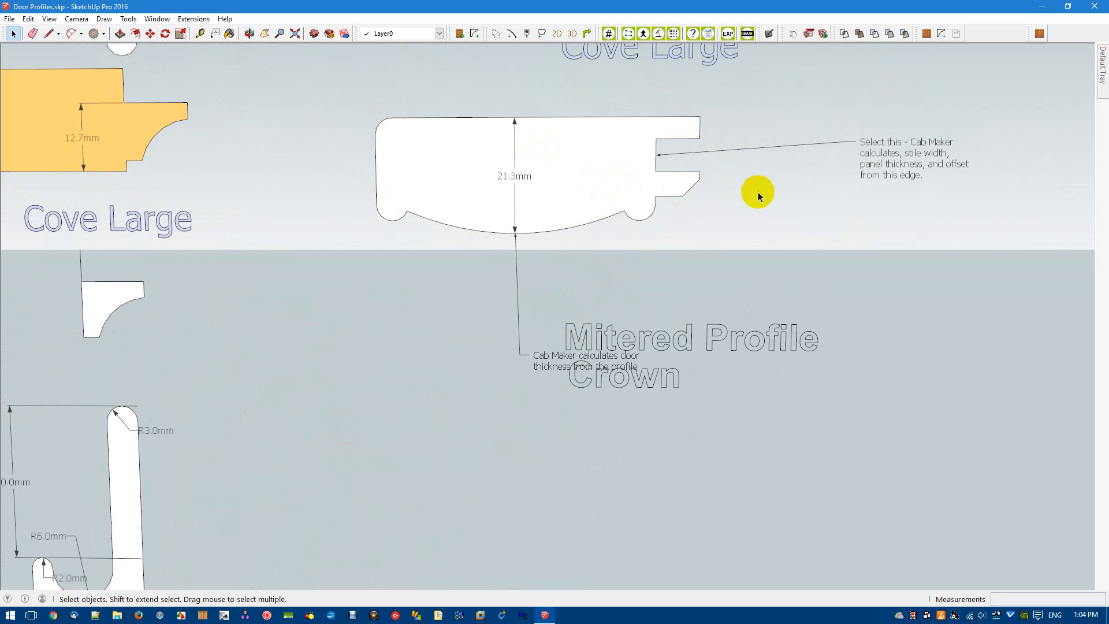
Pull a vertical guide down from the Mitered Profile's top back corner
{"action": "left_click", "coordinate": [200, 34]}
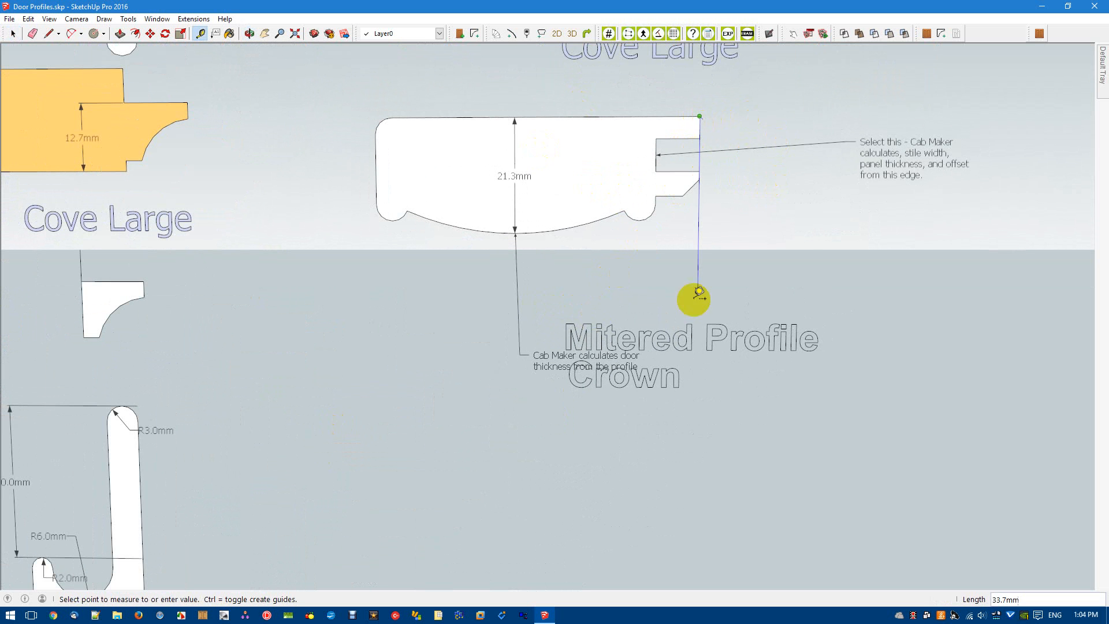
{"action": "mouse_move", "coordinate": [693, 437]}
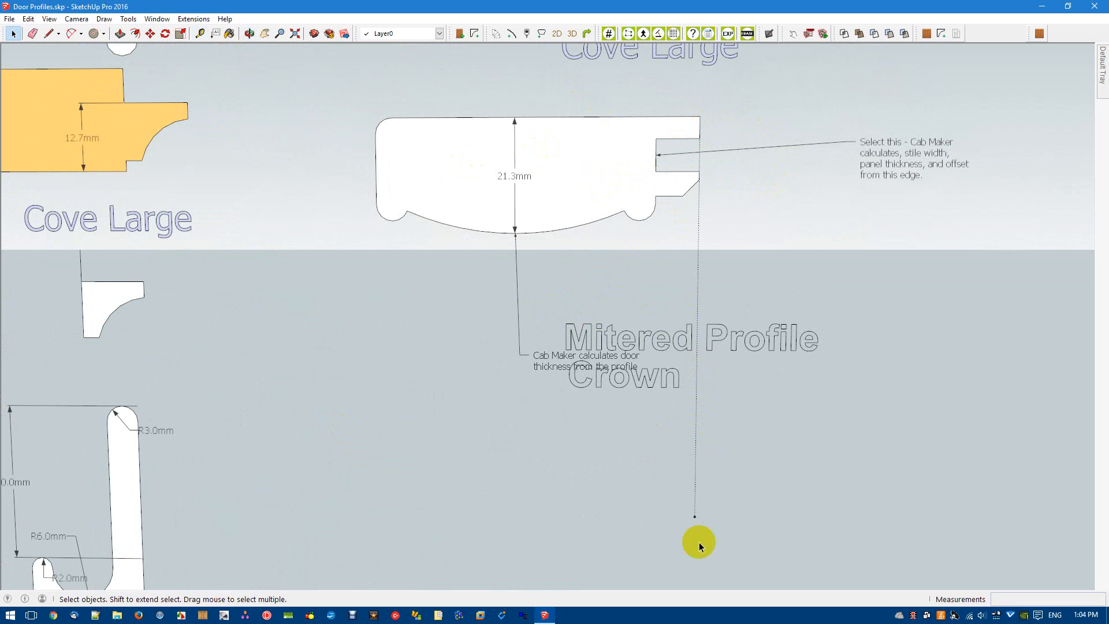
{"action": "left_click", "coordinate": [48, 34]}
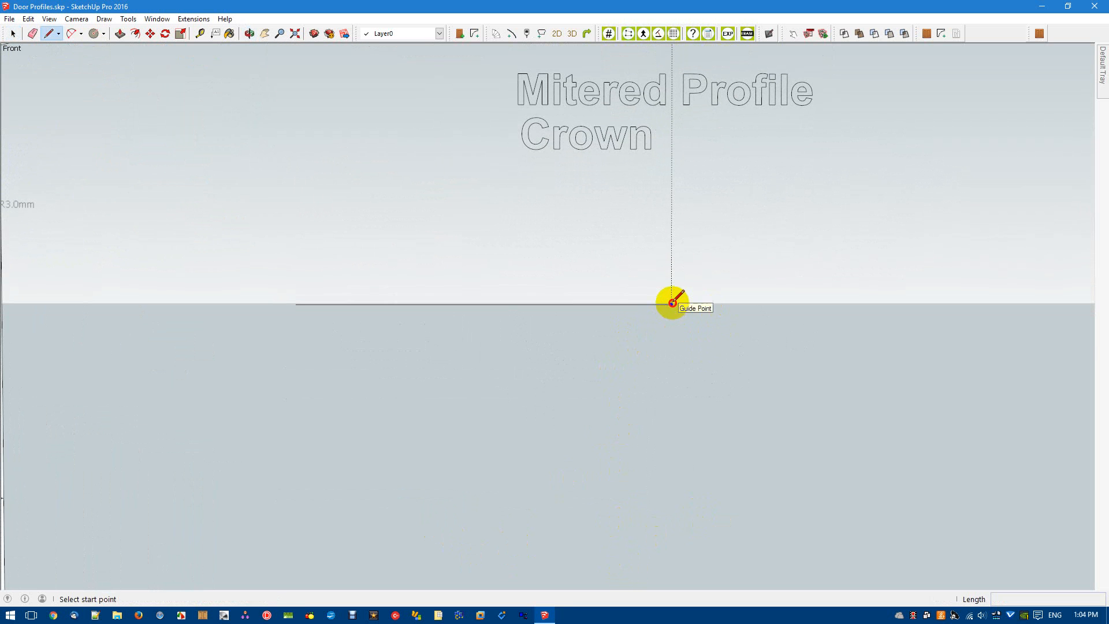
Draw a rectangular face below the Mitered Profile starting at the guide point
{"action": "left_click", "coordinate": [670, 304]}
{"action": "type", "text": "60"}
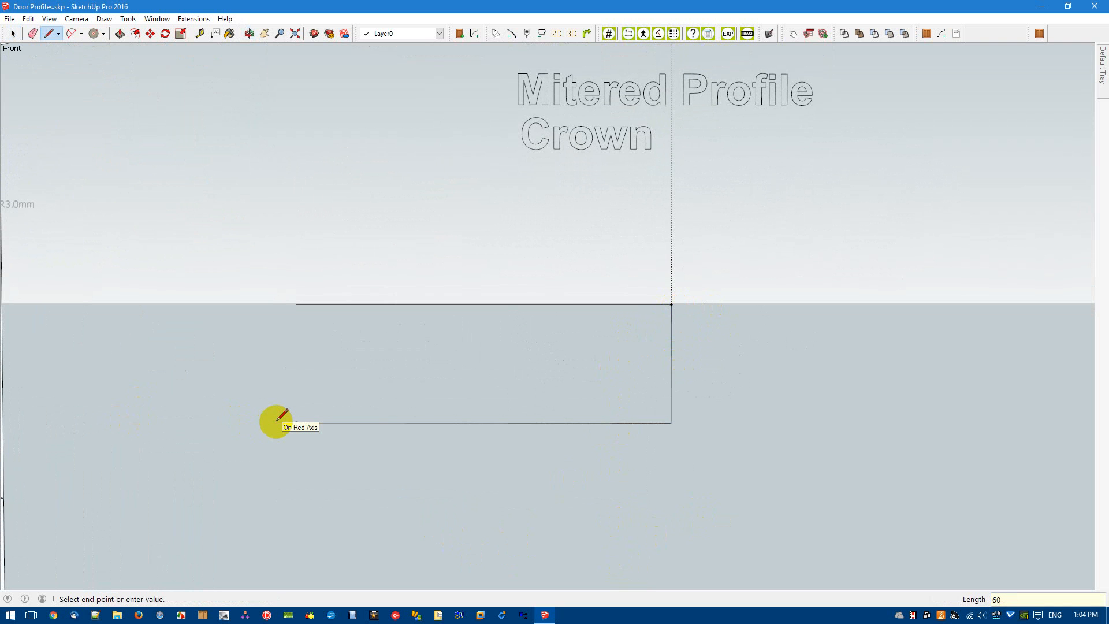
{"action": "left_click", "coordinate": [277, 416]}
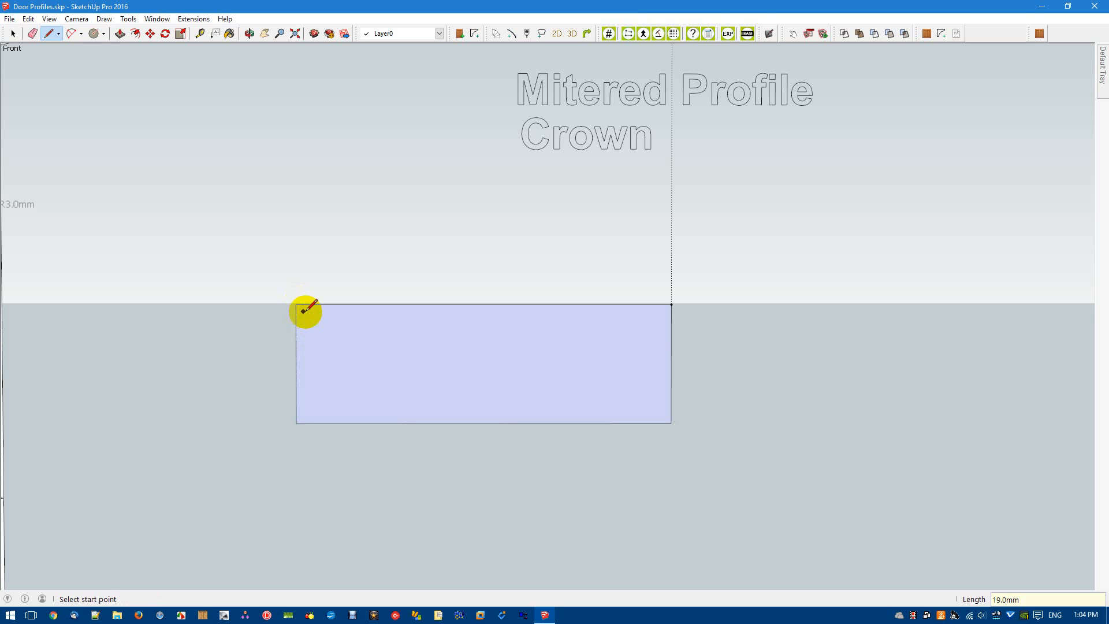
{"action": "left_click", "coordinate": [13, 34]}
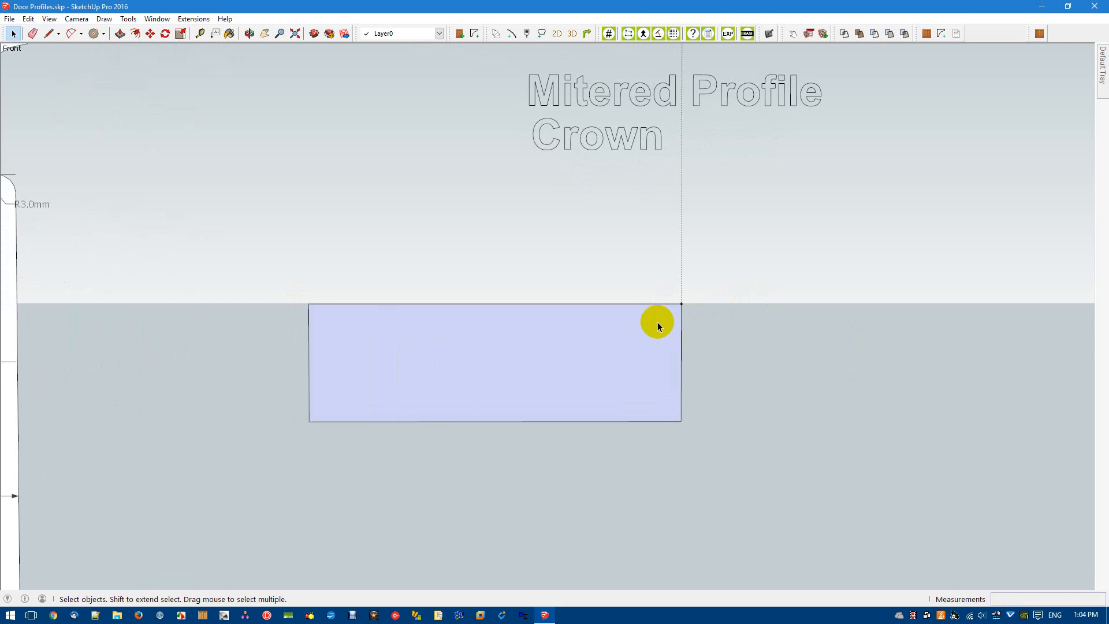
{"action": "mouse_move", "coordinate": [660, 341]}
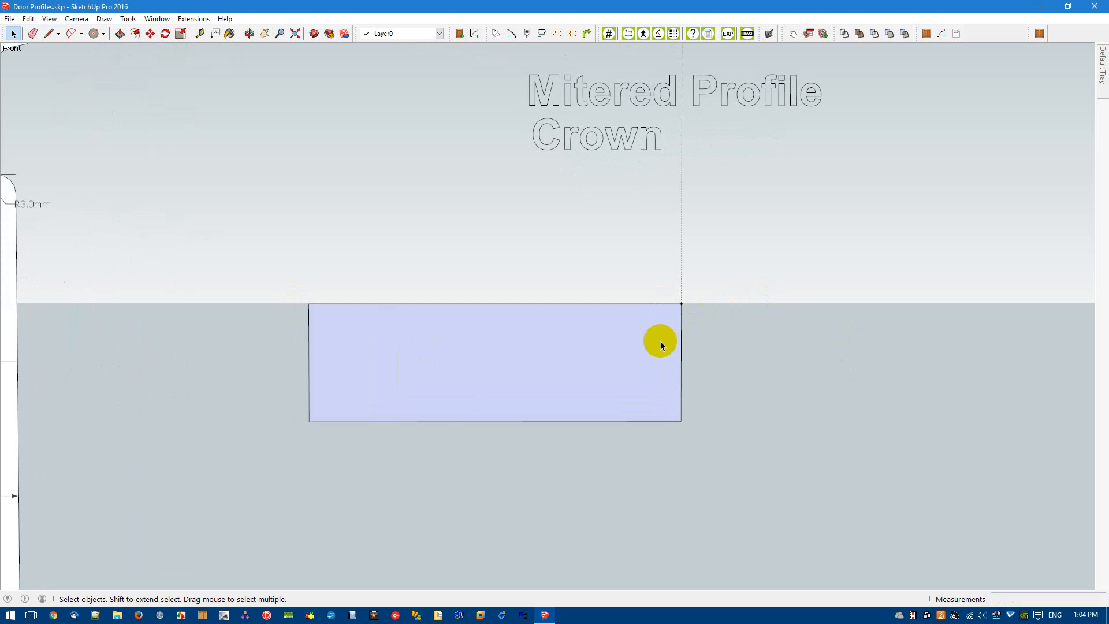
Add two horizontal guides across the rectangle from its top edge
{"action": "left_click", "coordinate": [200, 33]}
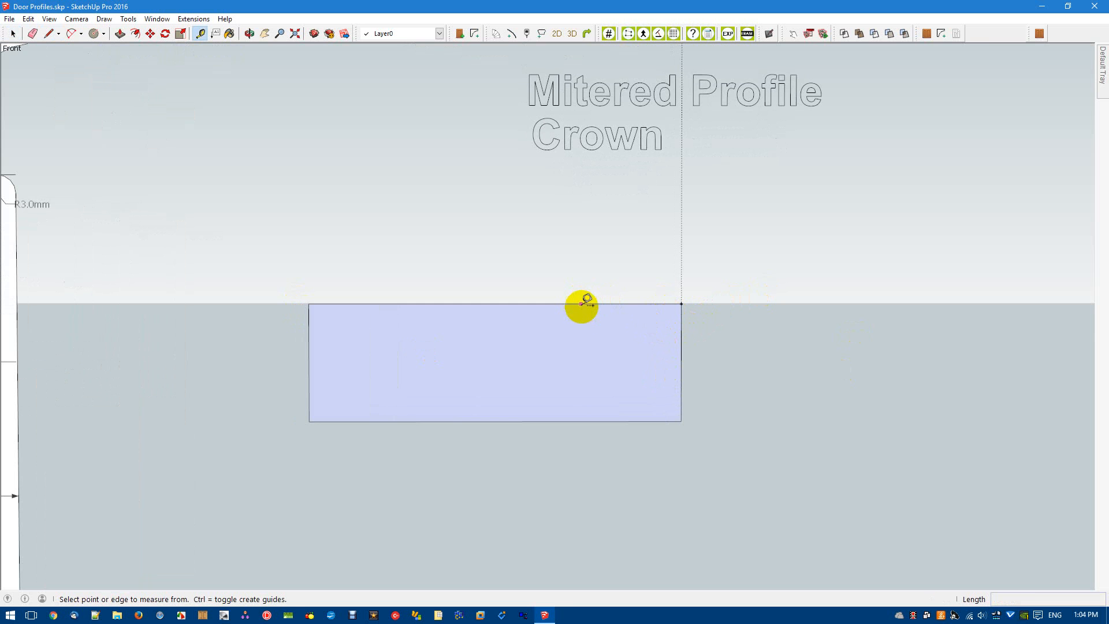
{"action": "left_click", "coordinate": [580, 305]}
{"action": "type", "text": "4"}
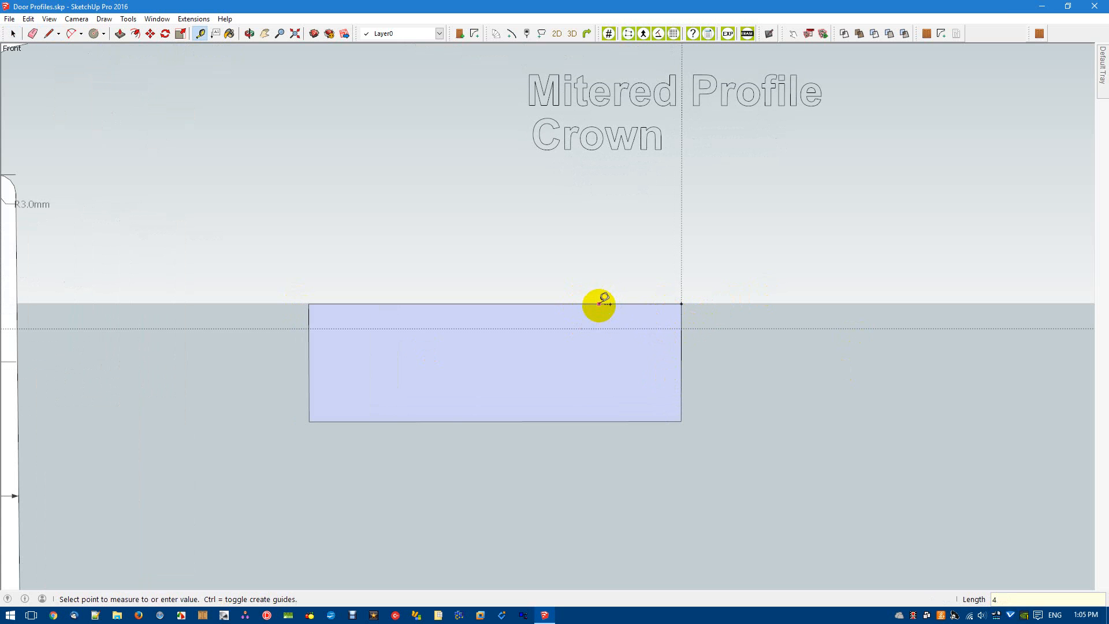
{"action": "mouse_move", "coordinate": [598, 386]}
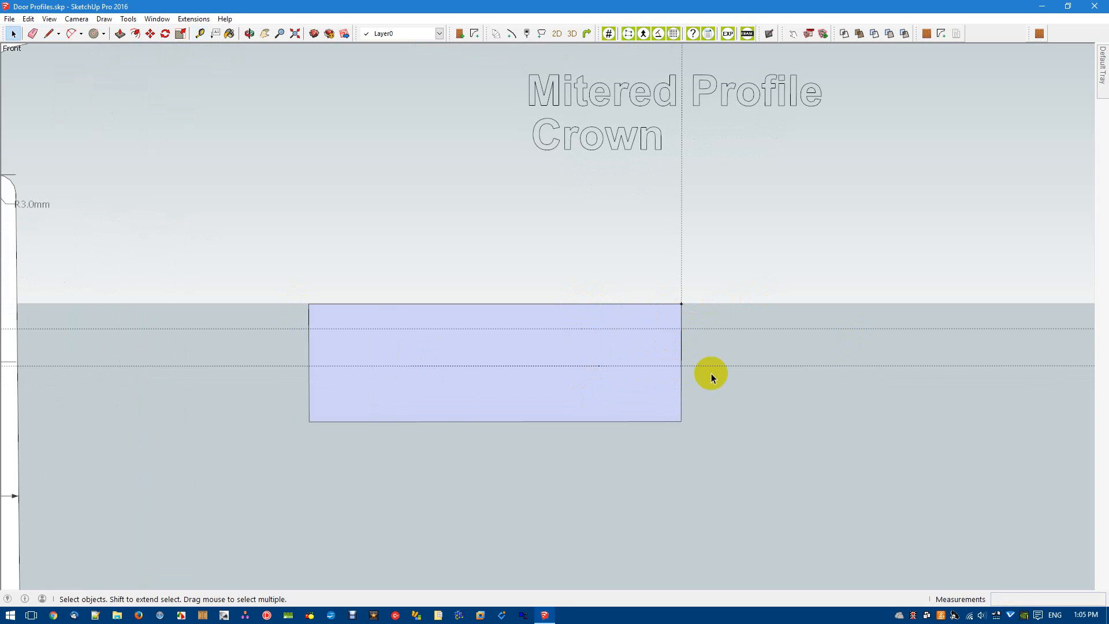
{"action": "left_click", "coordinate": [33, 34]}
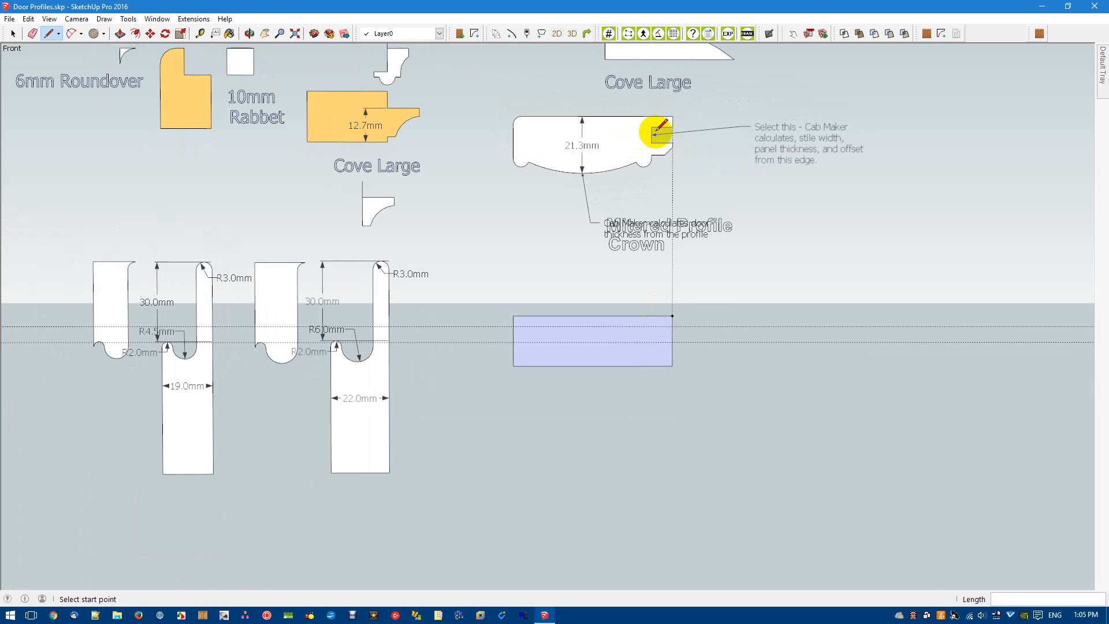
{"action": "mouse_move", "coordinate": [660, 136]}
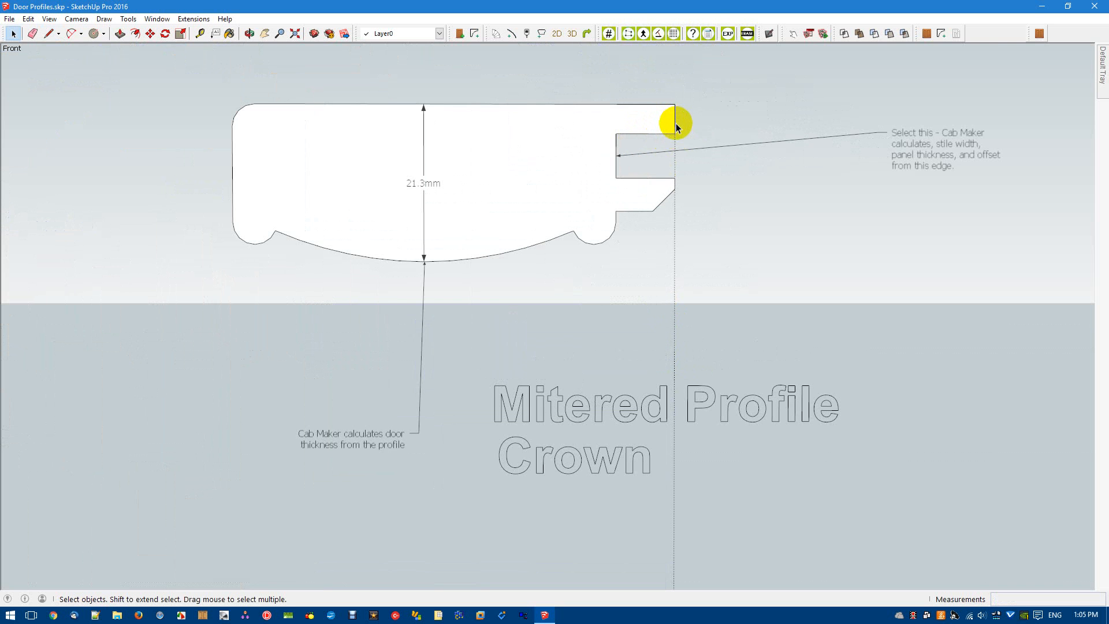
Draw the groove notch lines on the right end, then place vertical Tape Measure guides from the left edge
{"action": "left_click", "coordinate": [200, 33]}
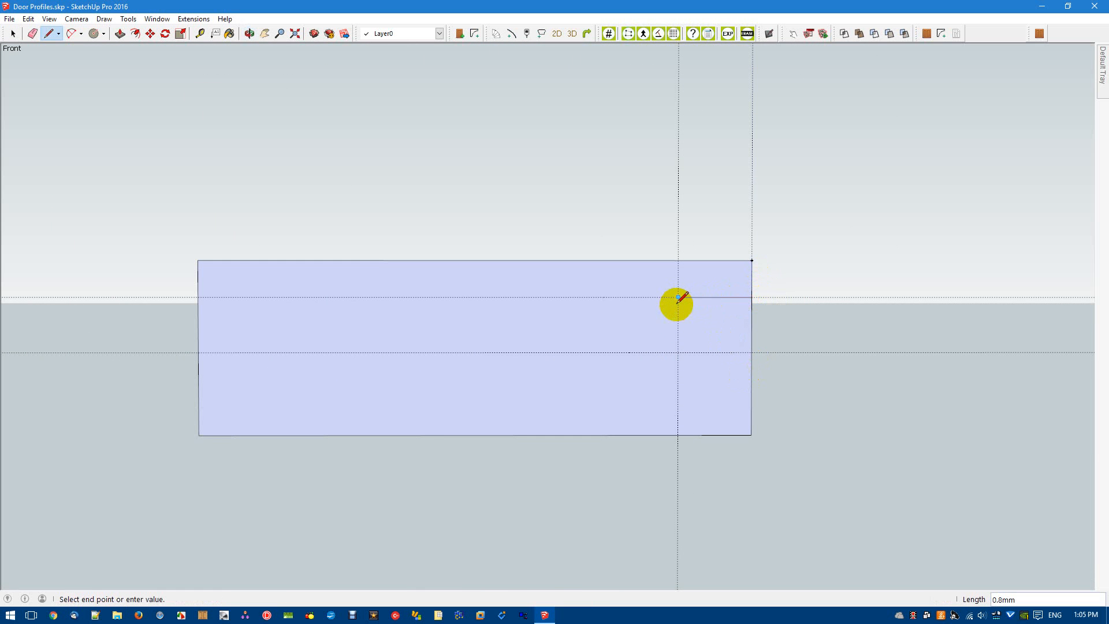
{"action": "mouse_move", "coordinate": [751, 352]}
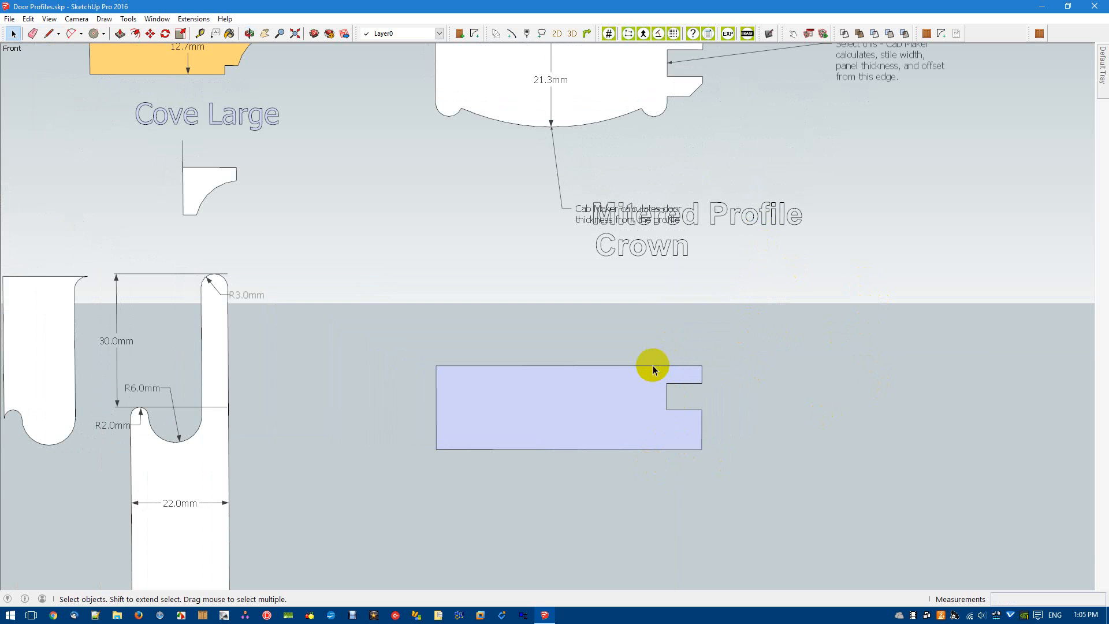
{"action": "left_click", "coordinate": [200, 33]}
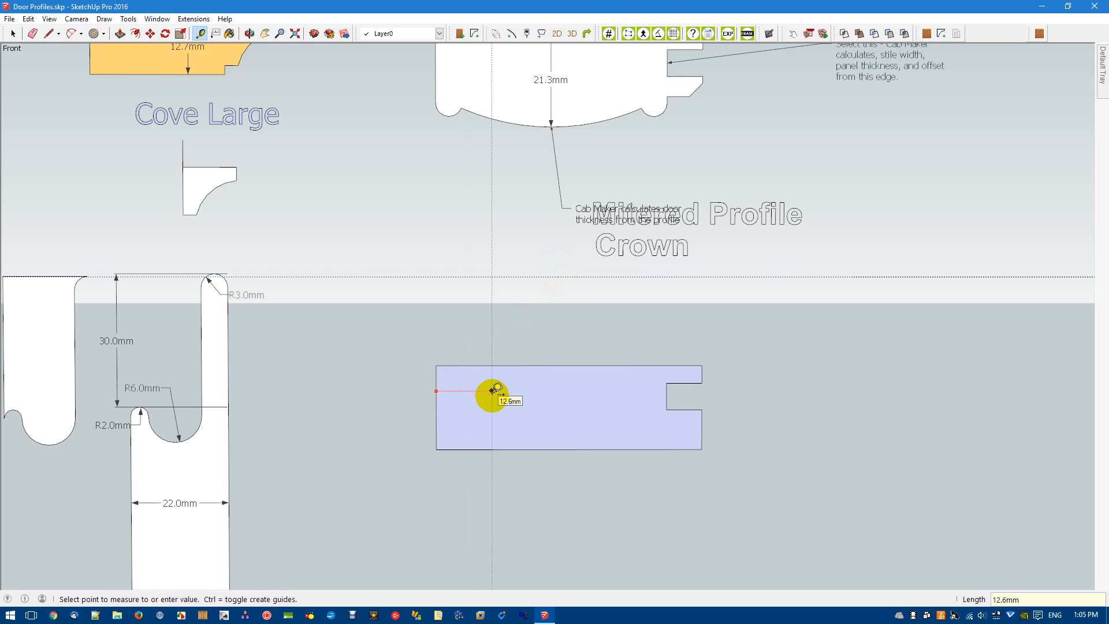
{"action": "type", "text": "1"}
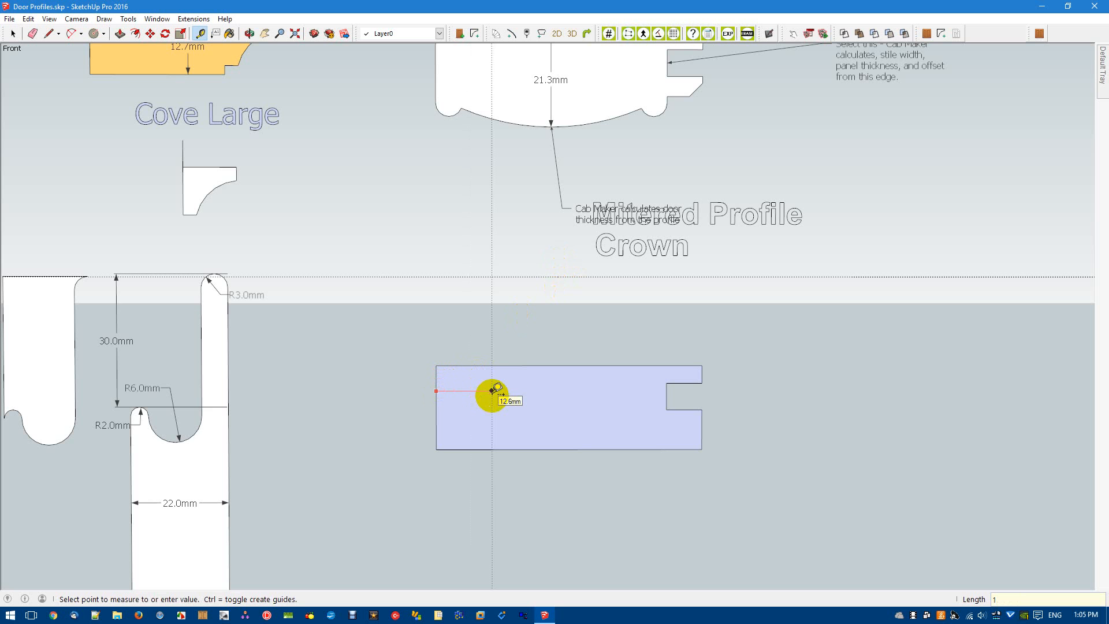
{"action": "mouse_move", "coordinate": [686, 379]}
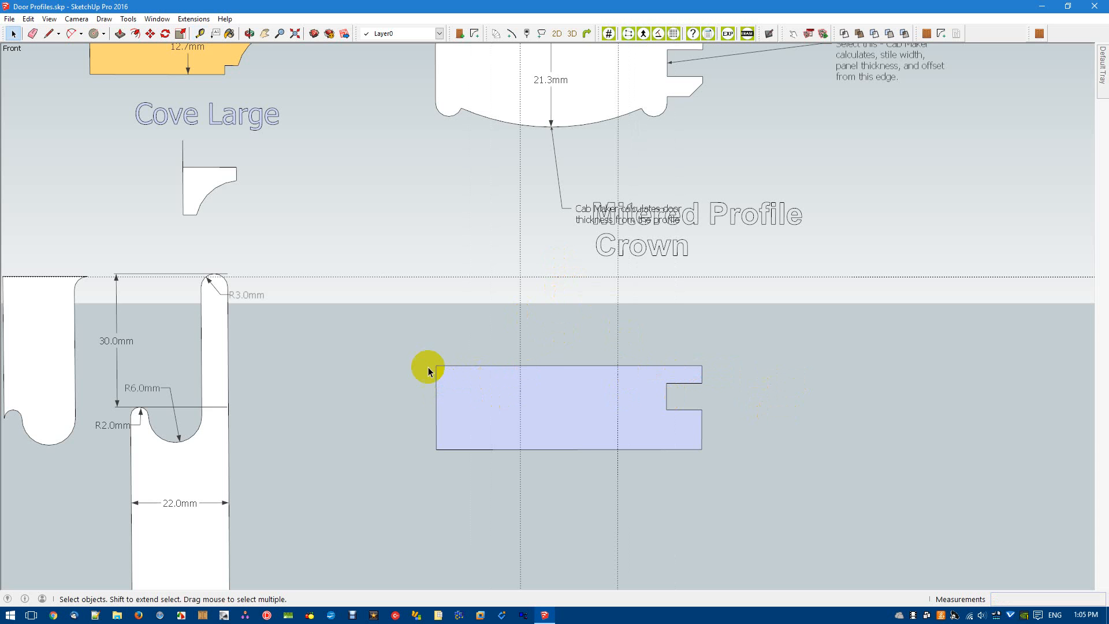
Group the notched rectangle and draw a 39mm-radius circle touching the profile's bottom
{"action": "right_click", "coordinate": [559, 401]}
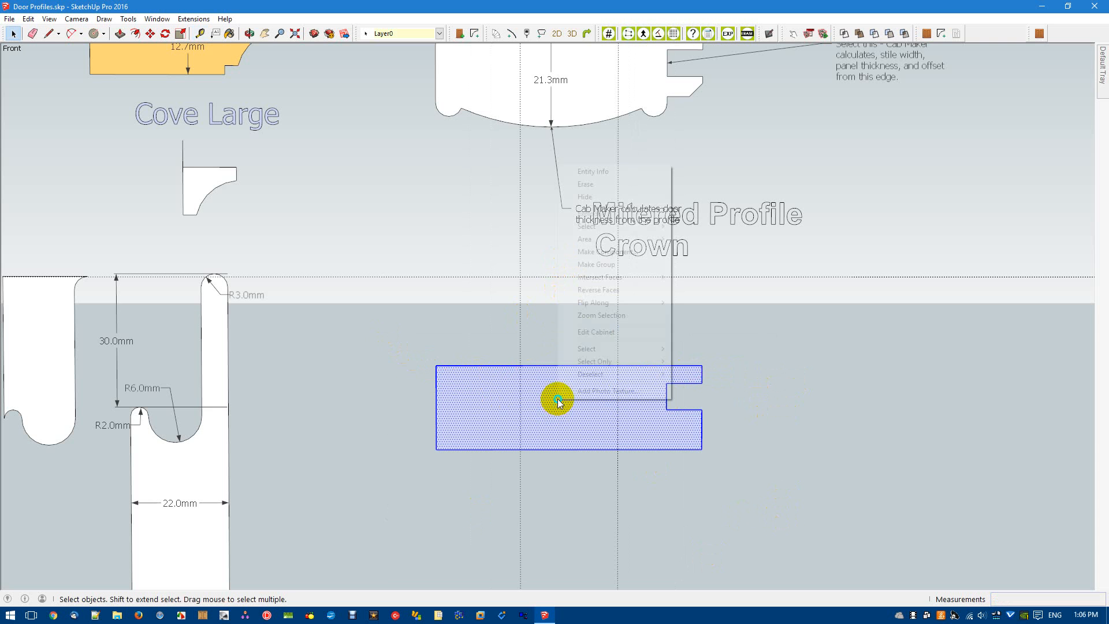
{"action": "mouse_move", "coordinate": [596, 263]}
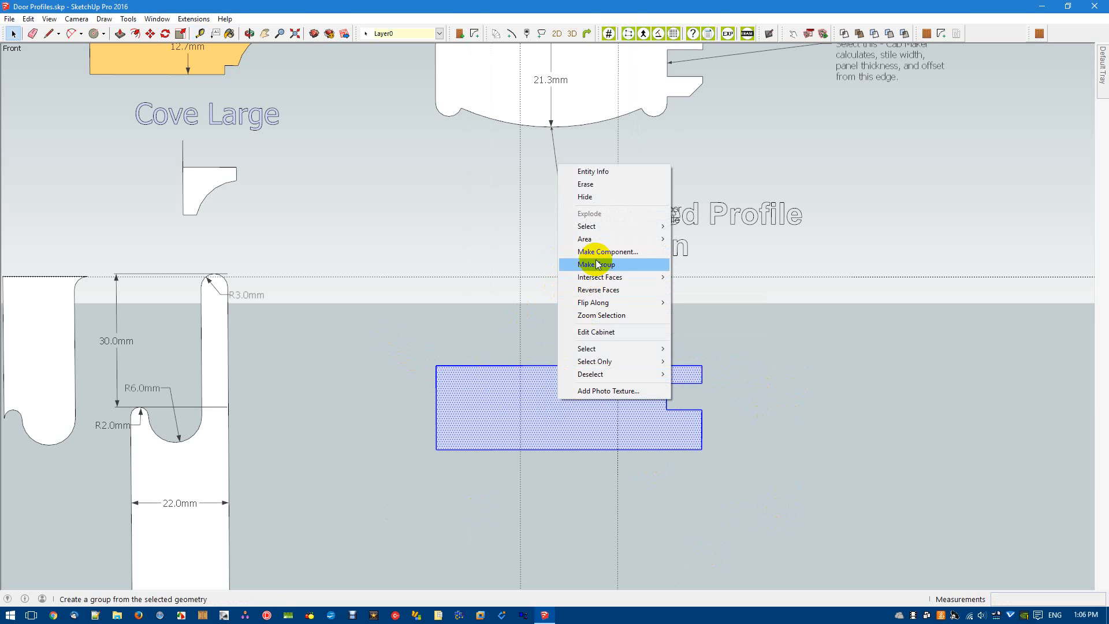
{"action": "left_click", "coordinate": [596, 263]}
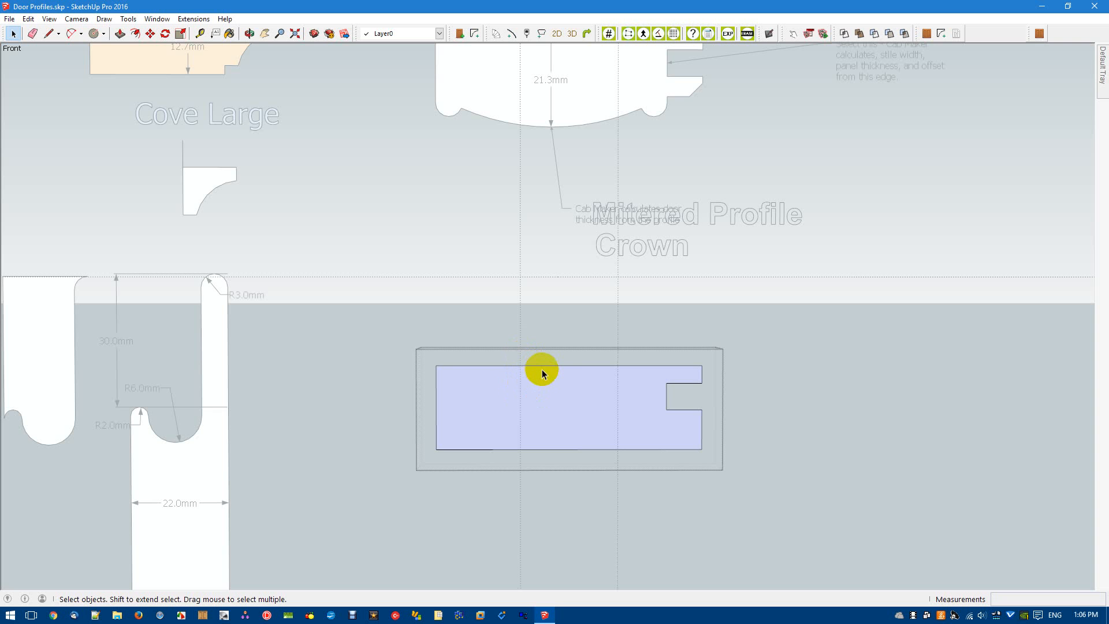
{"action": "mouse_move", "coordinate": [714, 376]}
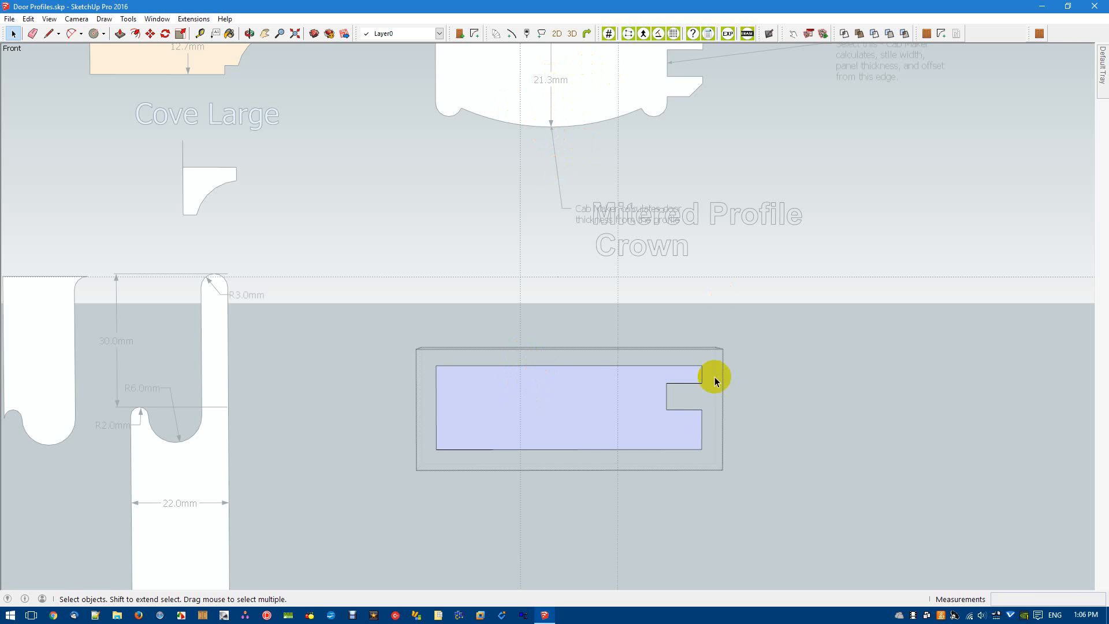
{"action": "left_click", "coordinate": [92, 33]}
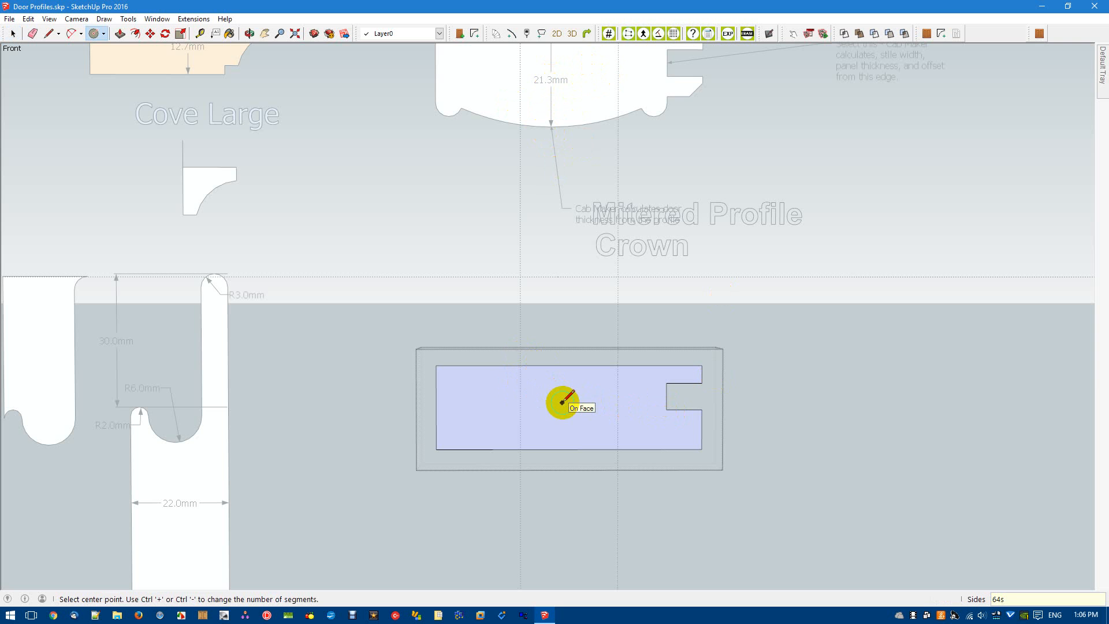
{"action": "mouse_move", "coordinate": [520, 275]}
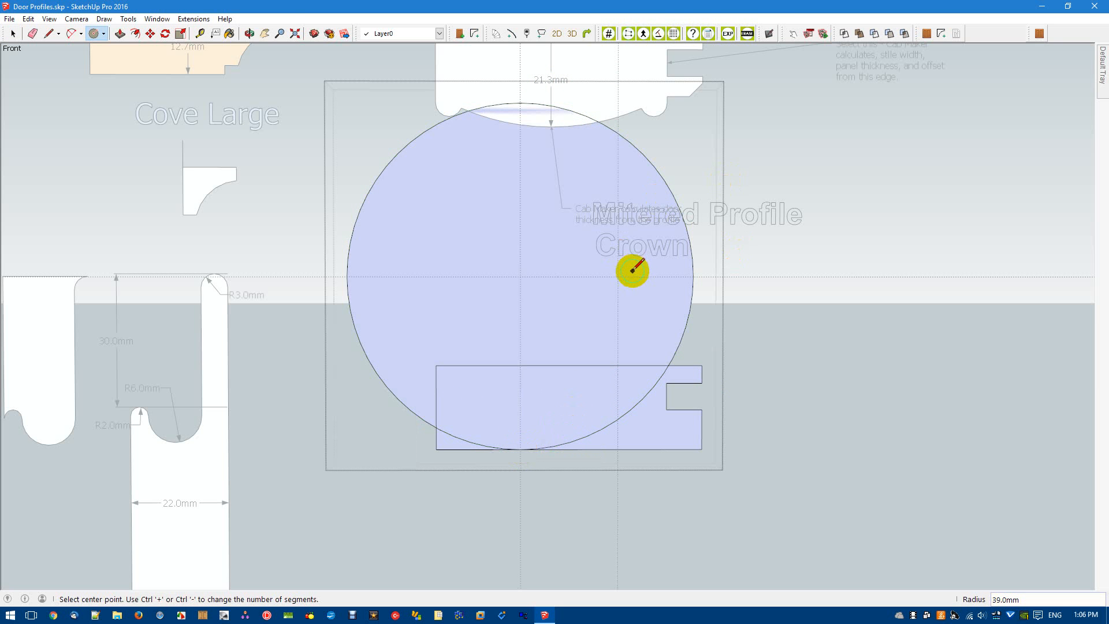
{"action": "left_click", "coordinate": [625, 275]}
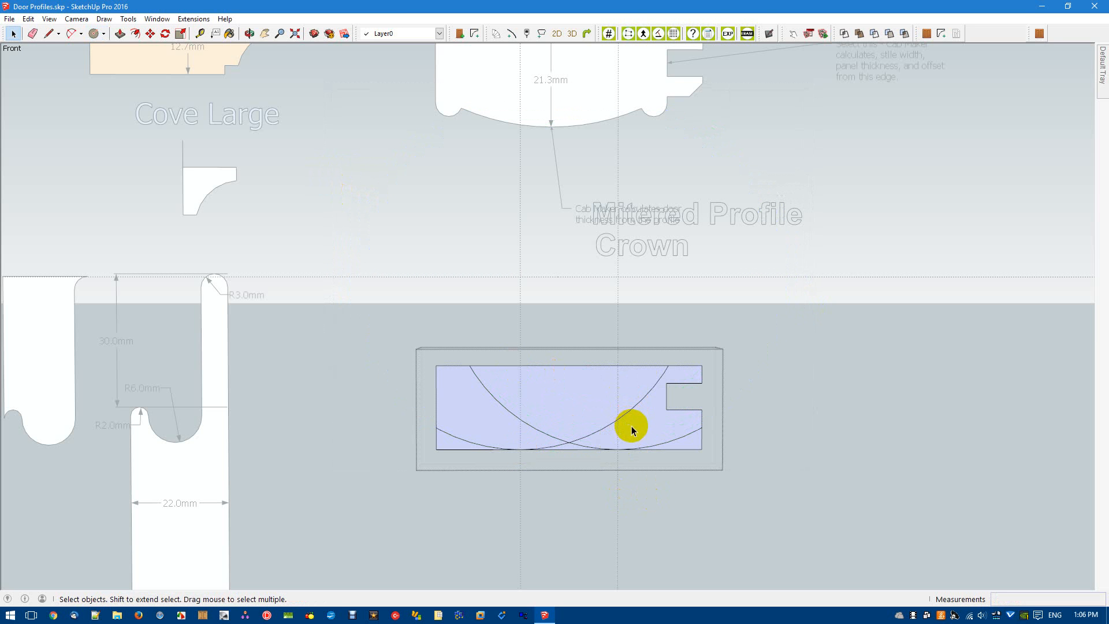
Erase the leftover arcs, the straight bottom edge and the outer box, leaving a curved bottom
{"action": "left_click", "coordinate": [33, 33]}
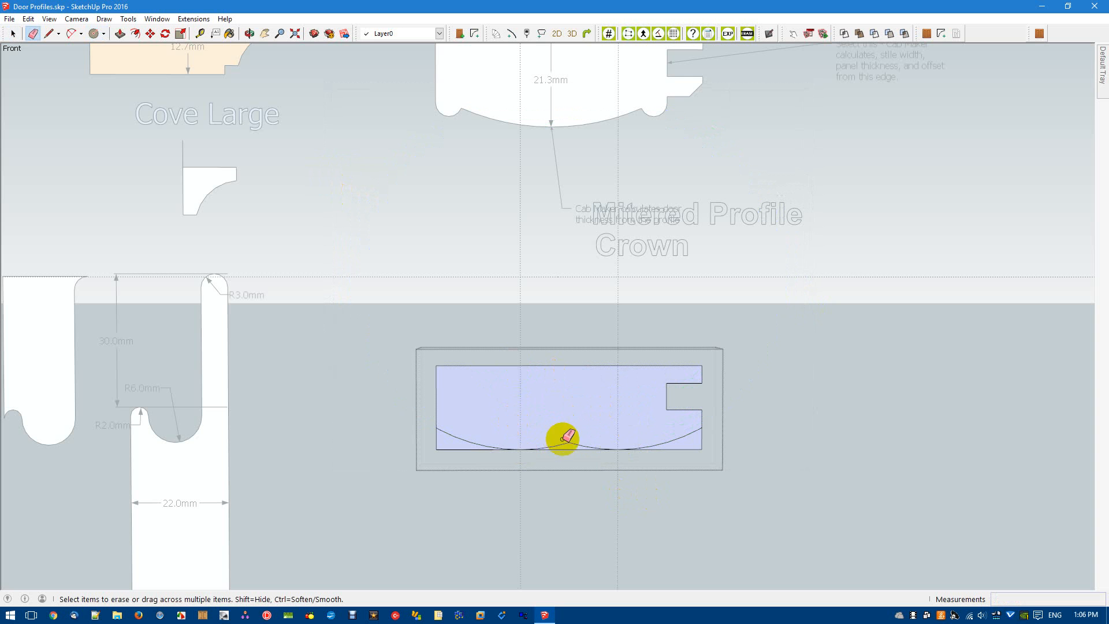
{"action": "left_click_drag", "start_coordinate": [562, 437], "coordinate": [449, 442]}
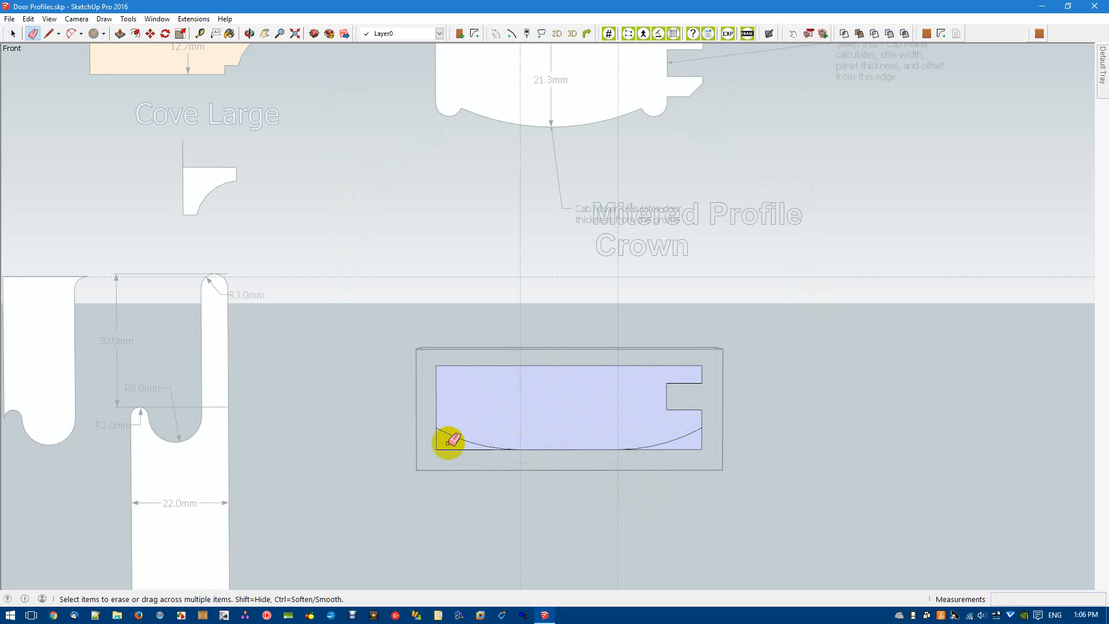
{"action": "left_click_drag", "start_coordinate": [448, 442], "coordinate": [690, 445]}
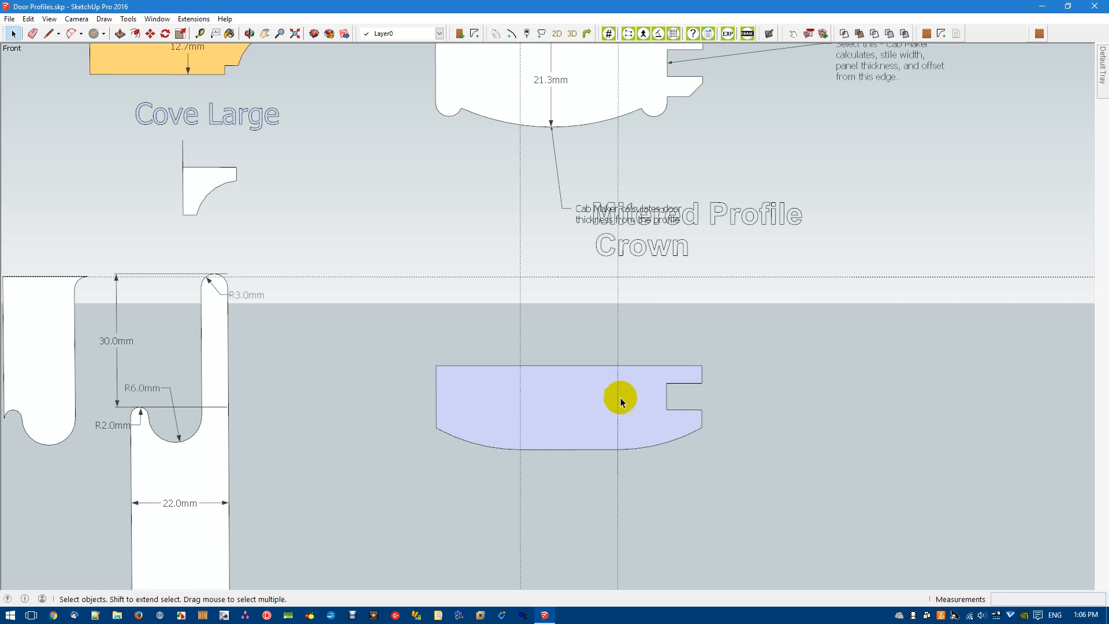
{"action": "right_click", "coordinate": [621, 398]}
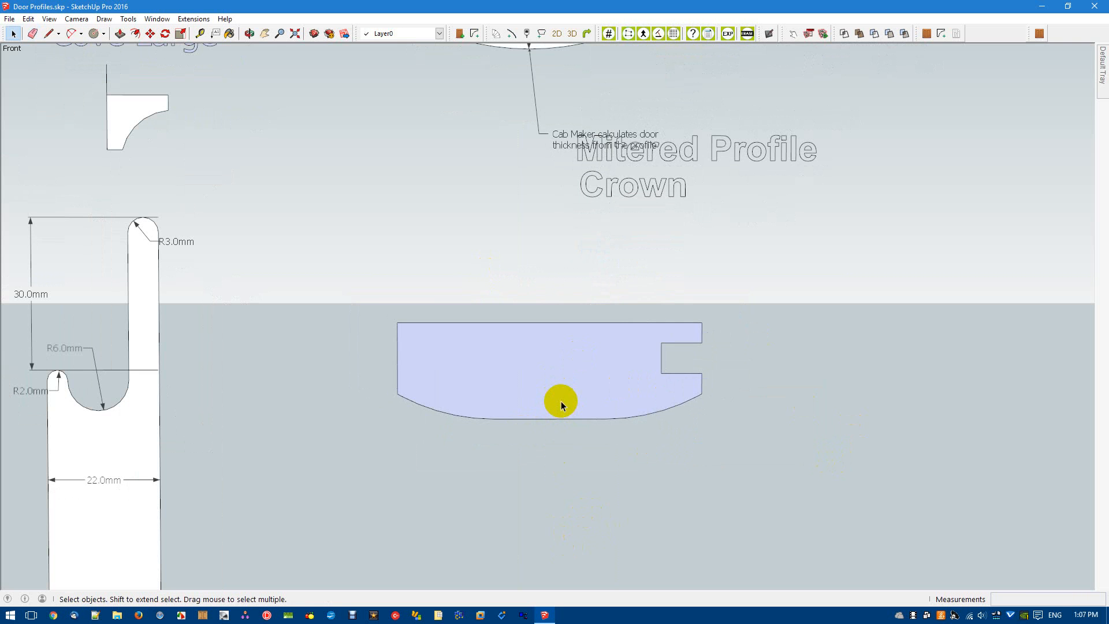
{"action": "mouse_move", "coordinate": [533, 395]}
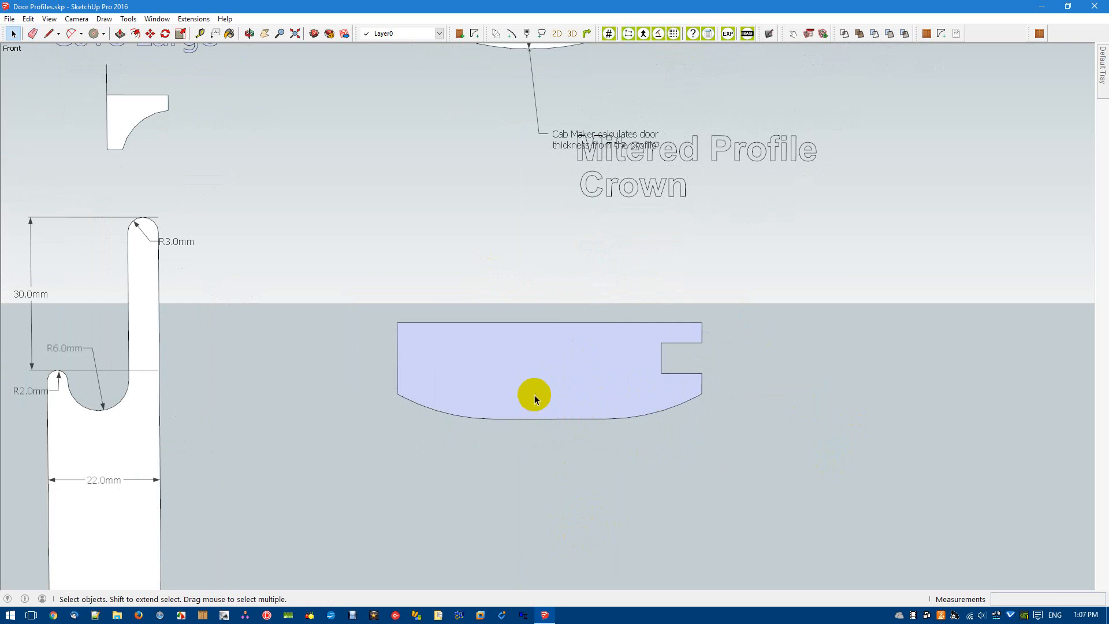
{"action": "mouse_move", "coordinate": [584, 444]}
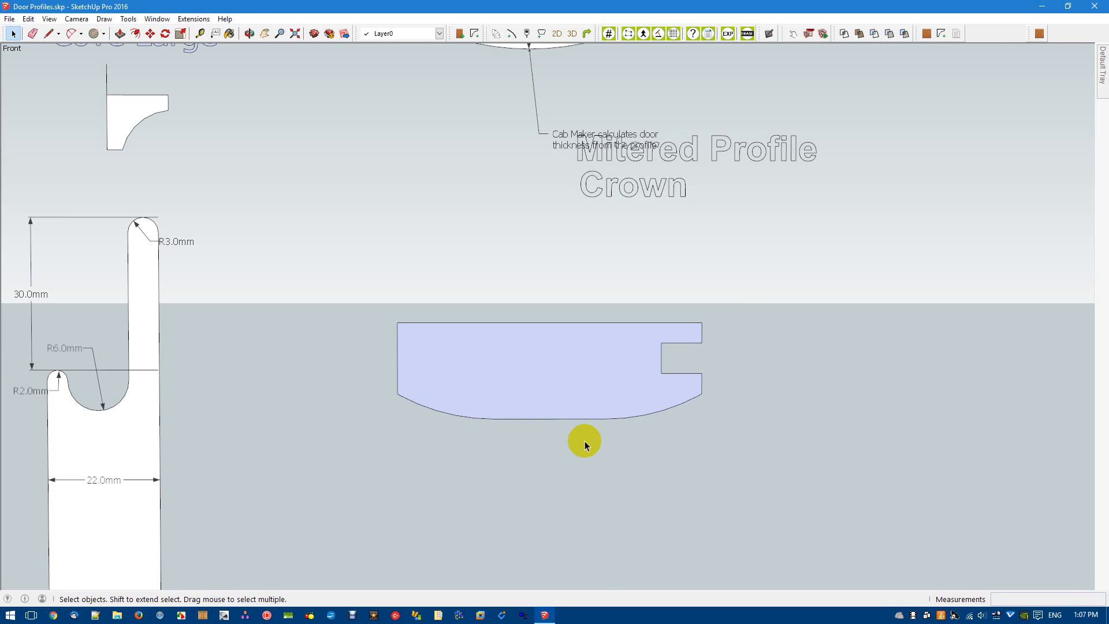
Add the 3D text 'Mitered Profile Simple' on two lines and place it below the profile
{"action": "left_click", "coordinate": [128, 19]}
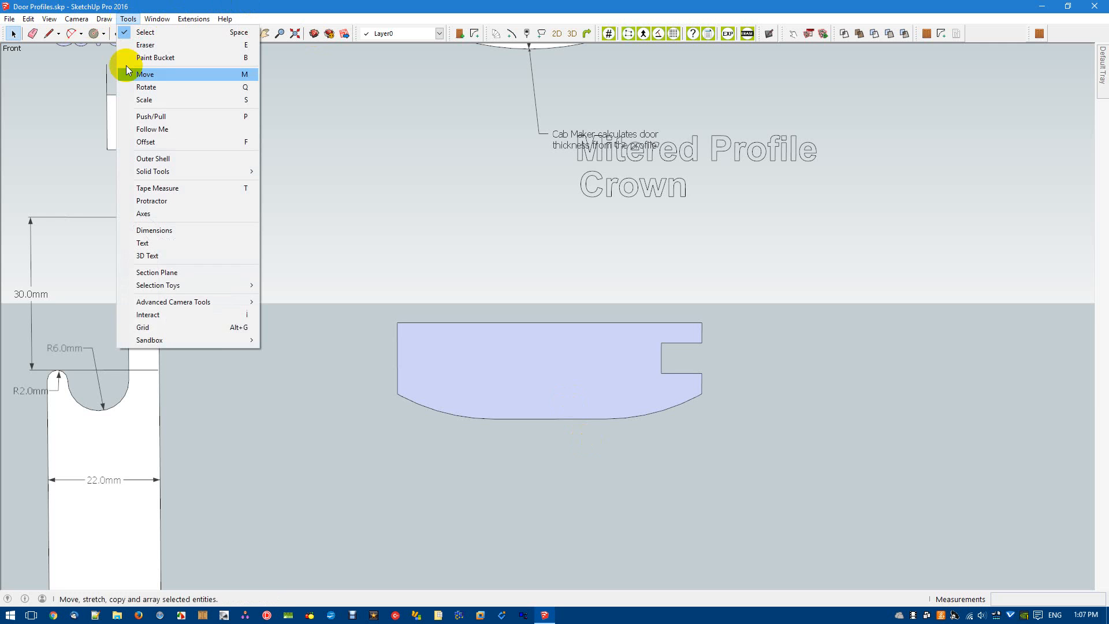
{"action": "left_click", "coordinate": [146, 255]}
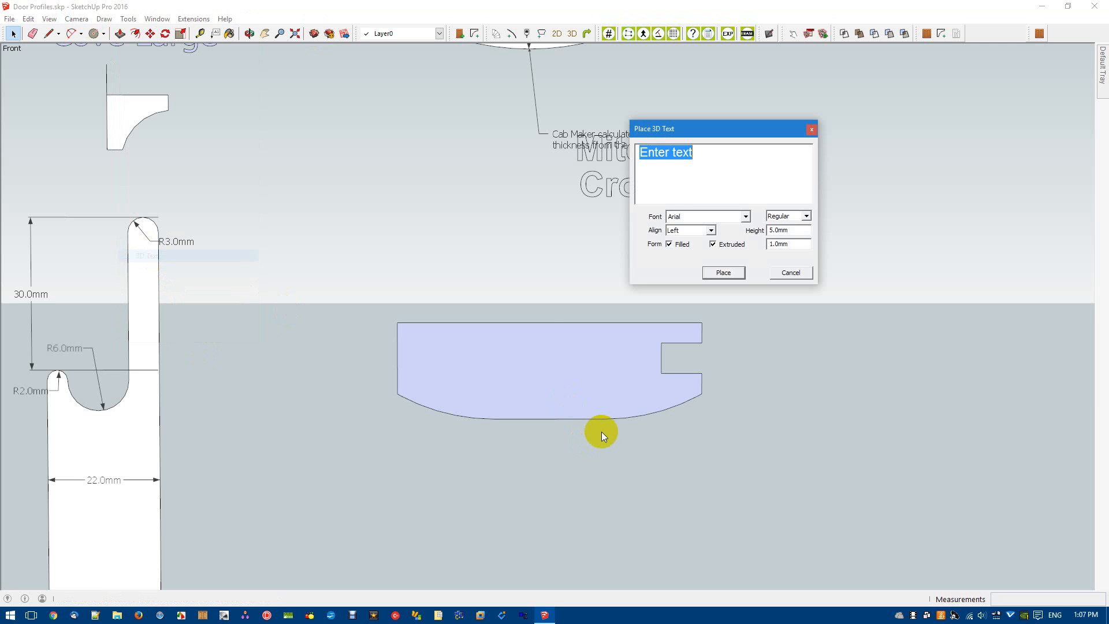
{"action": "mouse_move", "coordinate": [666, 208]}
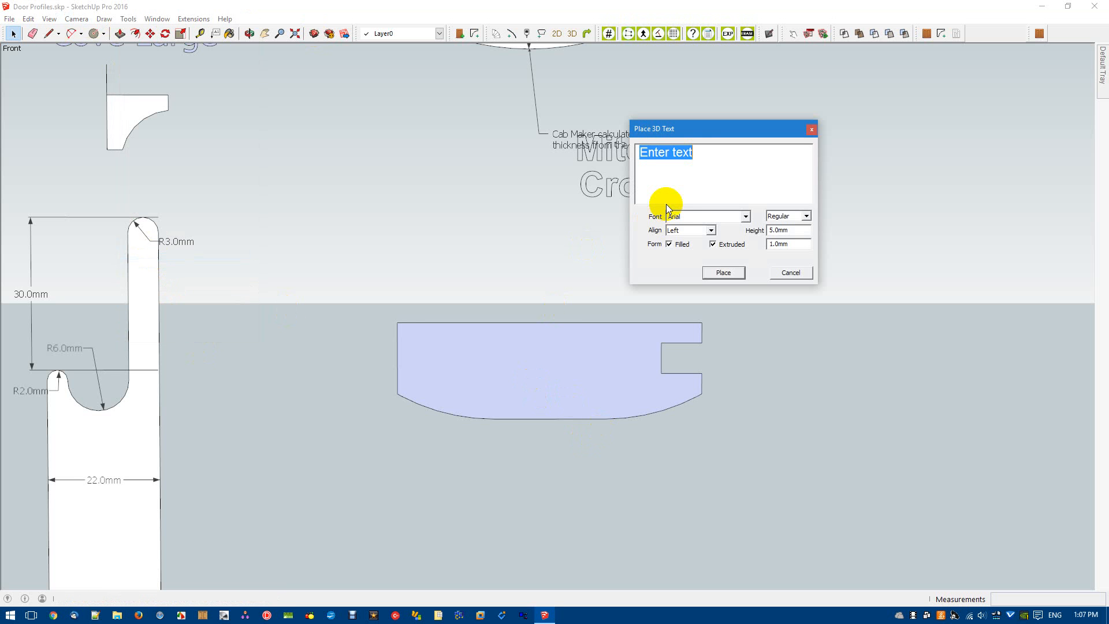
{"action": "type", "text": "Mitered"}
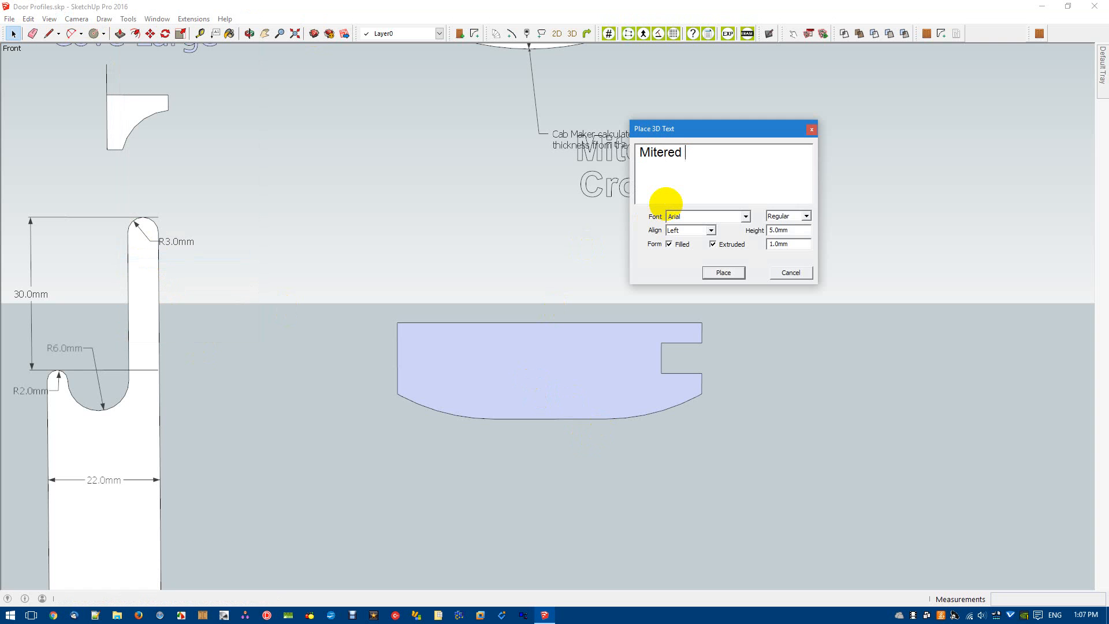
{"action": "type", "text": "Profile"}
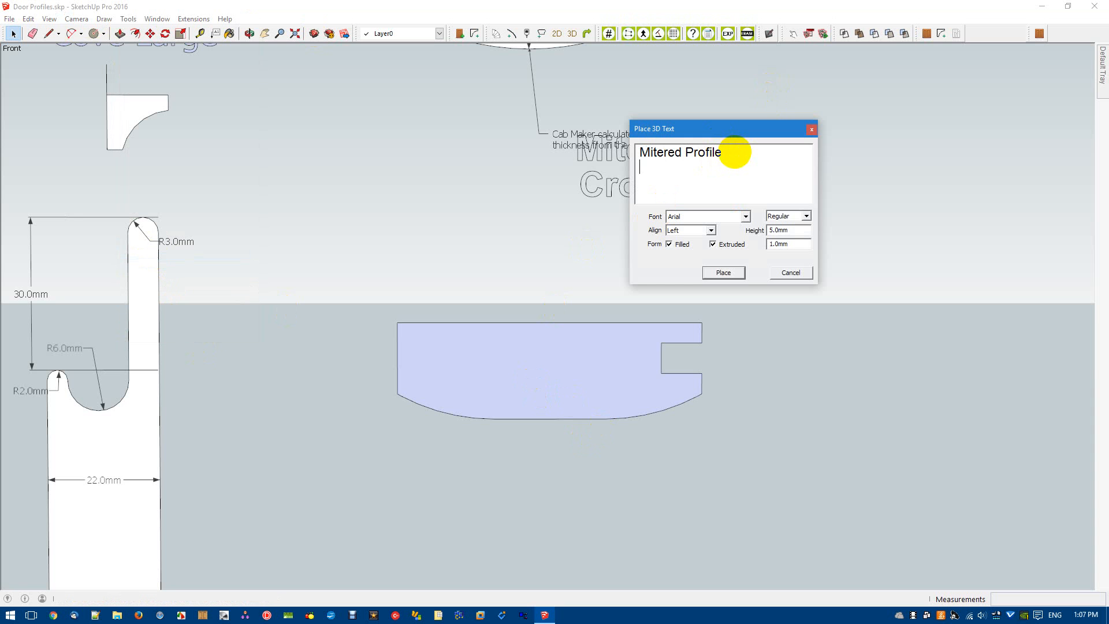
{"action": "type", "text": "Simple"}
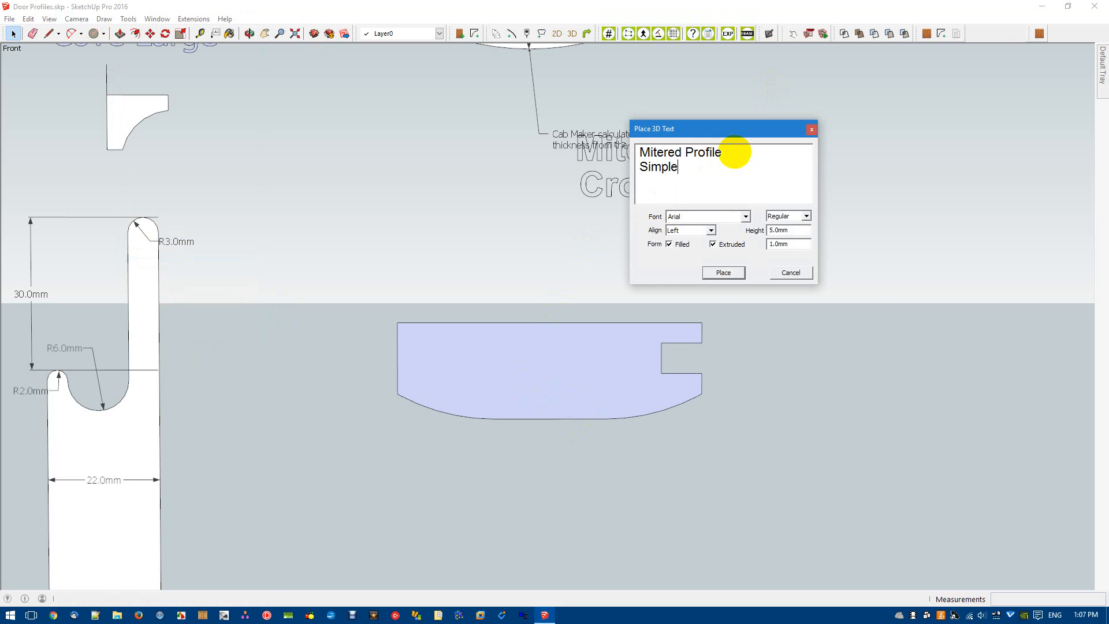
{"action": "left_click", "coordinate": [722, 273]}
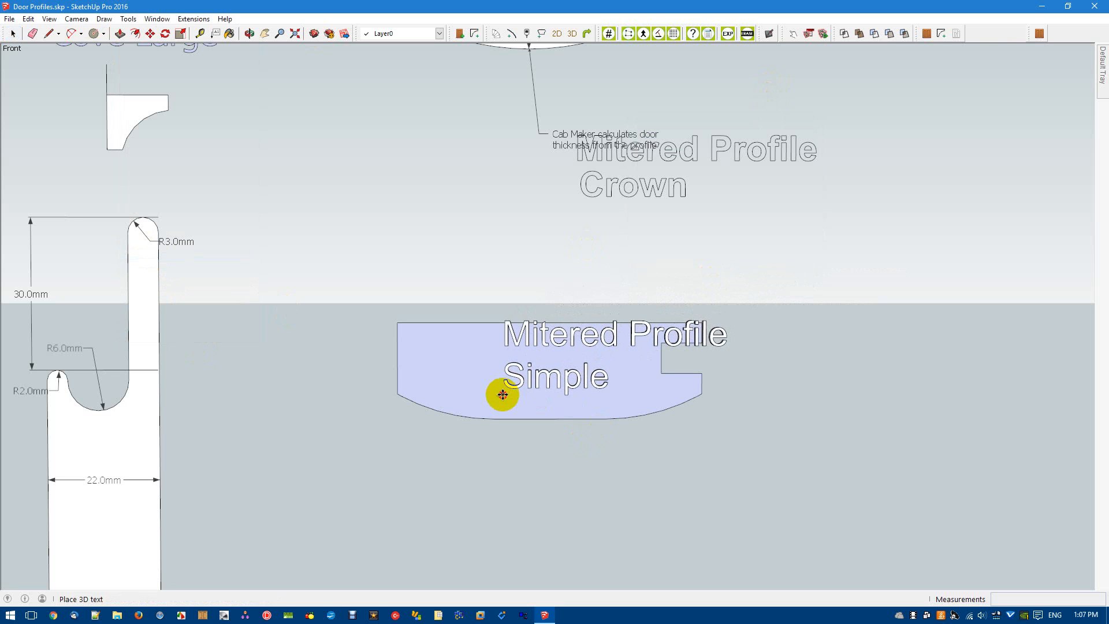
{"action": "left_click_drag", "start_coordinate": [500, 393], "coordinate": [514, 453]}
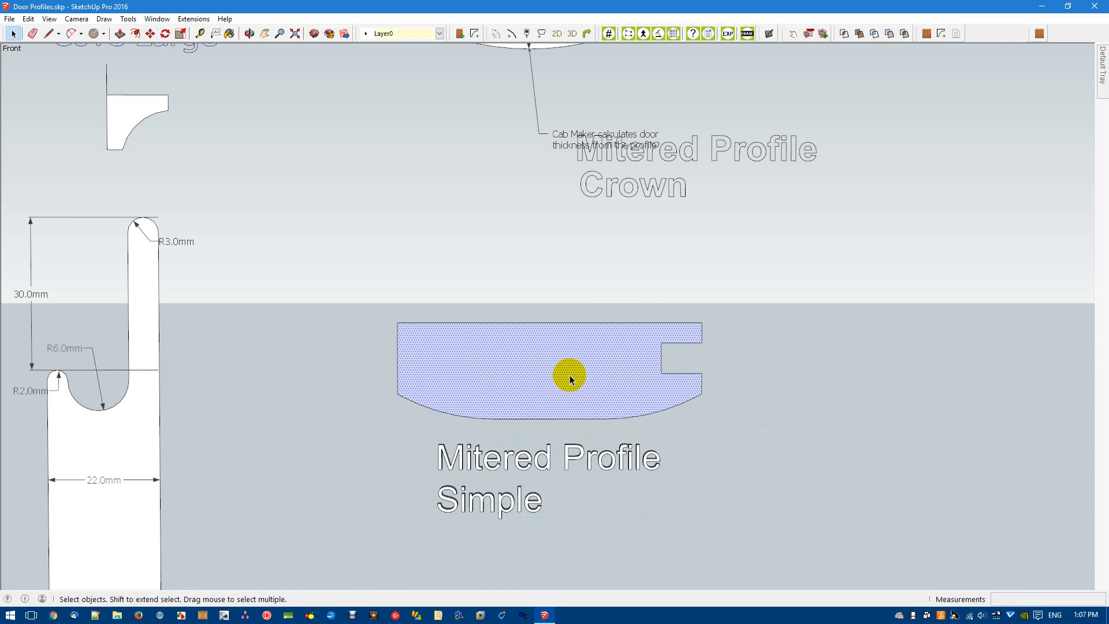
Reverse the profile face to its front side, then select the notch's inner edge plus the face
{"action": "right_click", "coordinate": [570, 374]}
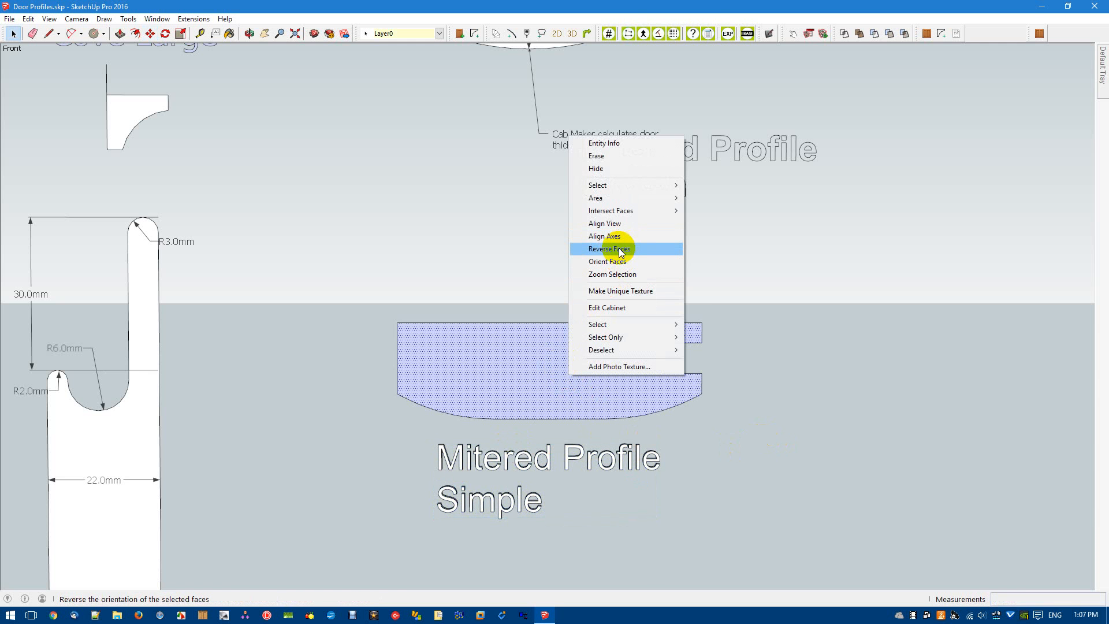
{"action": "left_click", "coordinate": [610, 248]}
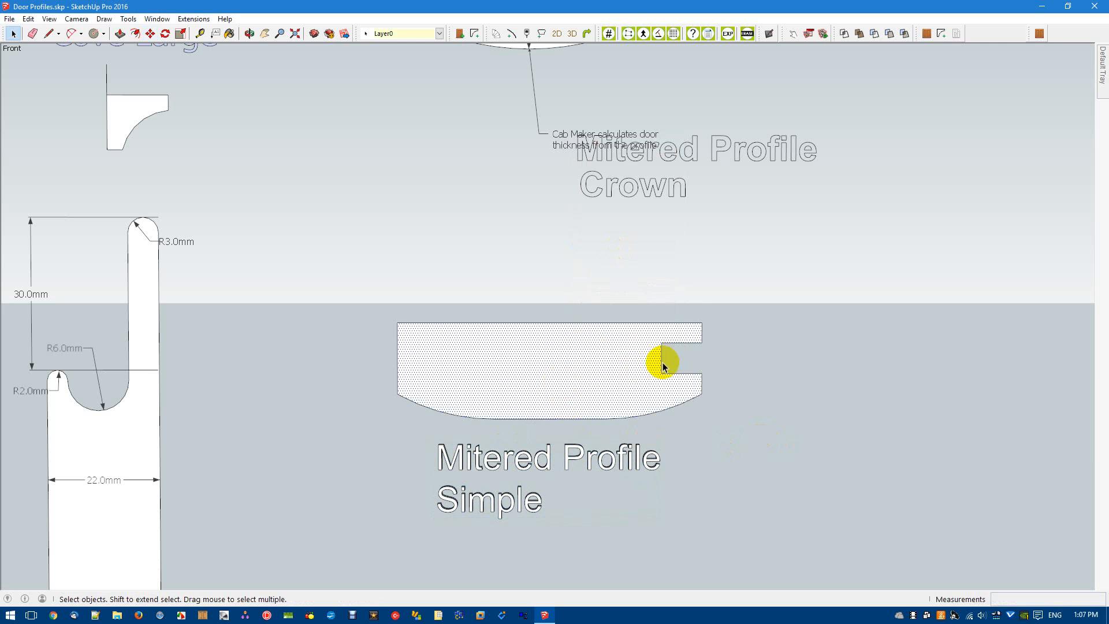
{"action": "left_click", "coordinate": [660, 362]}
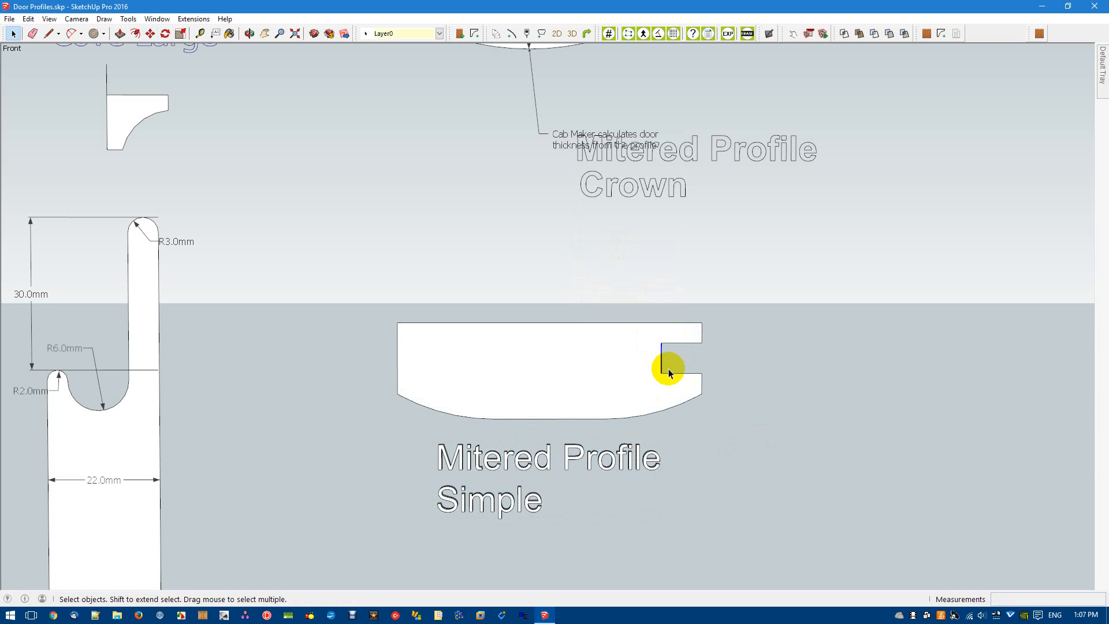
{"action": "left_click", "coordinate": [669, 364]}
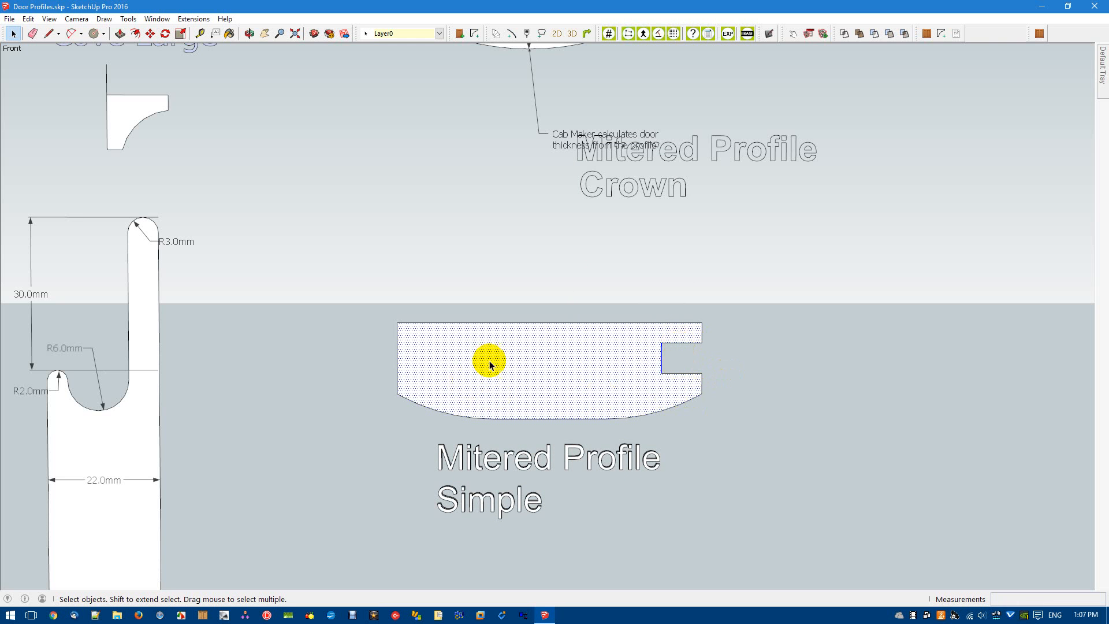
{"action": "mouse_move", "coordinate": [573, 333]}
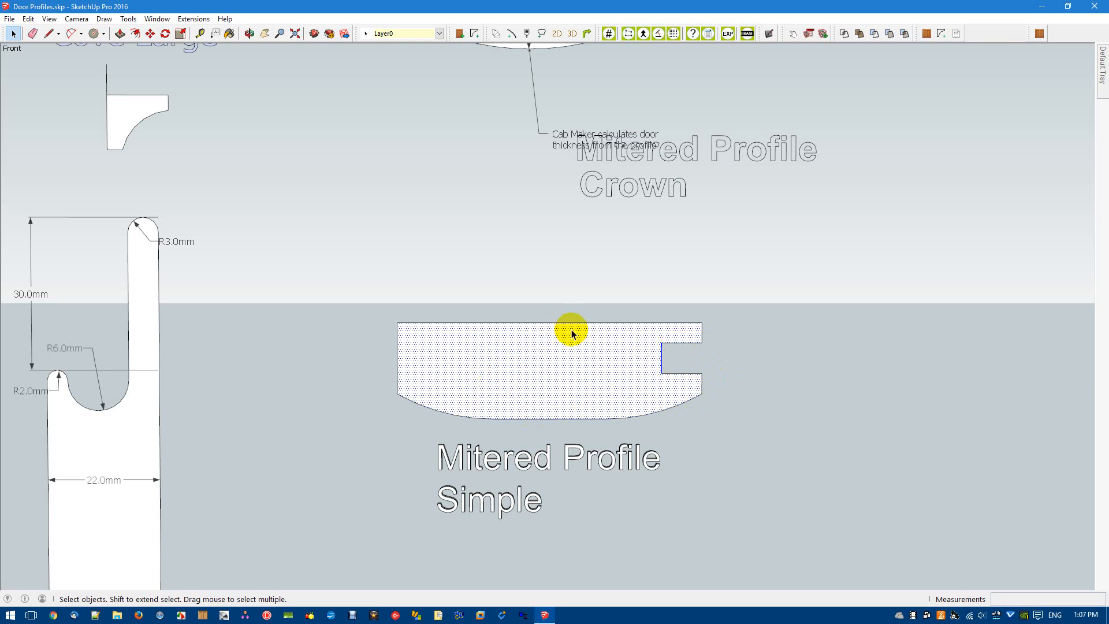
{"action": "mouse_move", "coordinate": [654, 407]}
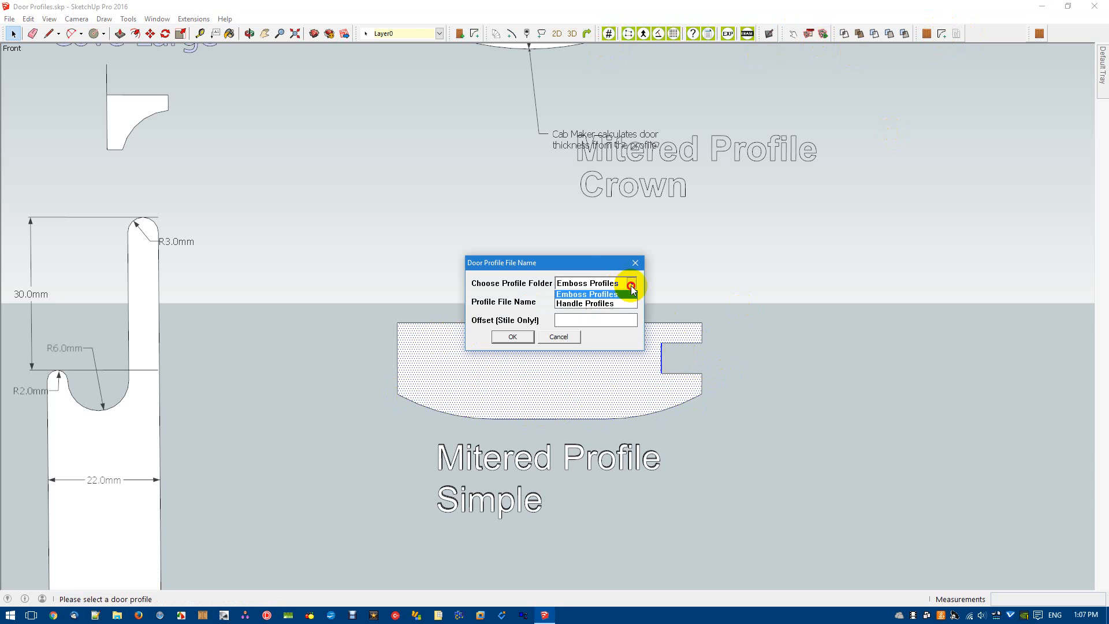
Save the profile into the Mitered Profiles folder as 'Simple' and acknowledge the success message
{"action": "left_click", "coordinate": [585, 283]}
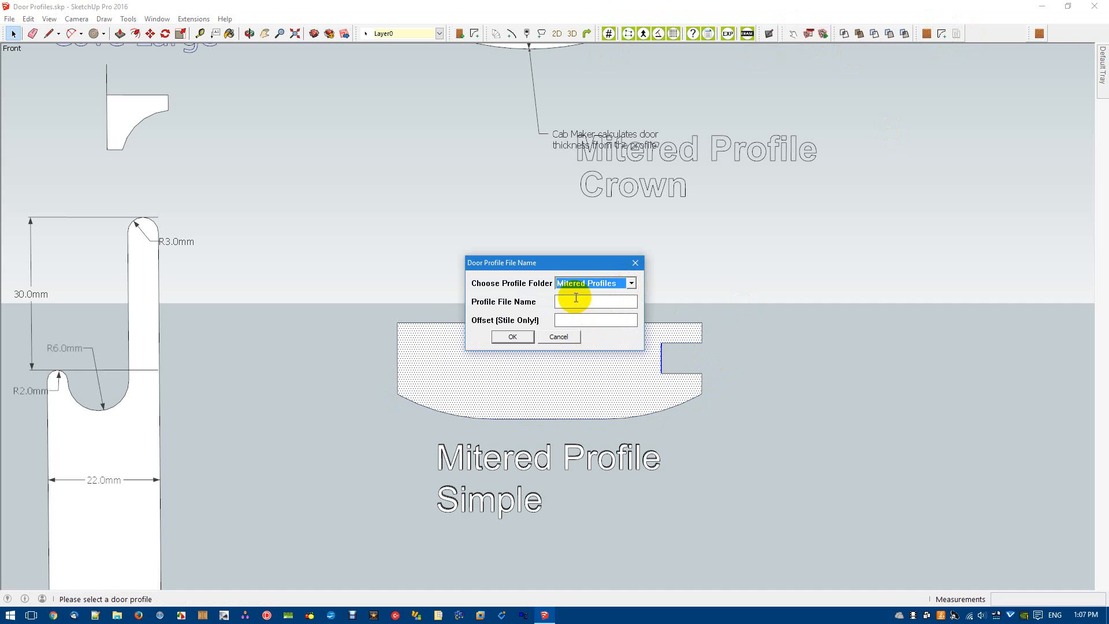
{"action": "type", "text": "Sil"}
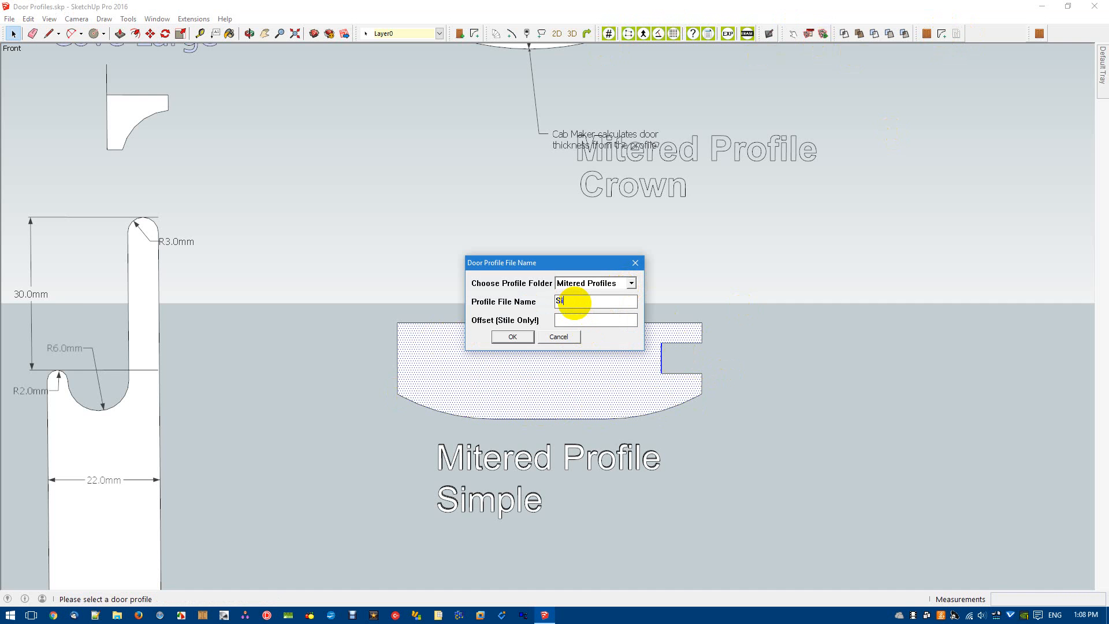
{"action": "left_click", "coordinate": [510, 336]}
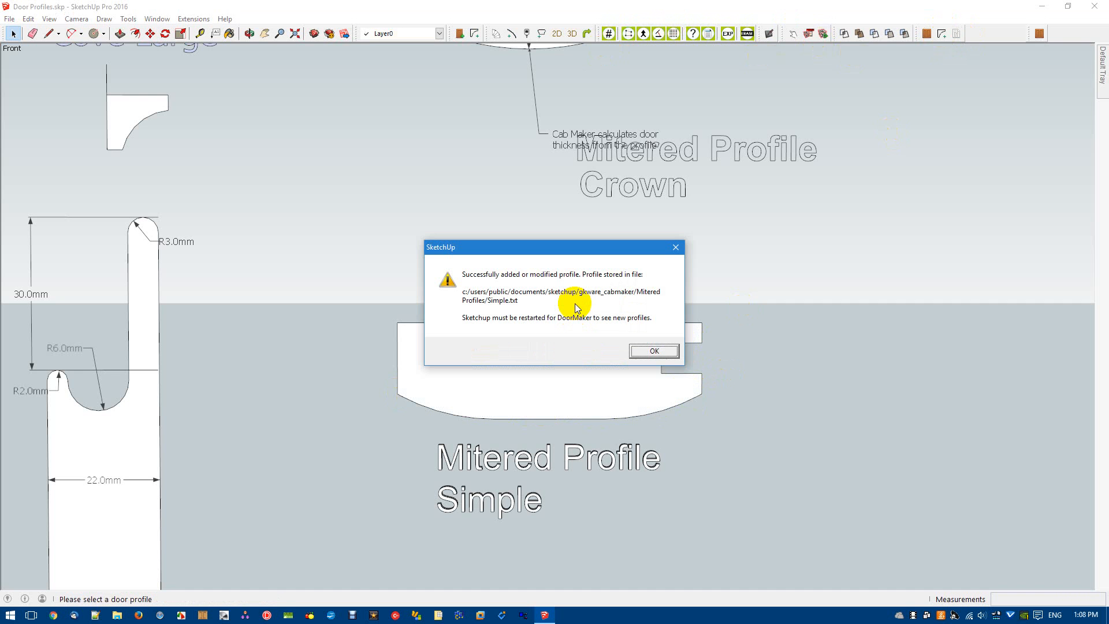
{"action": "left_click", "coordinate": [652, 352]}
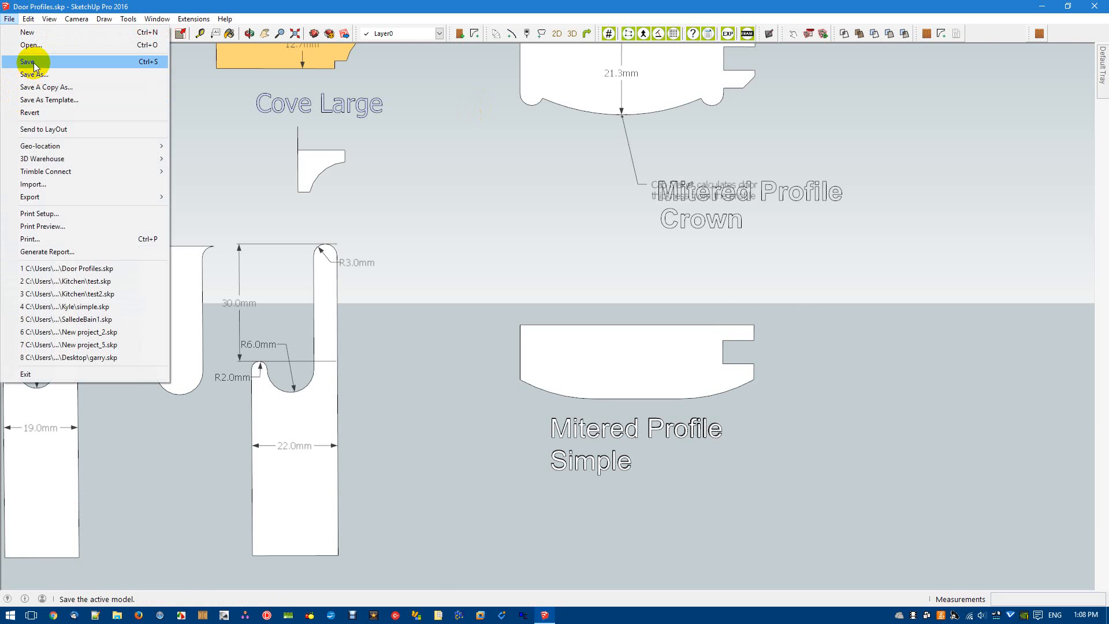
{"action": "left_click", "coordinate": [27, 61]}
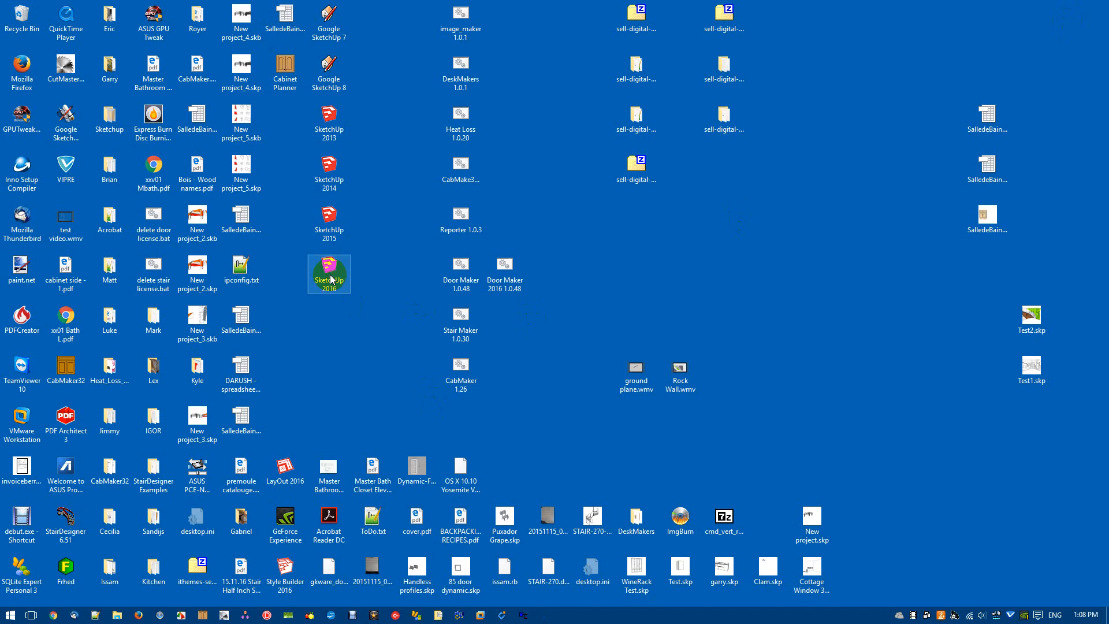
{"action": "double_click", "coordinate": [328, 274]}
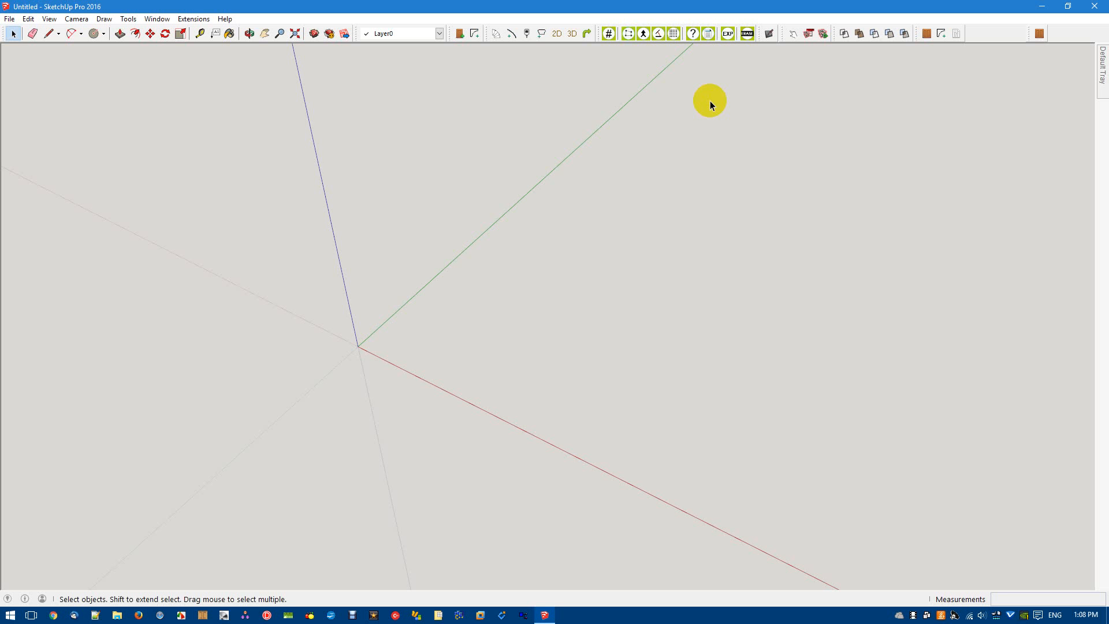
{"action": "mouse_move", "coordinate": [882, 26]}
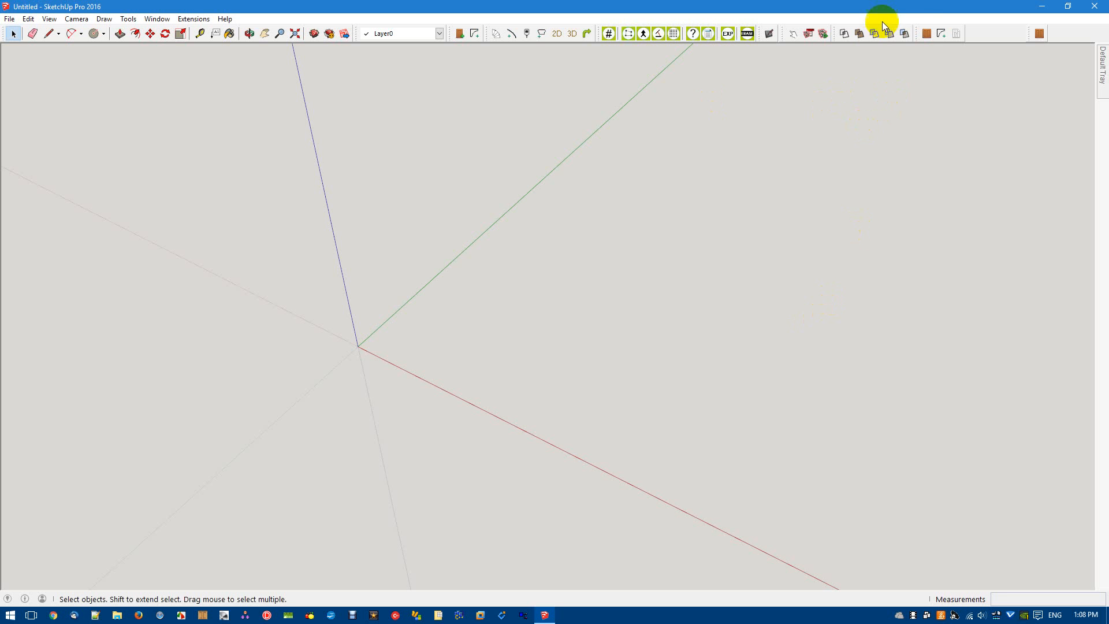
{"action": "mouse_move", "coordinate": [927, 34]}
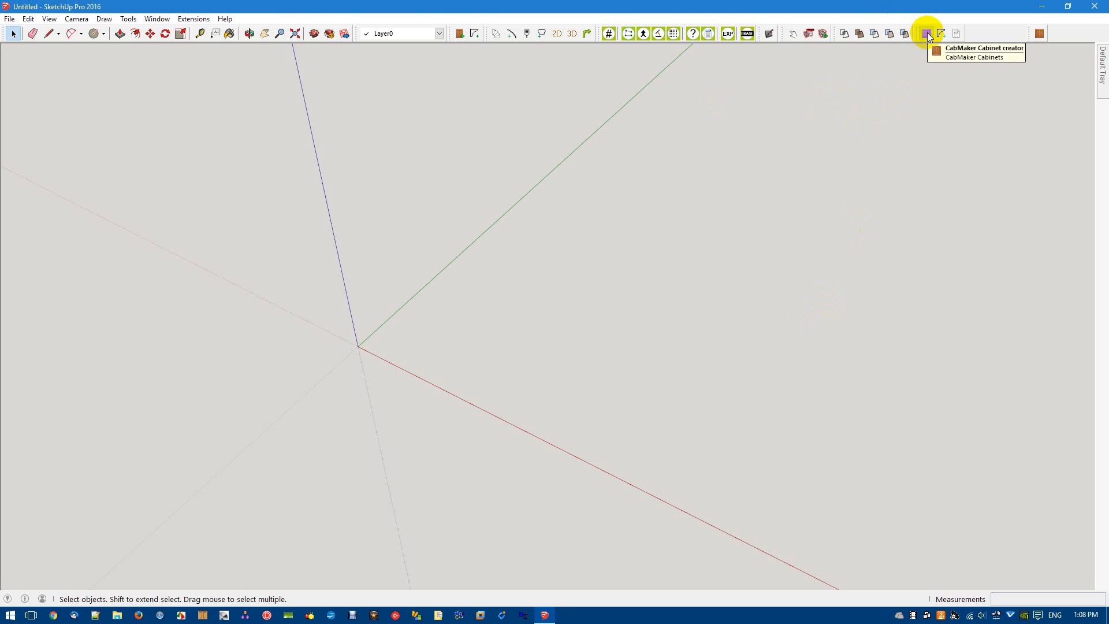
In CabMaker's cabinet creator set the Doors Mitered Profile to Simple and start placing the cabinet
{"action": "left_click", "coordinate": [927, 34]}
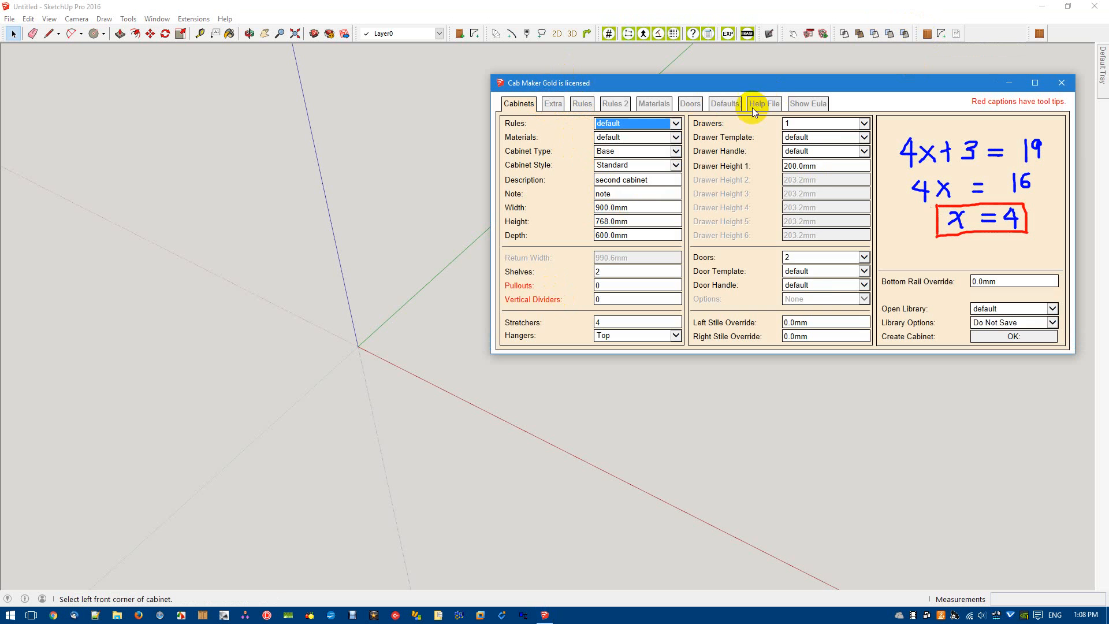
{"action": "left_click", "coordinate": [724, 102]}
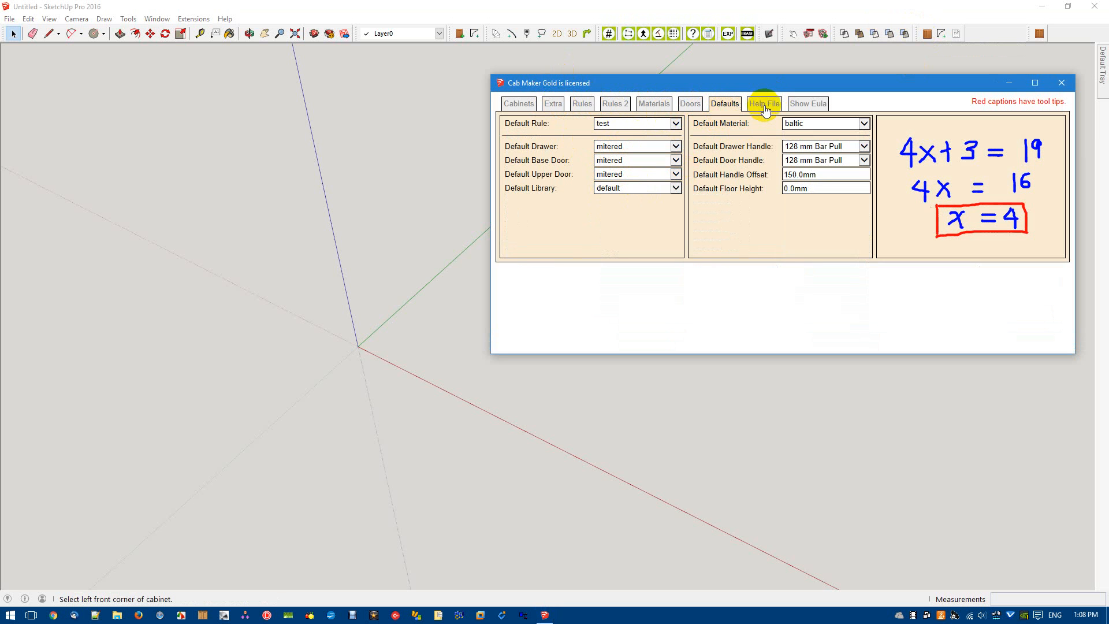
{"action": "left_click", "coordinate": [688, 102]}
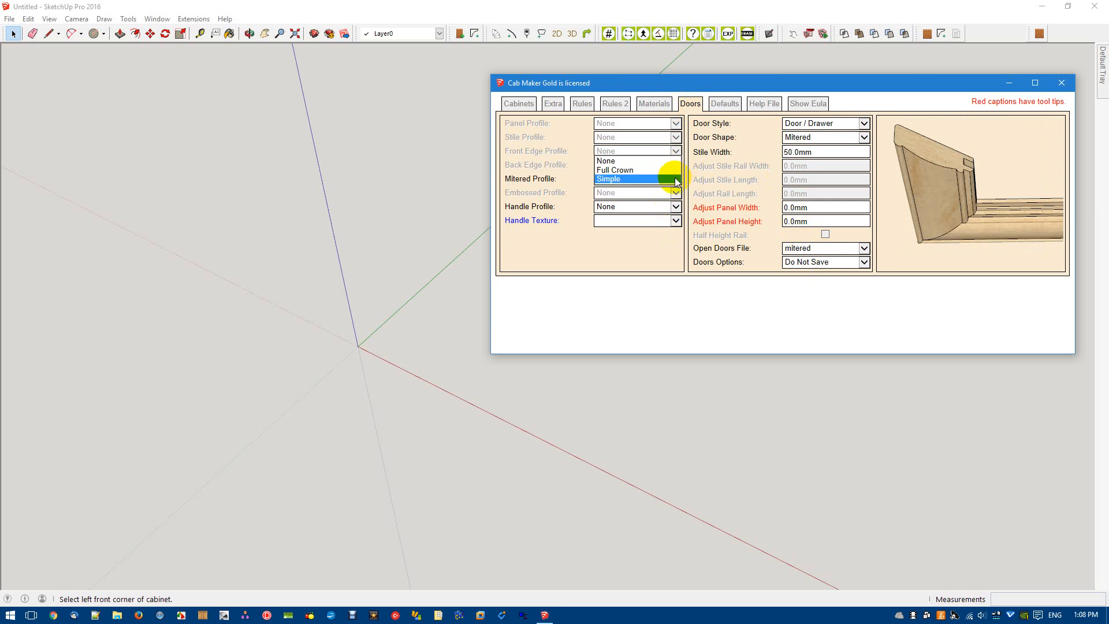
{"action": "left_click", "coordinate": [607, 178]}
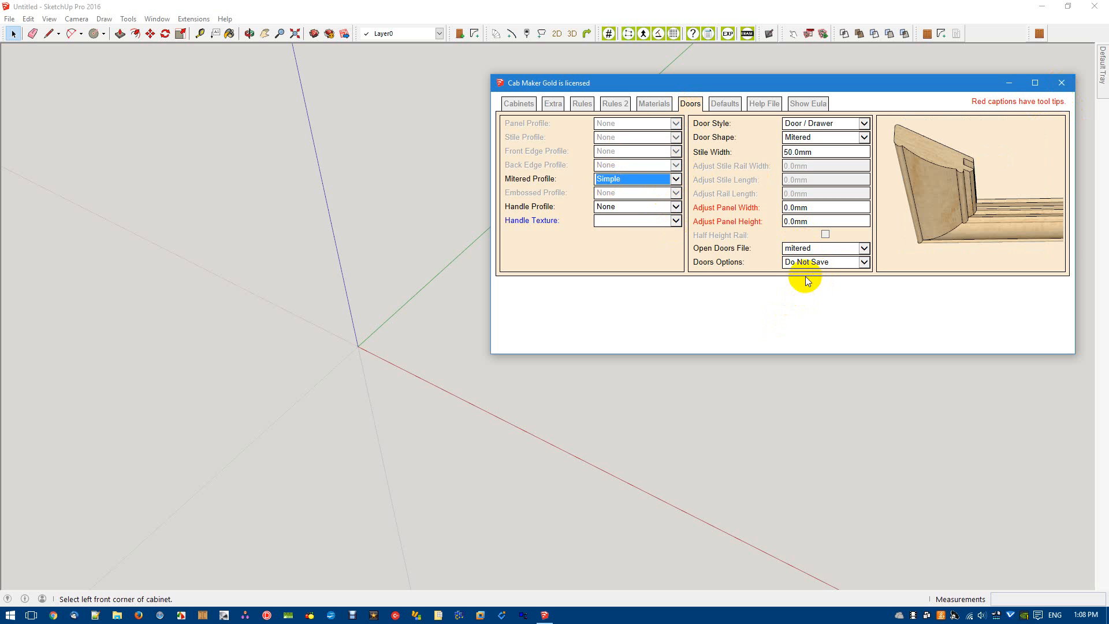
{"action": "left_click", "coordinate": [1060, 84]}
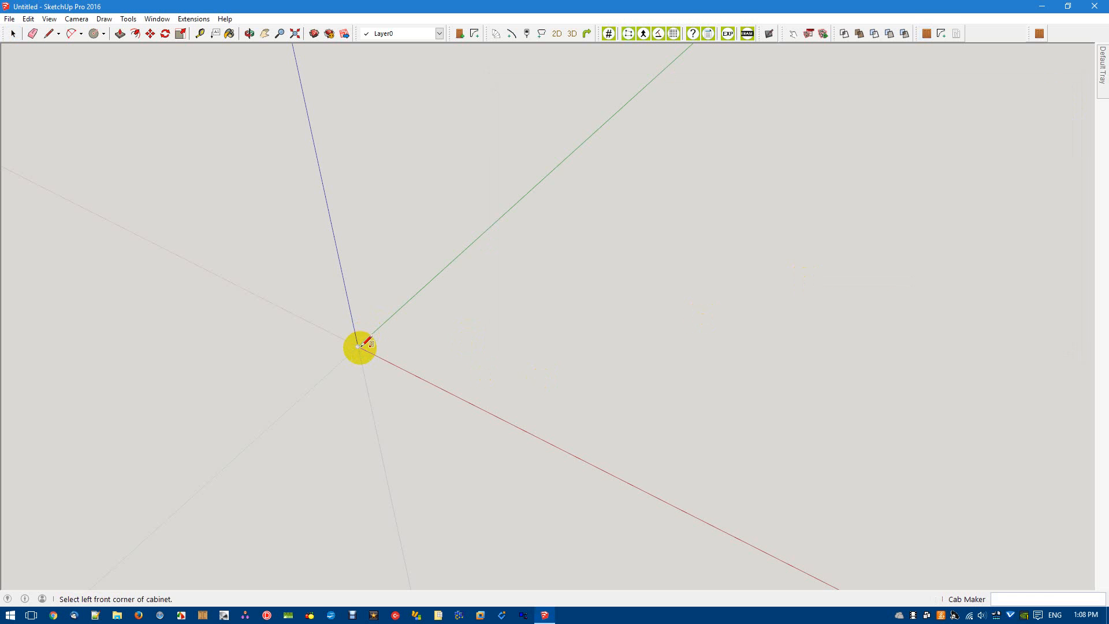
{"action": "mouse_move", "coordinate": [604, 474]}
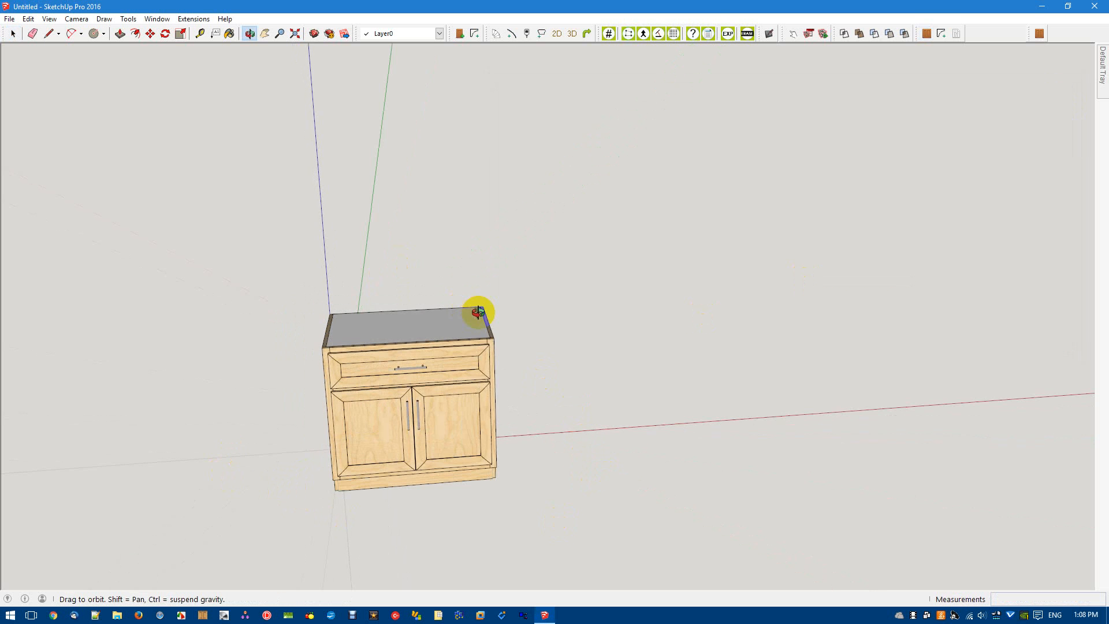
Zoom and orbit to inspect the drawer front's mitered edge profile, then select the whole cabinet
{"action": "scroll", "scroll_direction": "up", "scroll_amount": 3}
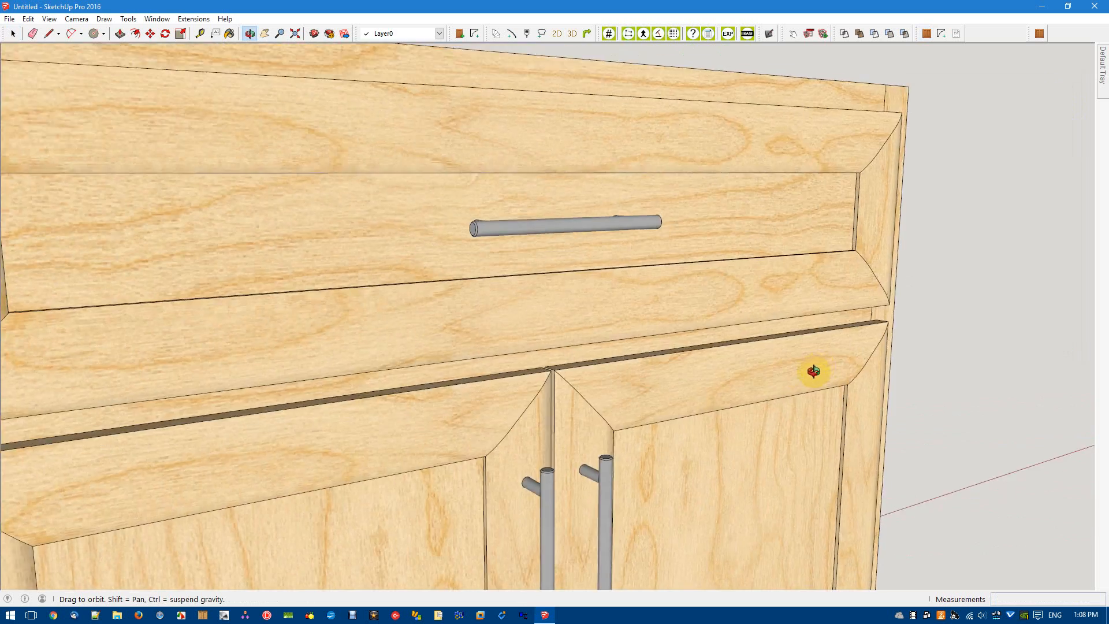
{"action": "left_click_drag", "start_coordinate": [813, 371], "coordinate": [615, 206]}
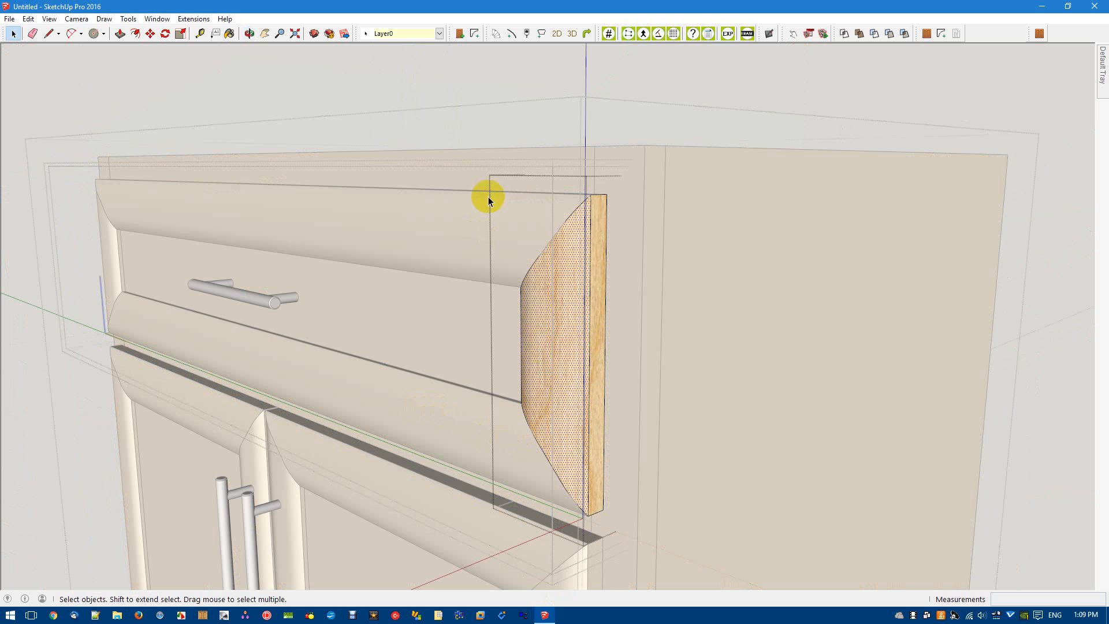
{"action": "left_click", "coordinate": [555, 266]}
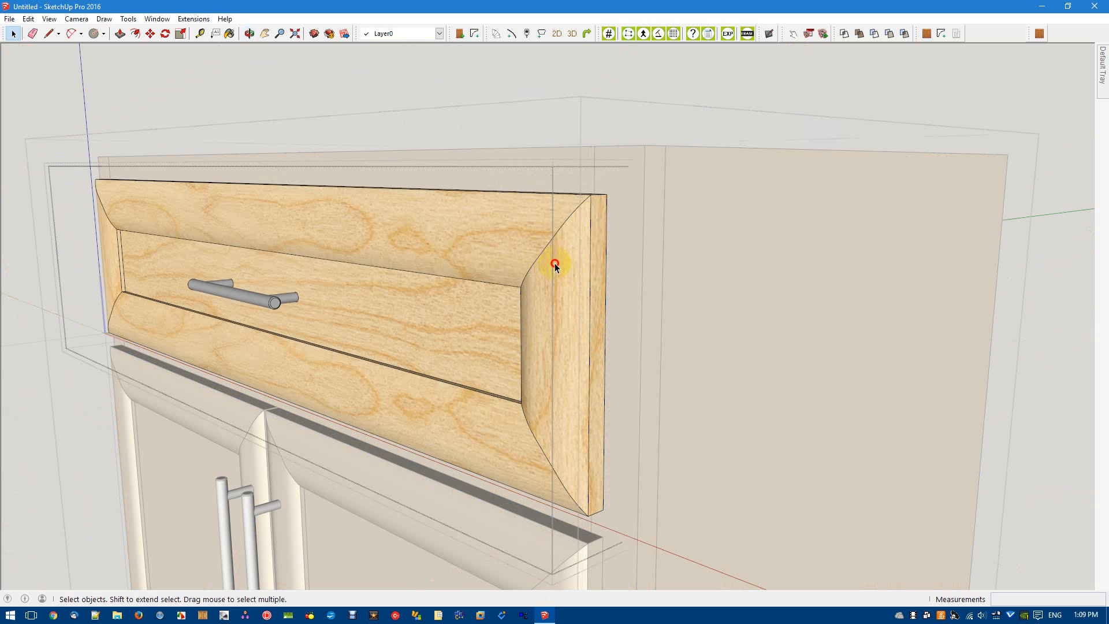
{"action": "right_click", "coordinate": [556, 267]}
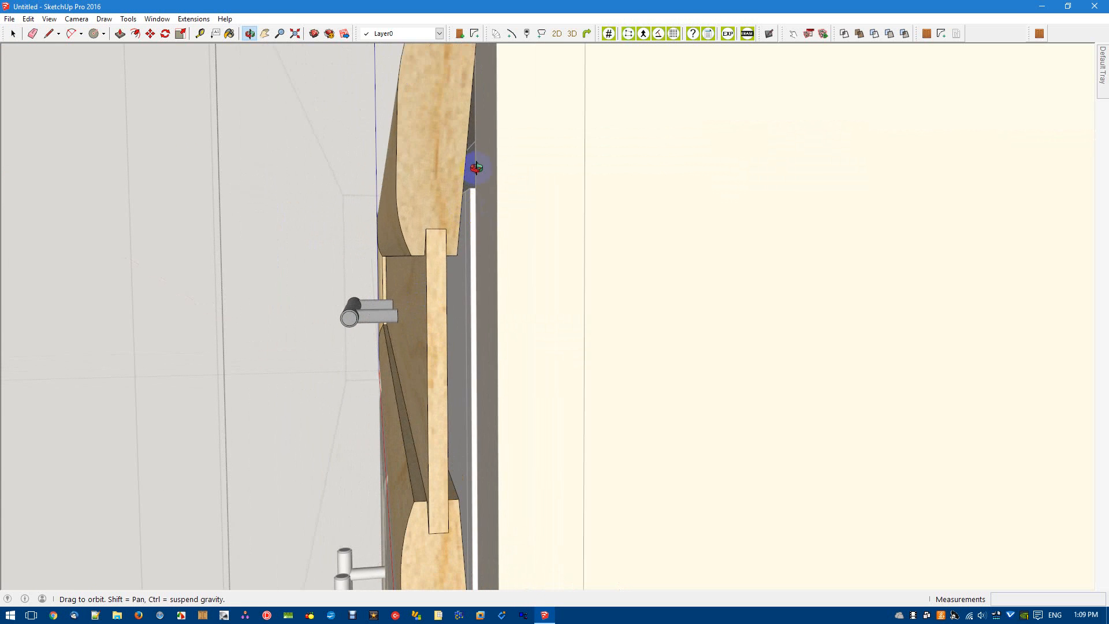
{"action": "left_click_drag", "start_coordinate": [477, 167], "coordinate": [455, 249]}
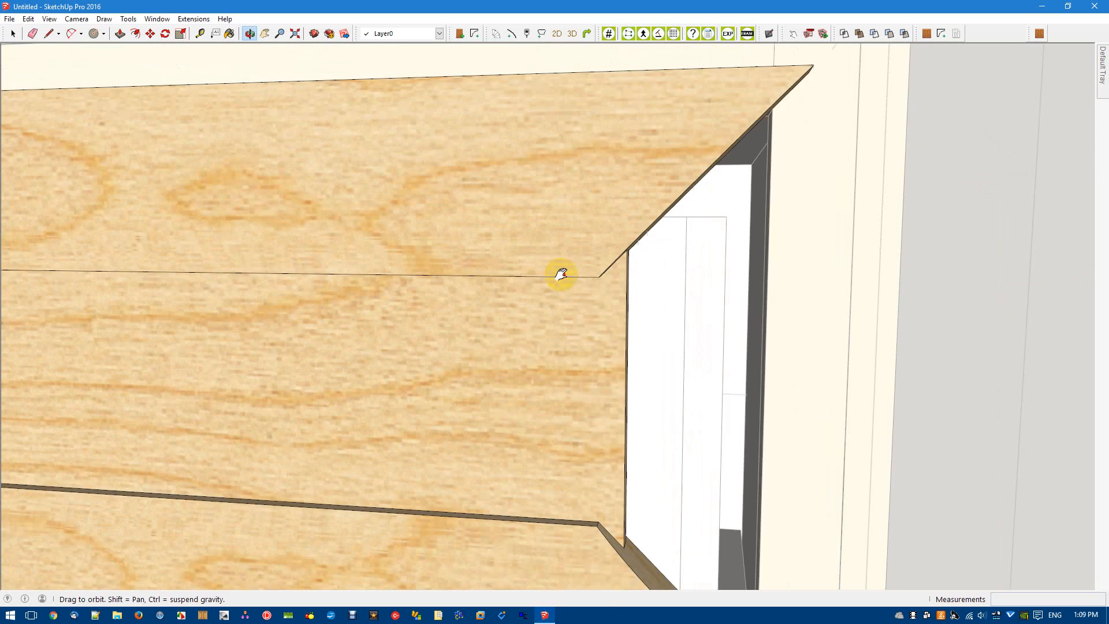
{"action": "left_click", "coordinate": [28, 18]}
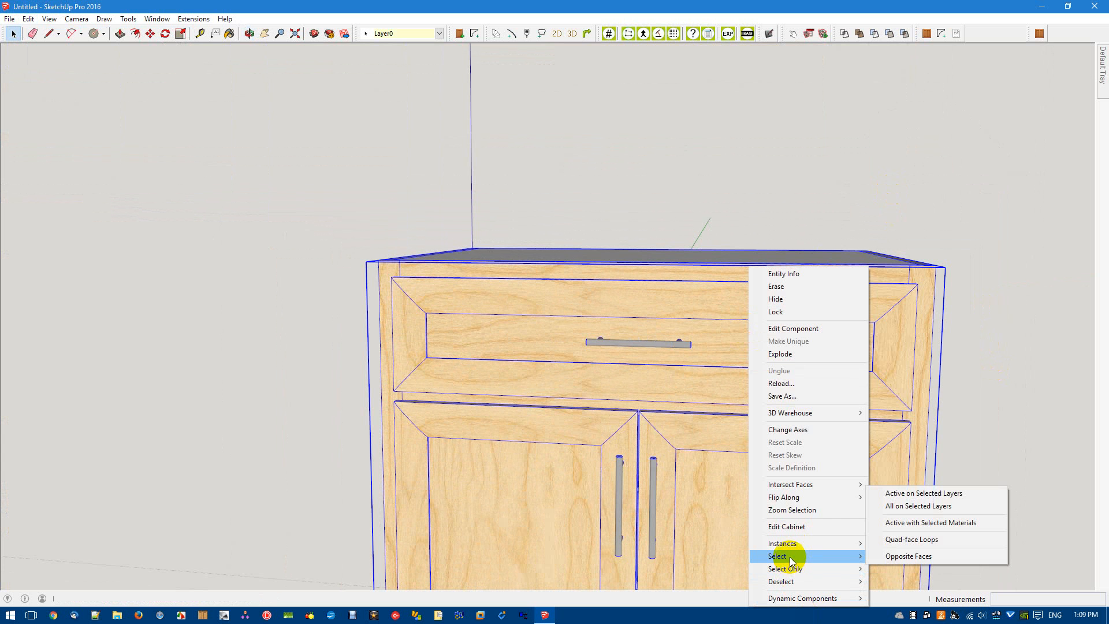
In Edit Cabinet set the default drawer, base door and upper door styles to embossed_square
{"action": "left_click", "coordinate": [785, 526]}
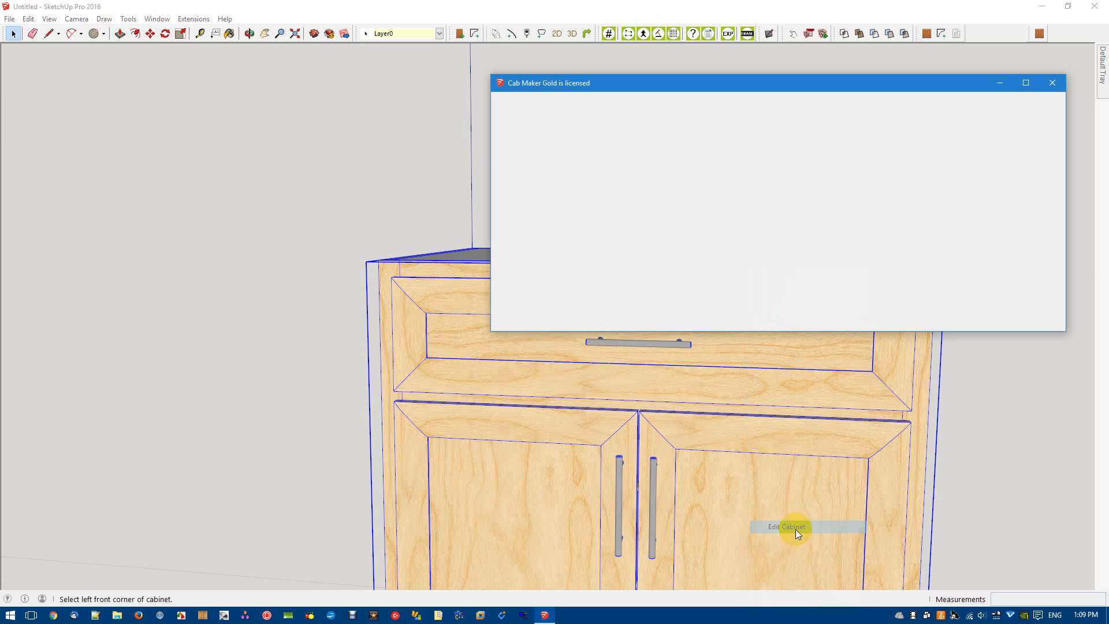
{"action": "left_click", "coordinate": [784, 526]}
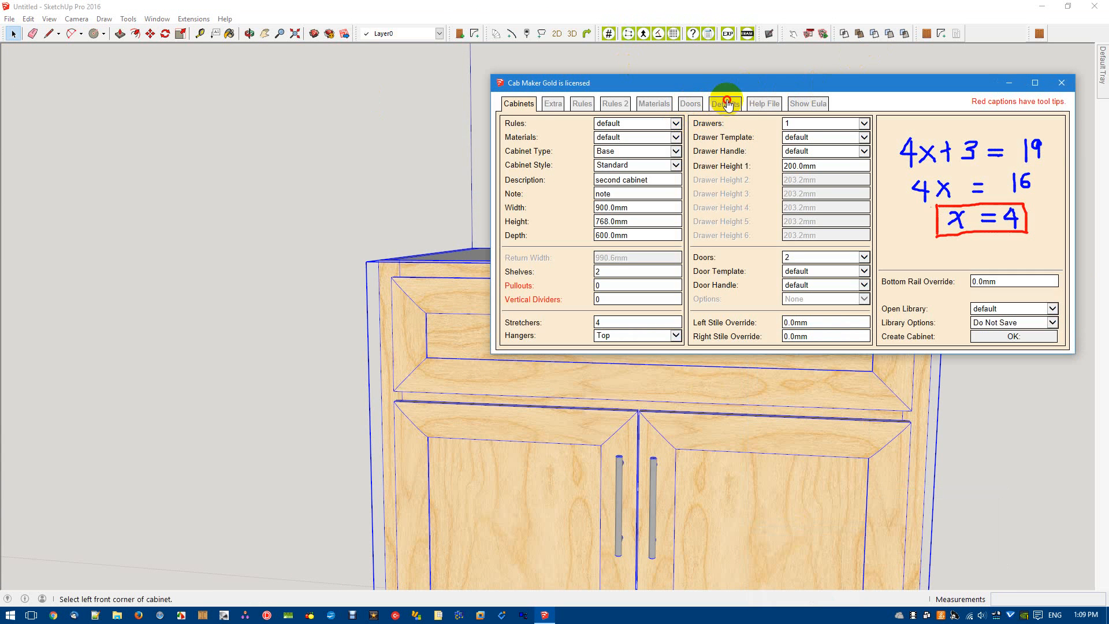
{"action": "left_click", "coordinate": [725, 103]}
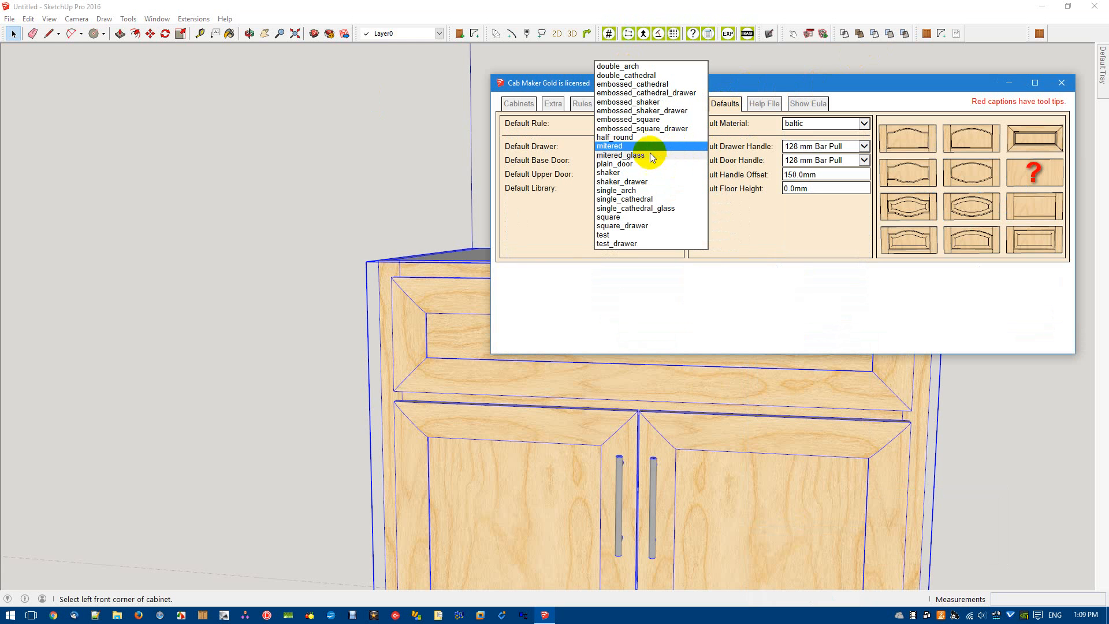
{"action": "mouse_move", "coordinate": [656, 122]}
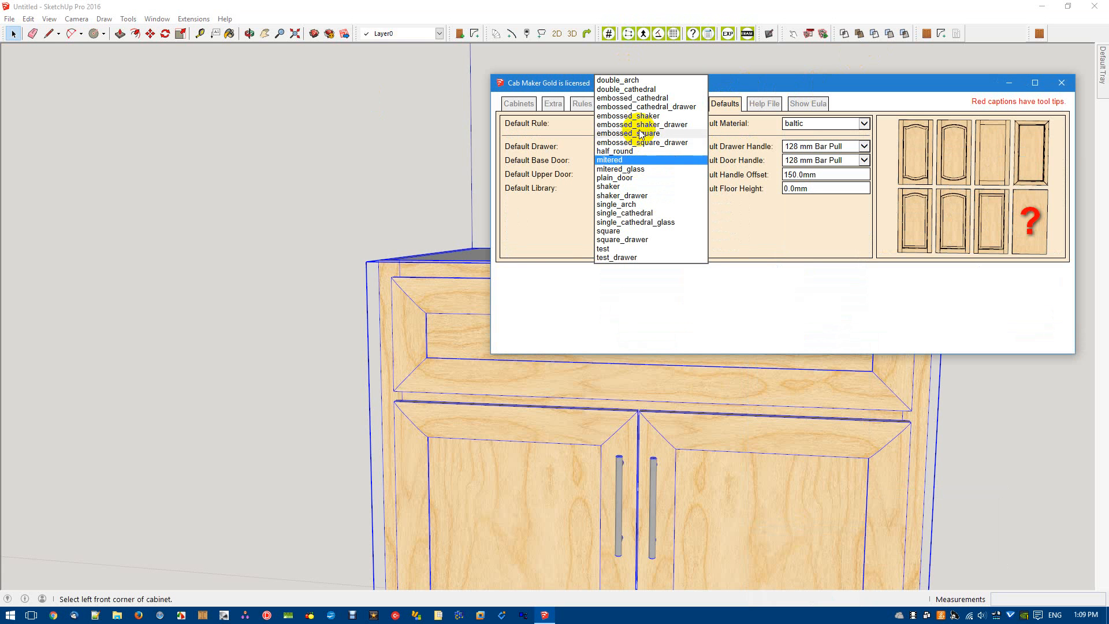
{"action": "left_click", "coordinate": [627, 134]}
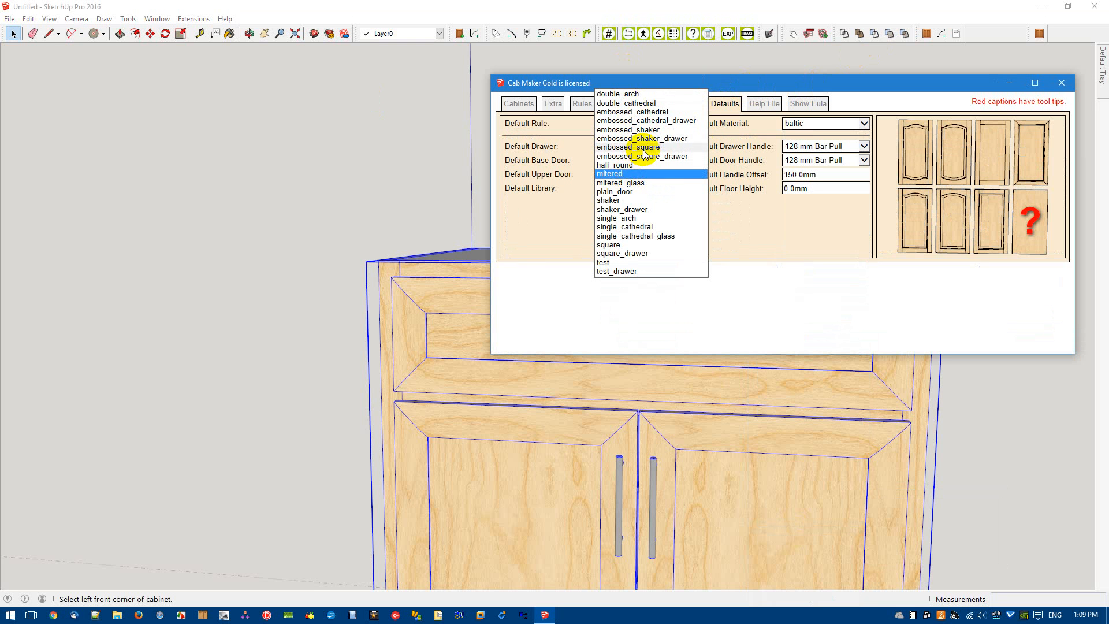
{"action": "left_click", "coordinate": [634, 174]}
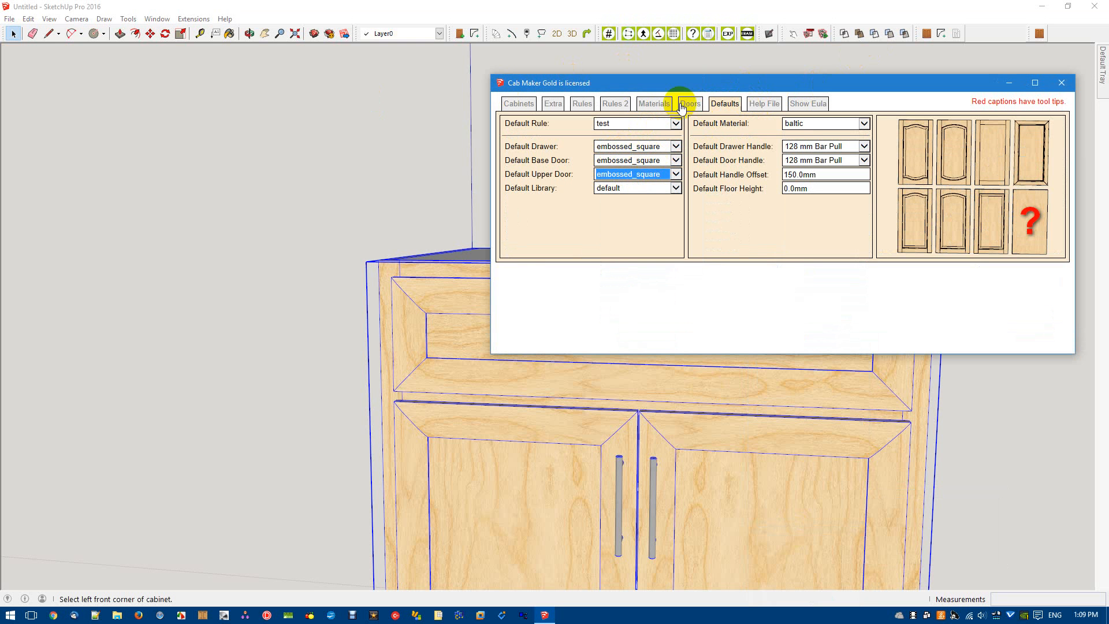
Load the embossed_square door file with the 45 Miter profile and apply it to the cabinet
{"action": "left_click", "coordinate": [688, 103]}
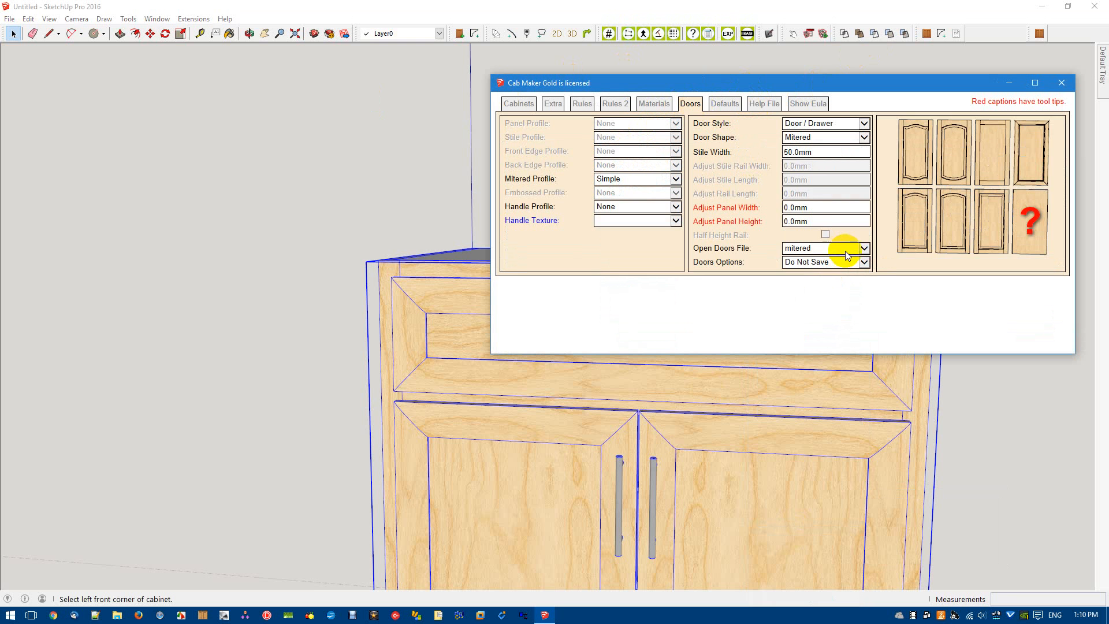
{"action": "left_click", "coordinate": [862, 249]}
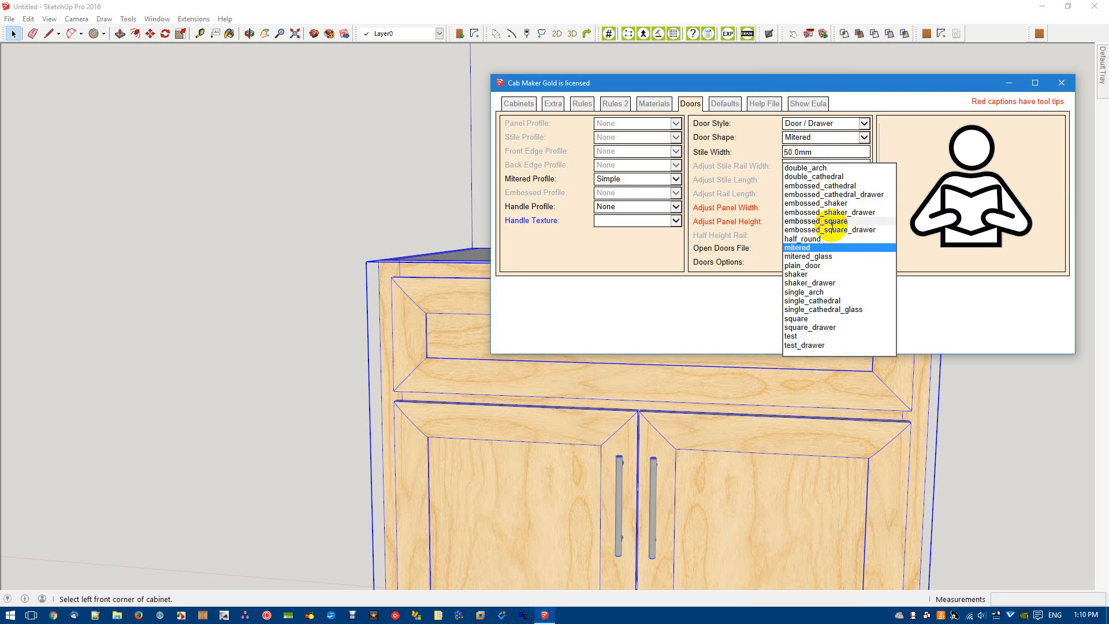
{"action": "left_click", "coordinate": [815, 222]}
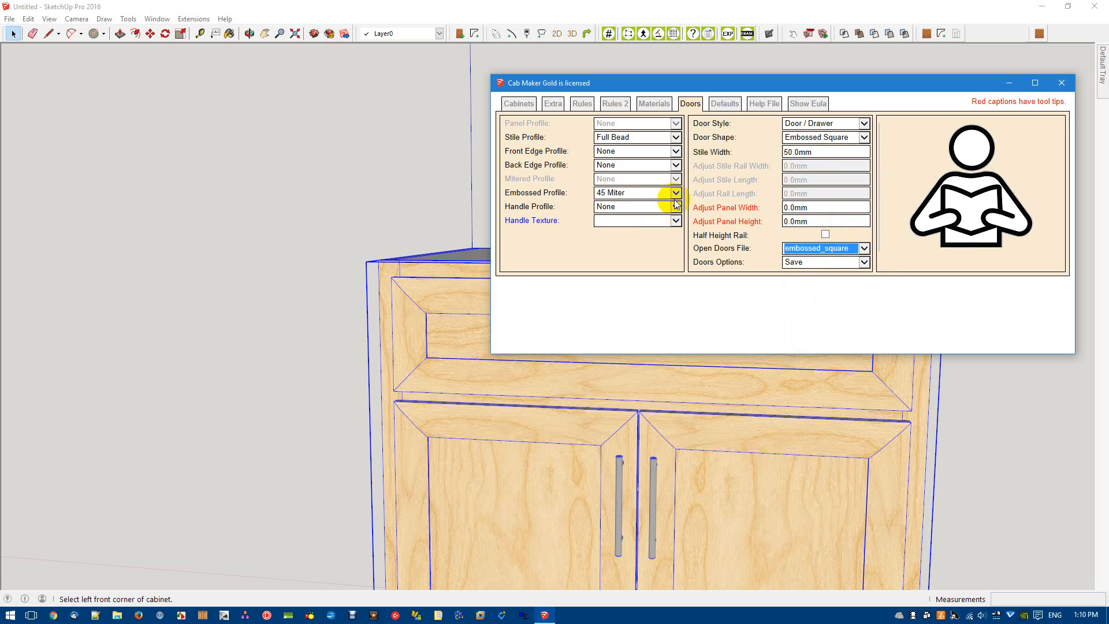
{"action": "left_click", "coordinate": [635, 193]}
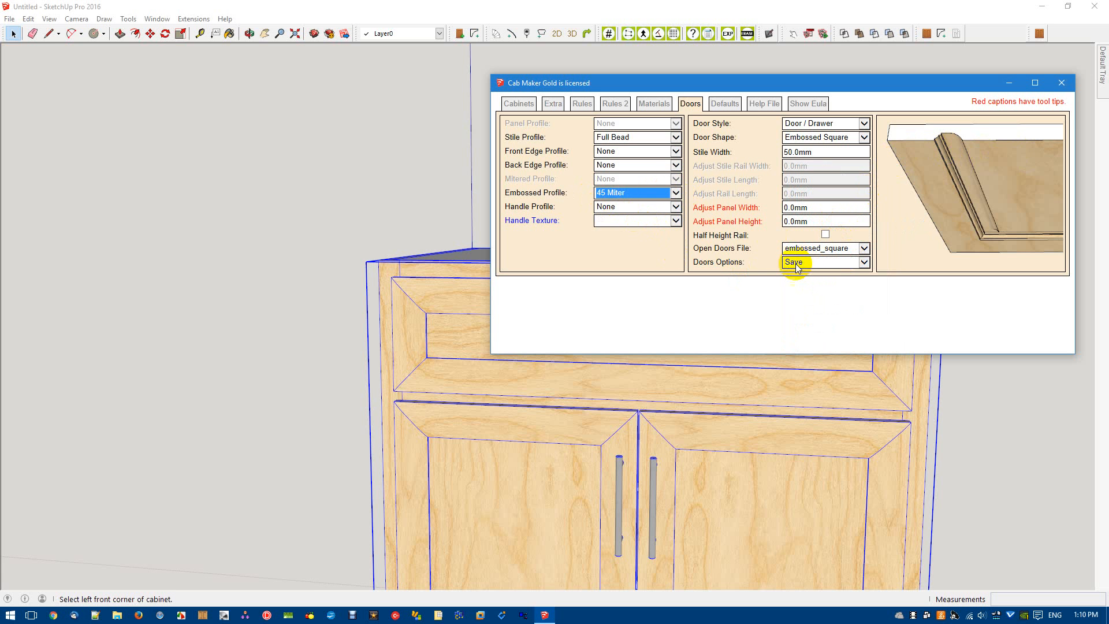
{"action": "left_click", "coordinate": [820, 262]}
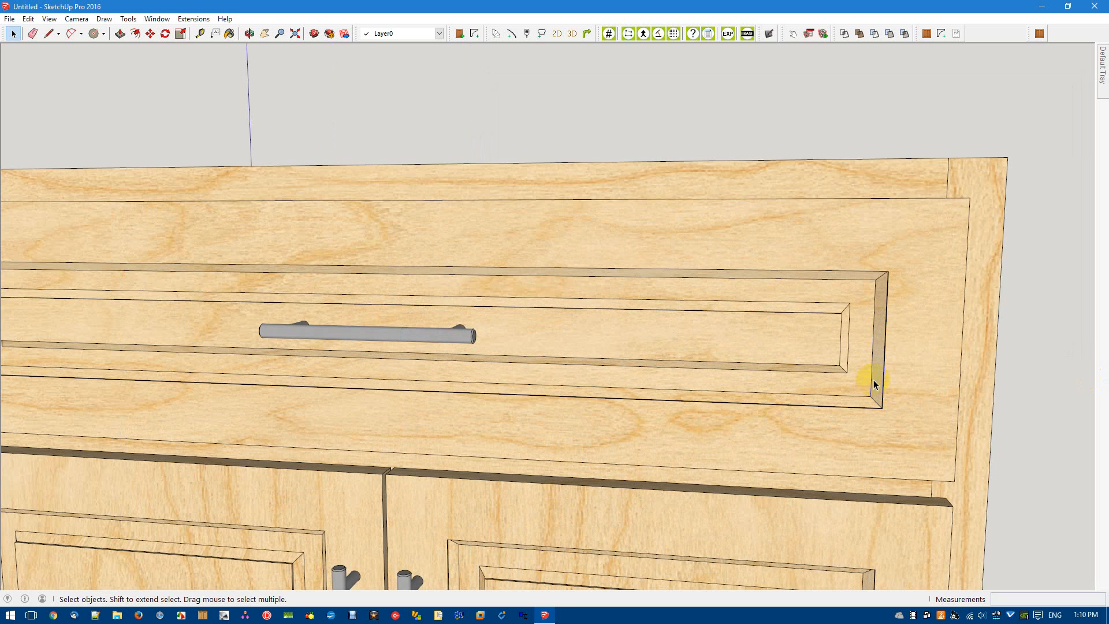
{"action": "left_click", "coordinate": [248, 34]}
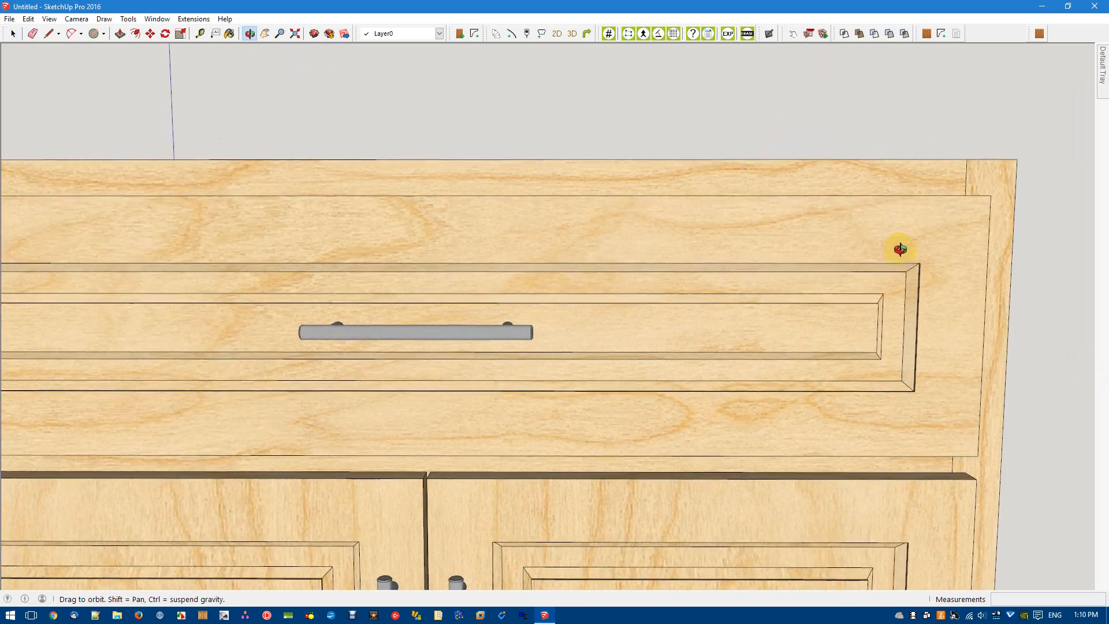
{"action": "right_click", "coordinate": [614, 367]}
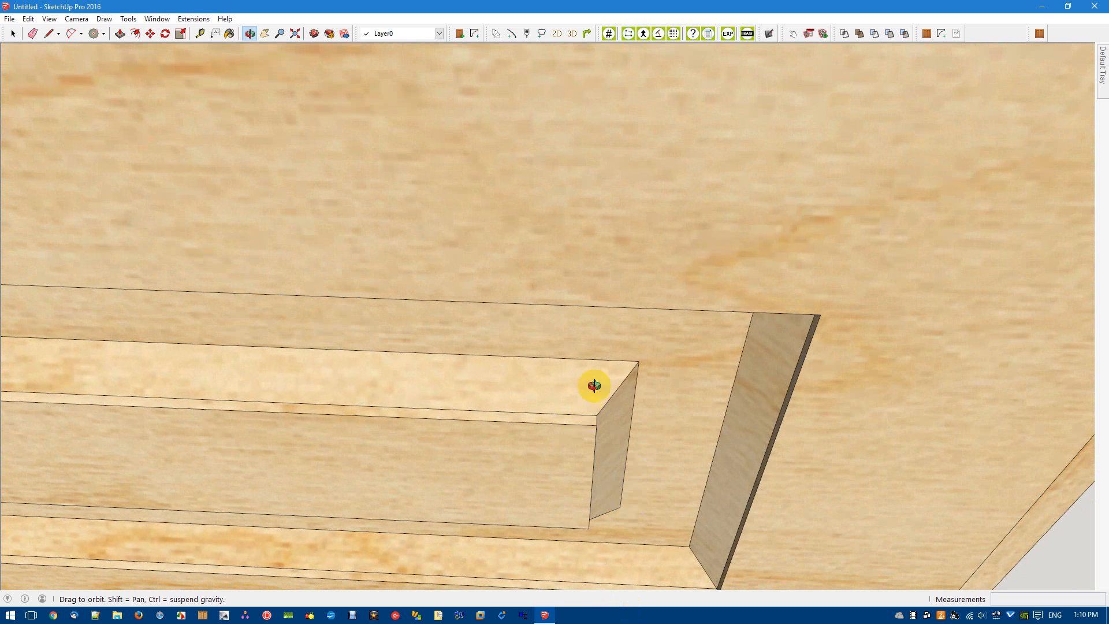
{"action": "left_click", "coordinate": [200, 34]}
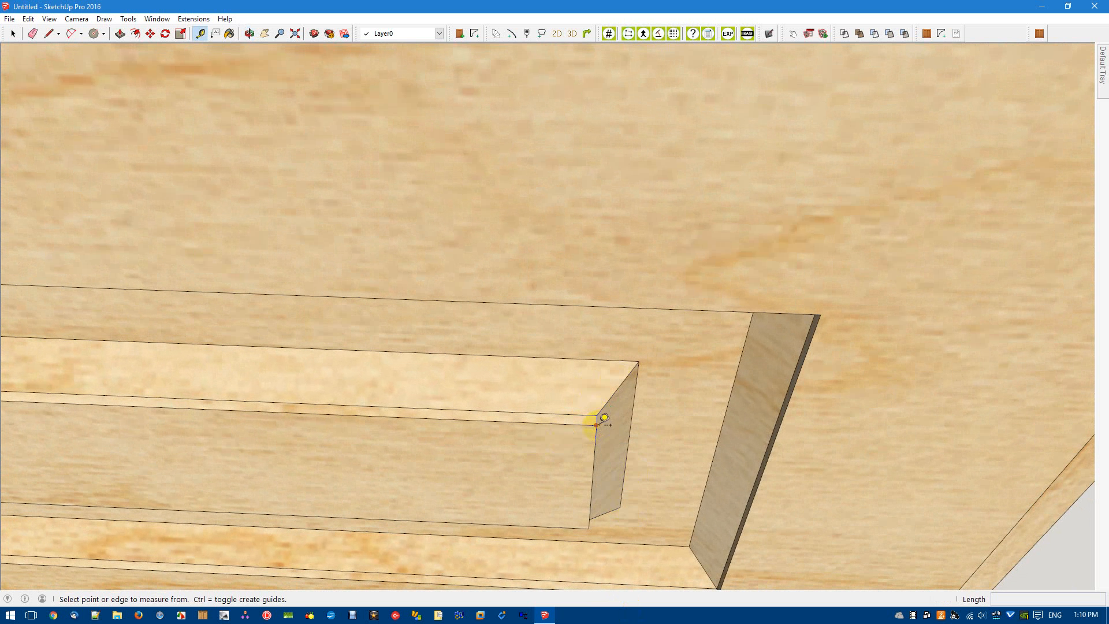
{"action": "left_click", "coordinate": [600, 417]}
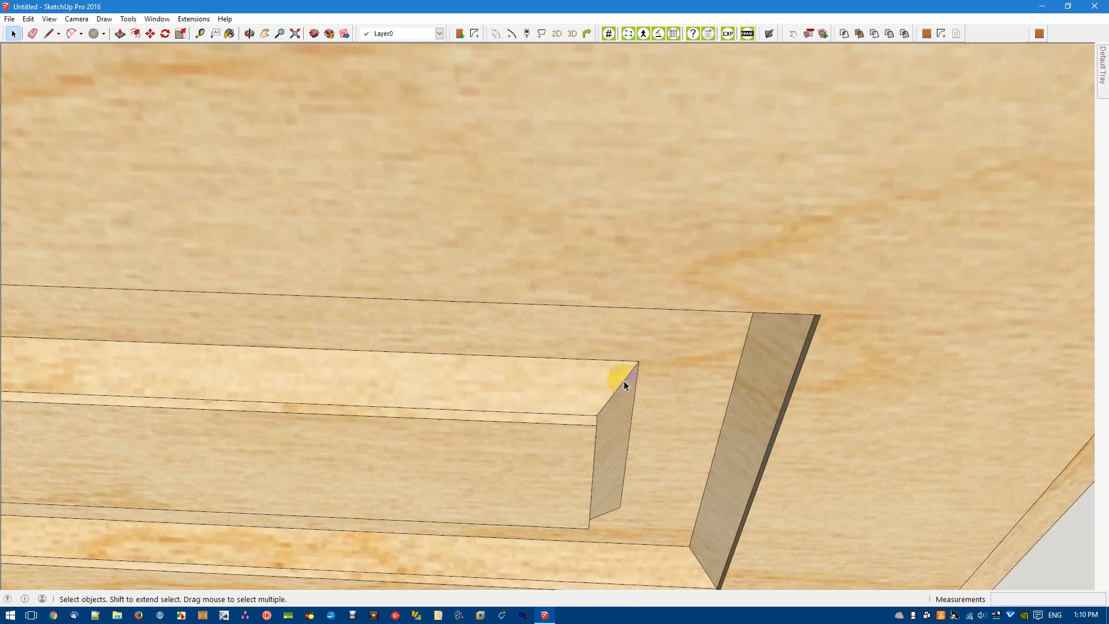
{"action": "mouse_move", "coordinate": [719, 387]}
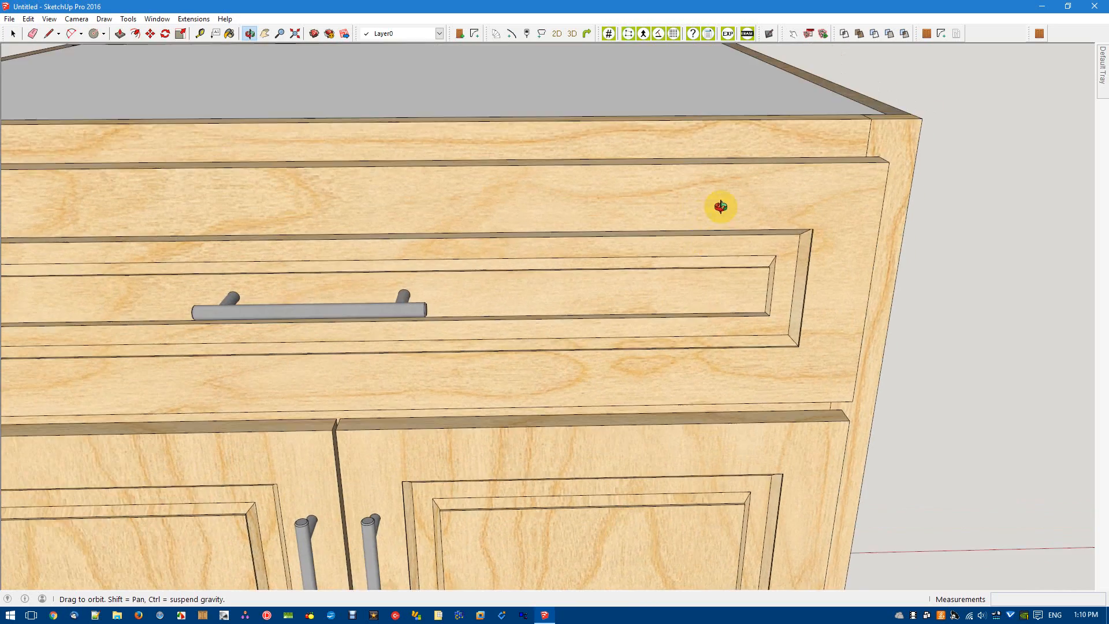
{"action": "left_click_drag", "start_coordinate": [719, 206], "coordinate": [689, 210]}
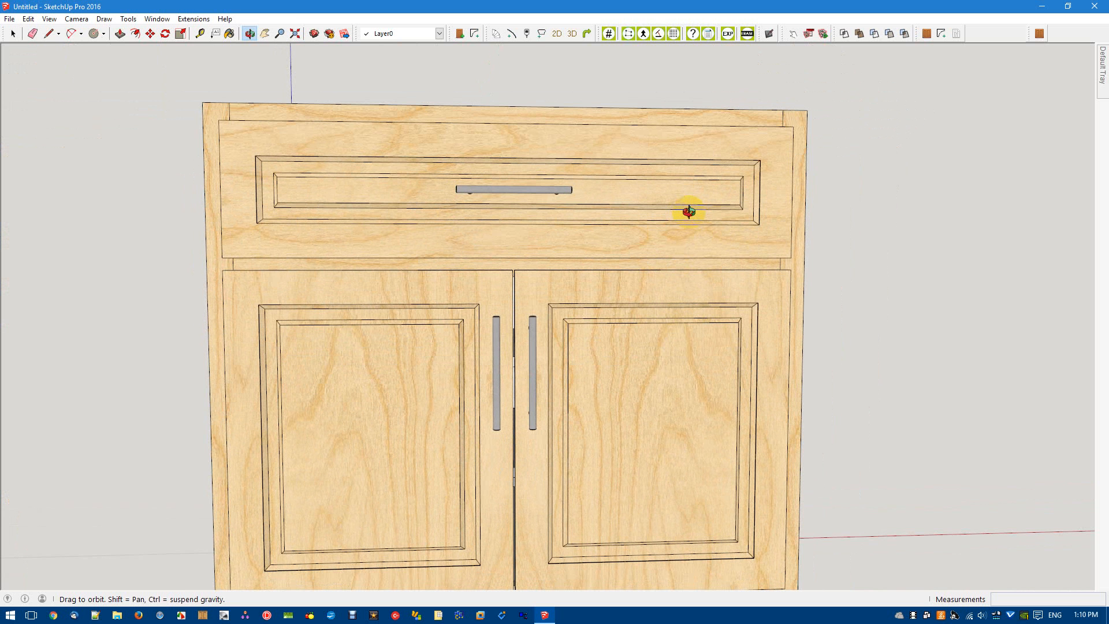